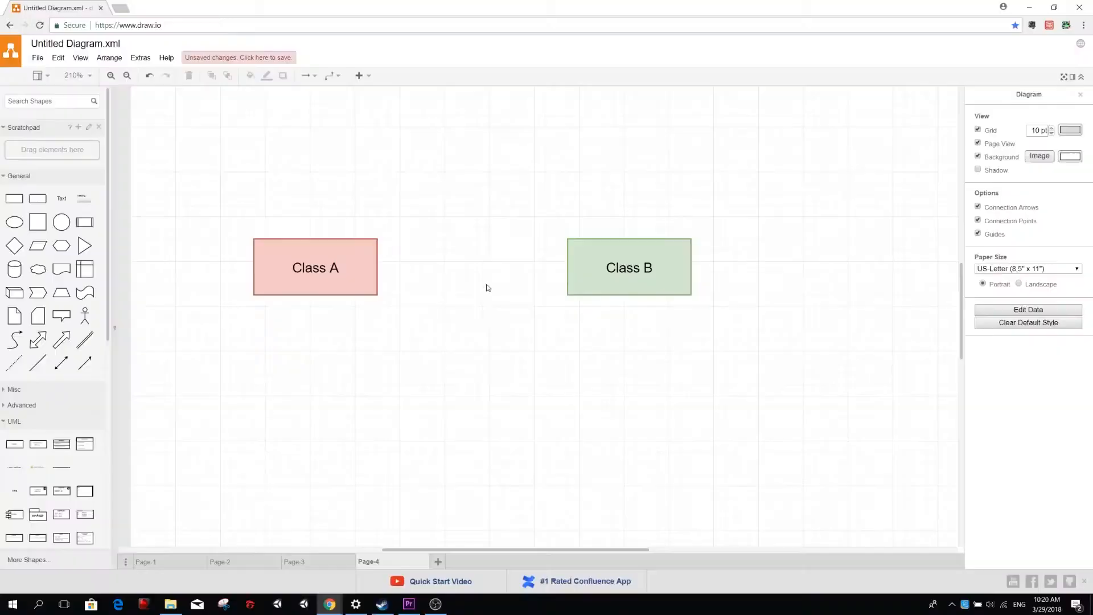
- Draw an arrow connector from the Class B box to the Class A box
{"action": "left_click", "coordinate": [628, 267]}
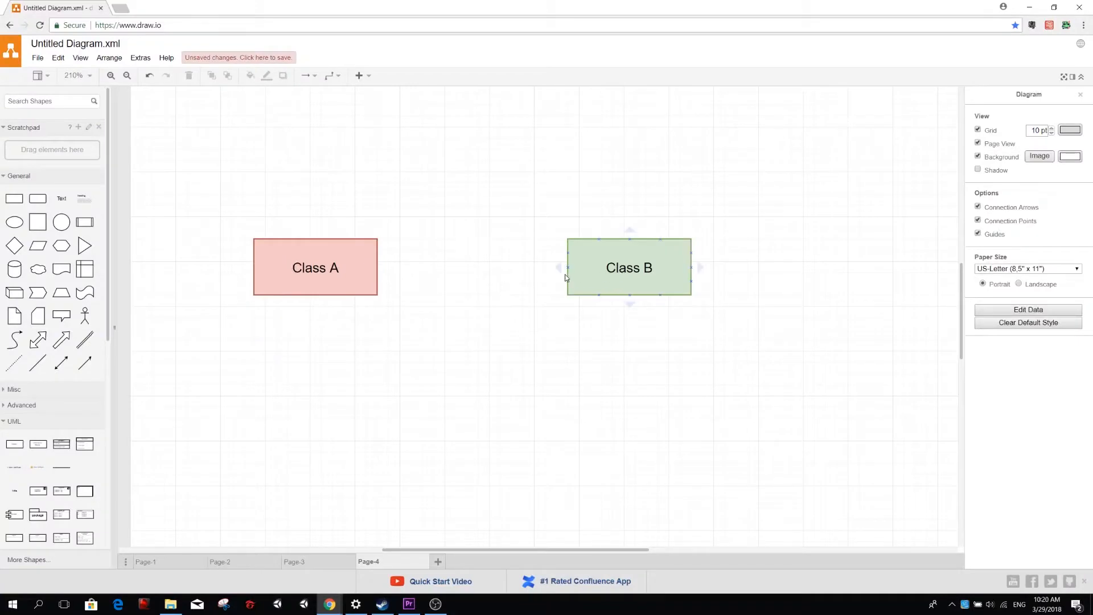
{"action": "left_click_drag", "start_coordinate": [567, 266], "coordinate": [378, 266]}
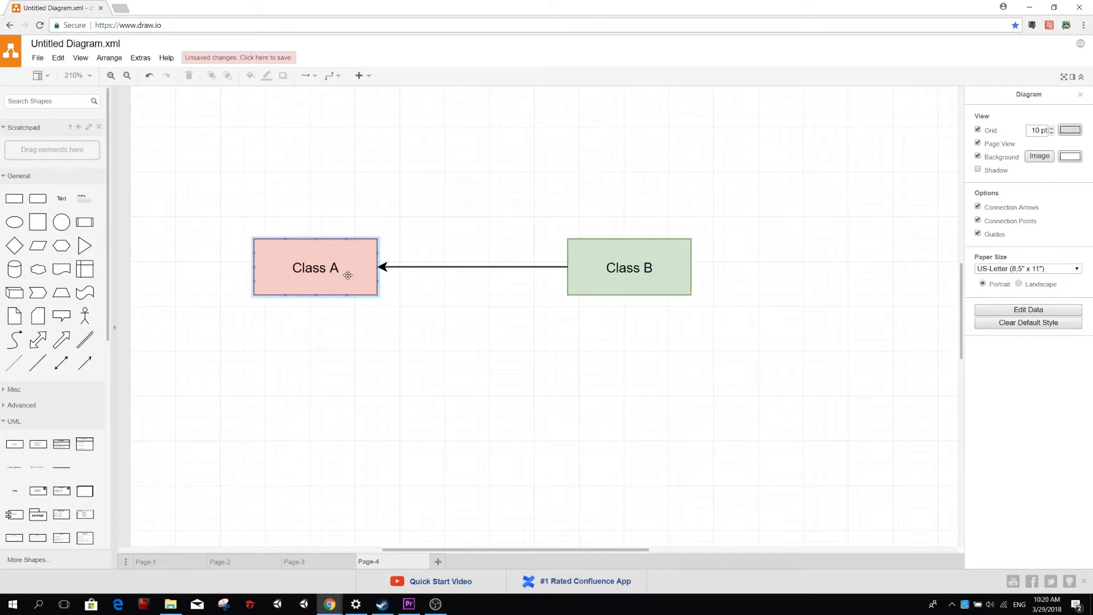
{"action": "left_click", "coordinate": [471, 266]}
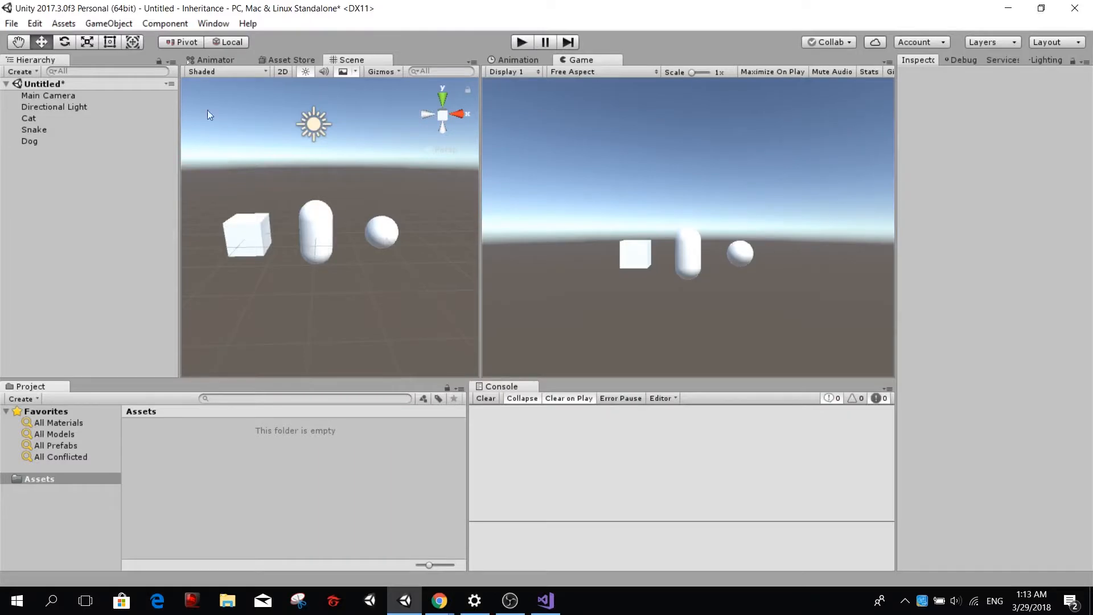
{"action": "mouse_move", "coordinate": [352, 304]}
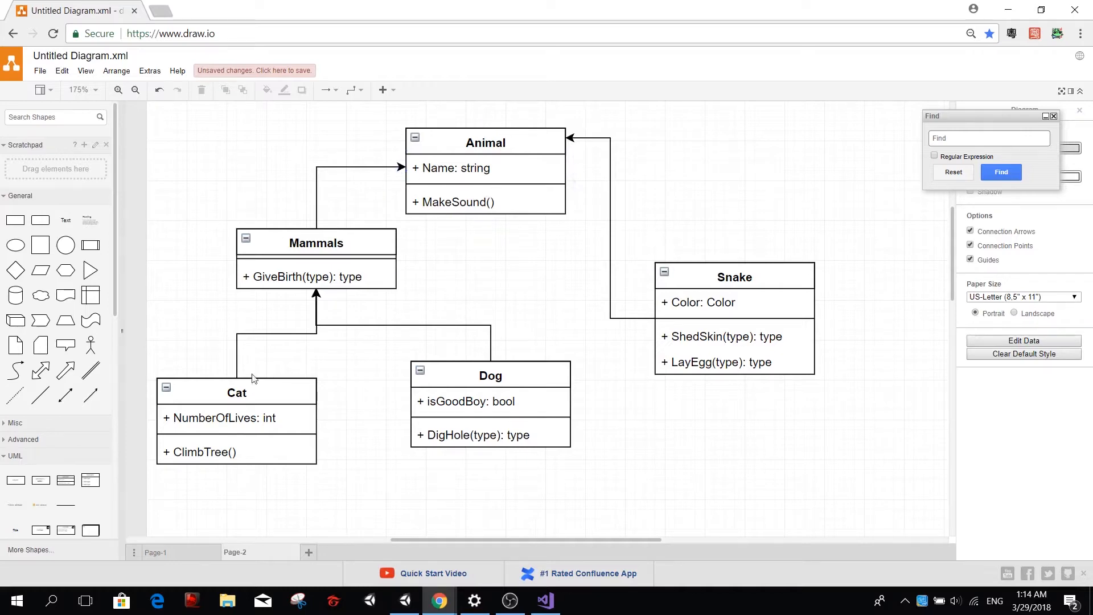
{"action": "left_click", "coordinate": [733, 276]}
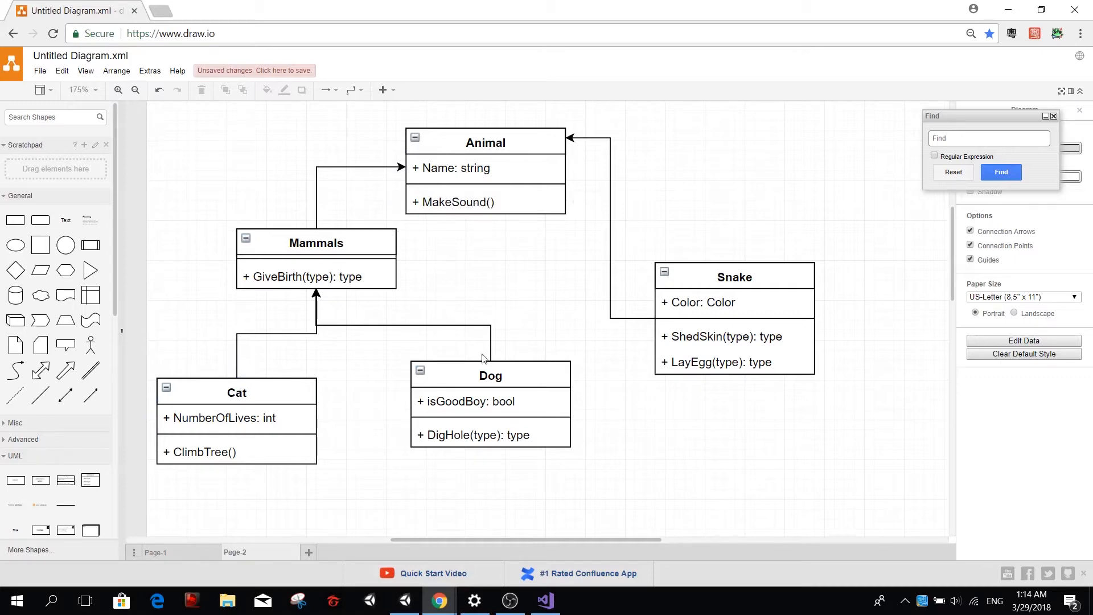
{"action": "mouse_move", "coordinate": [772, 266]}
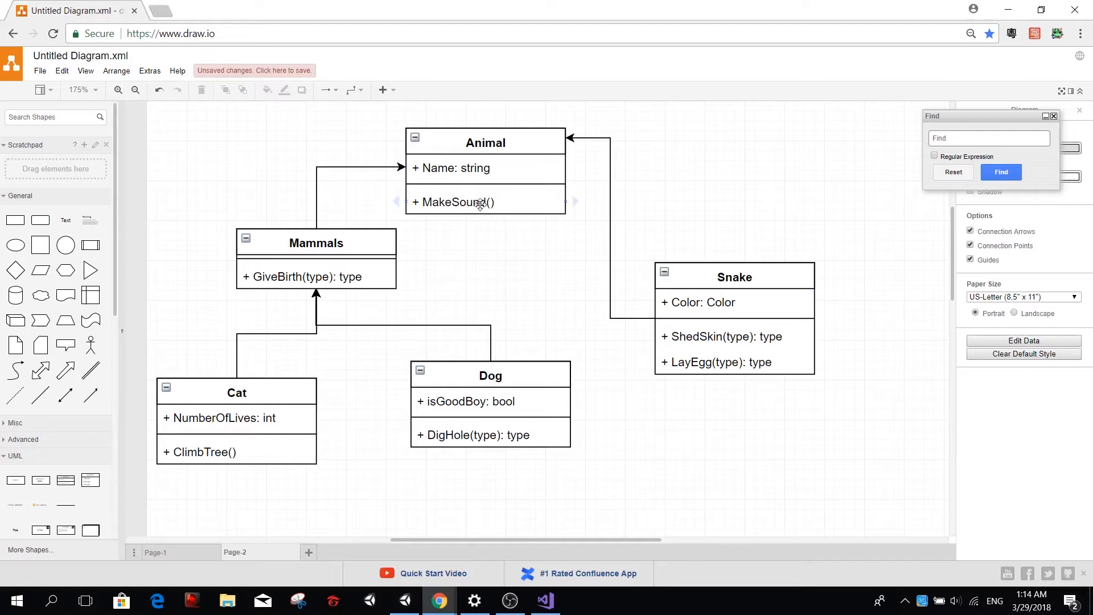
{"action": "mouse_move", "coordinate": [549, 211]}
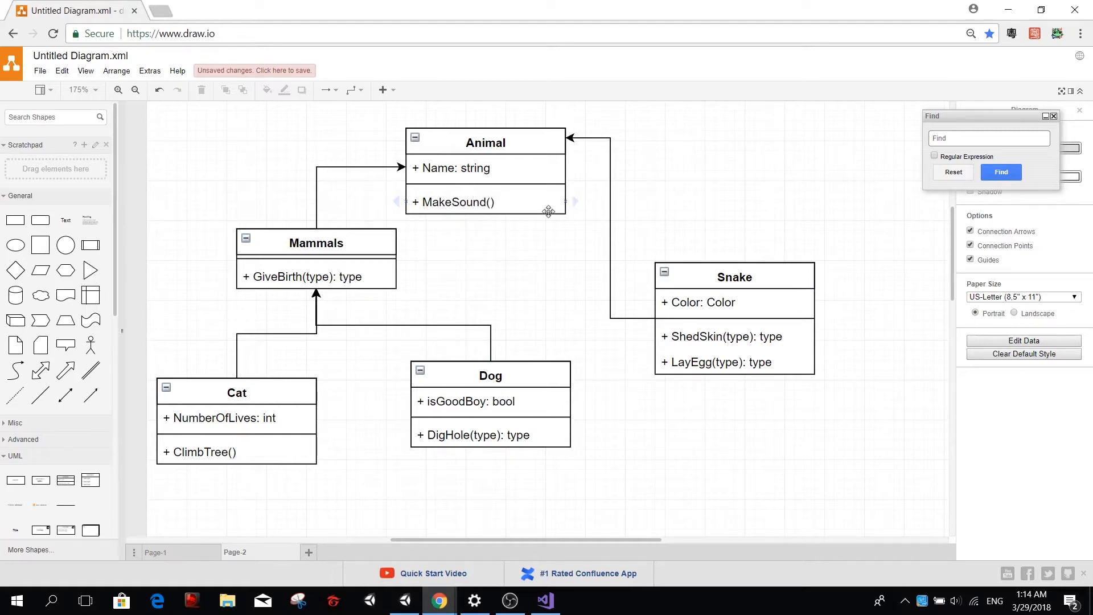
{"action": "mouse_move", "coordinate": [440, 410]}
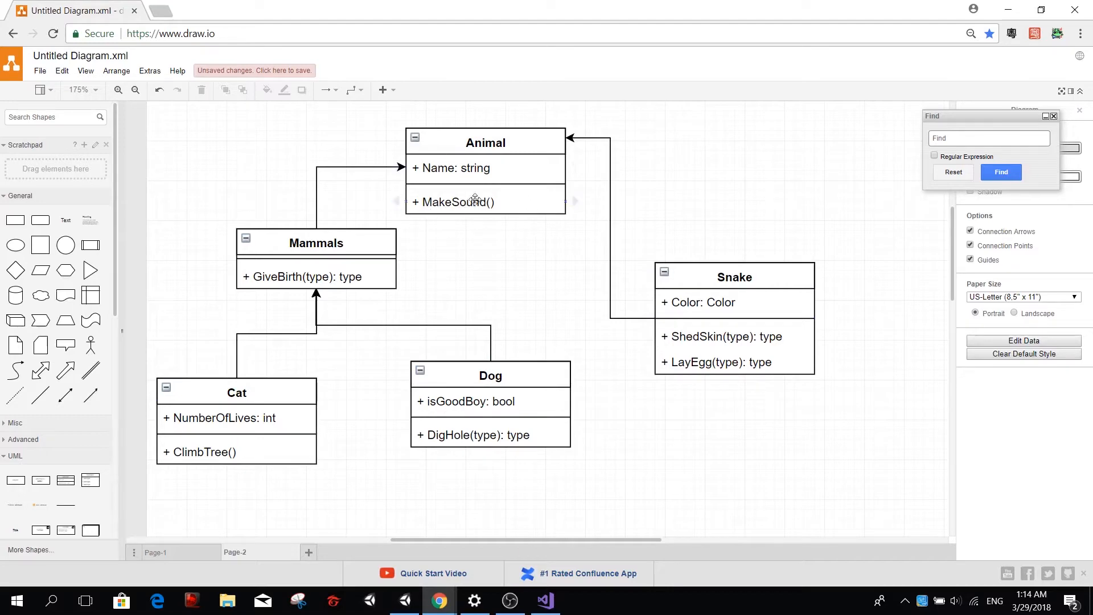
{"action": "mouse_move", "coordinate": [460, 232]}
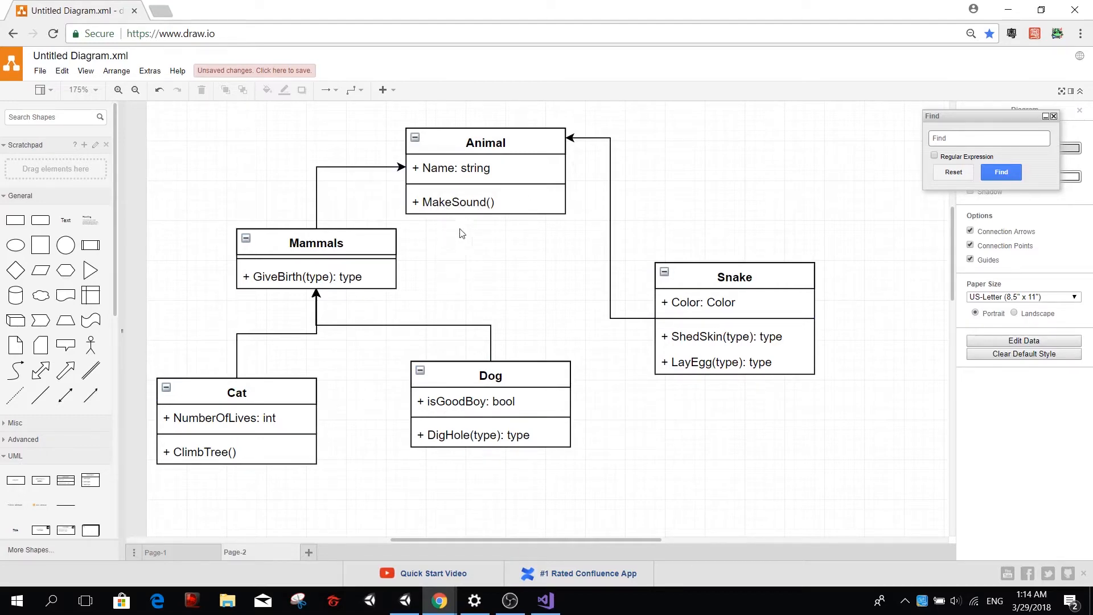
{"action": "left_click", "coordinate": [485, 143]}
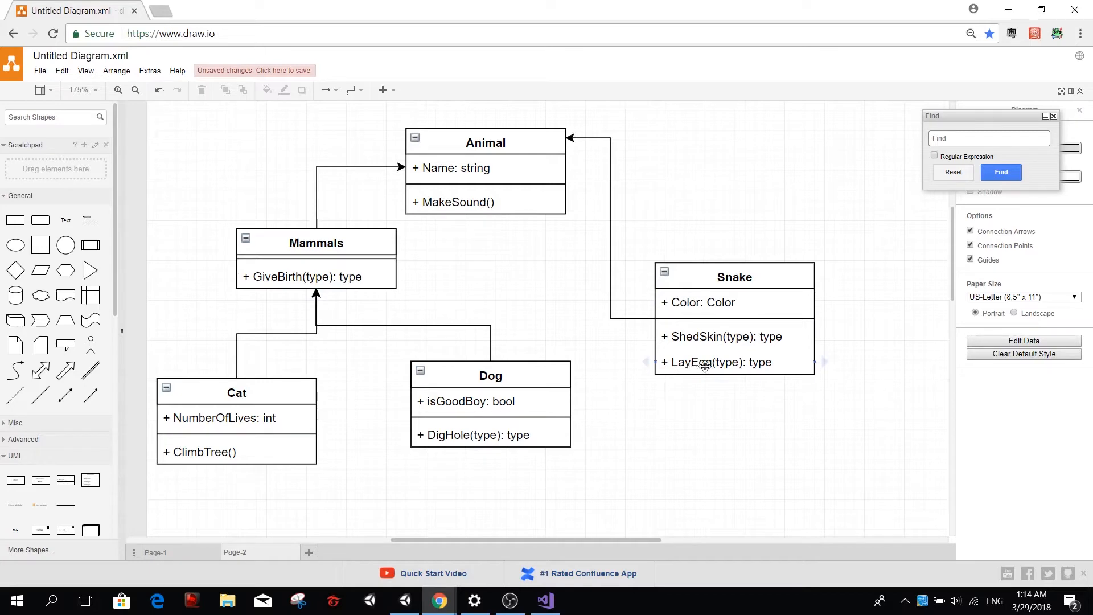
{"action": "left_click", "coordinate": [237, 392]}
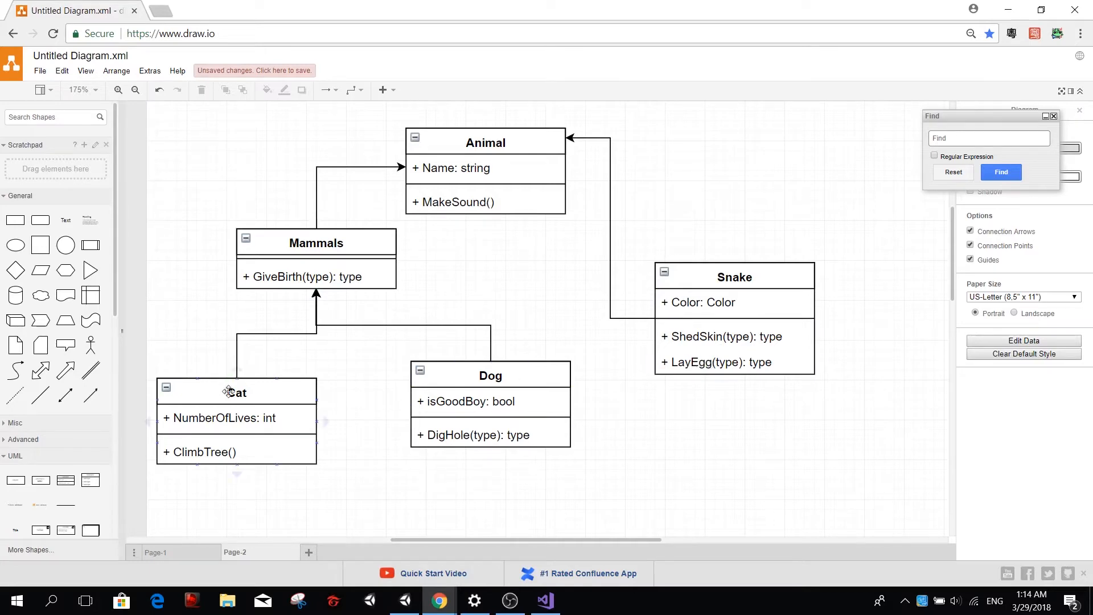
{"action": "left_click", "coordinate": [490, 375]}
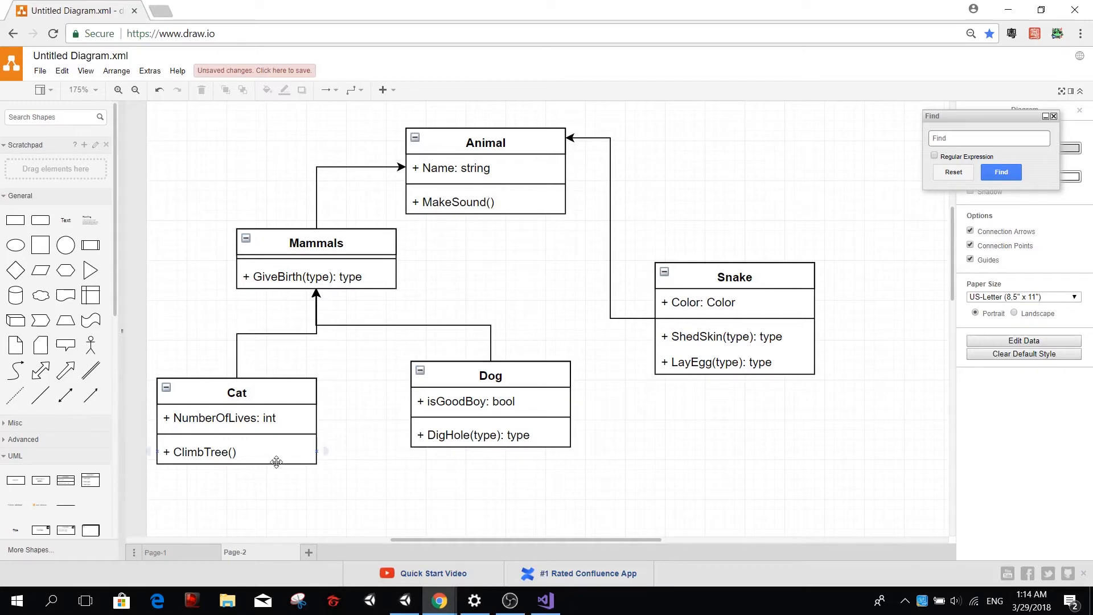
{"action": "left_click", "coordinate": [316, 243]}
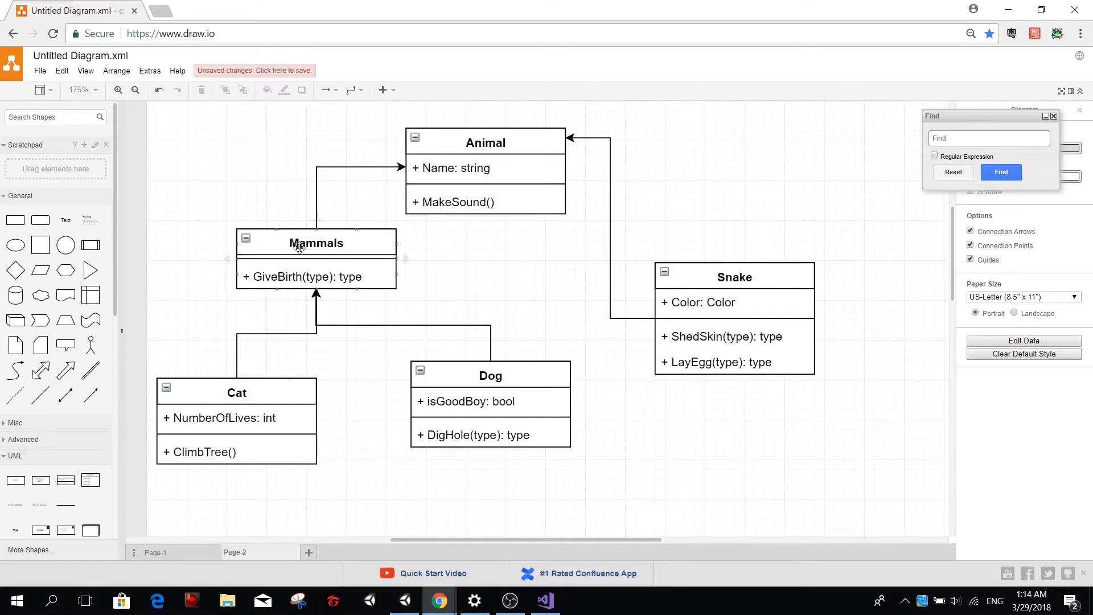
- Nudge the Dog class box slightly downward, keeping its link to Mammals
{"action": "left_click", "coordinate": [489, 376]}
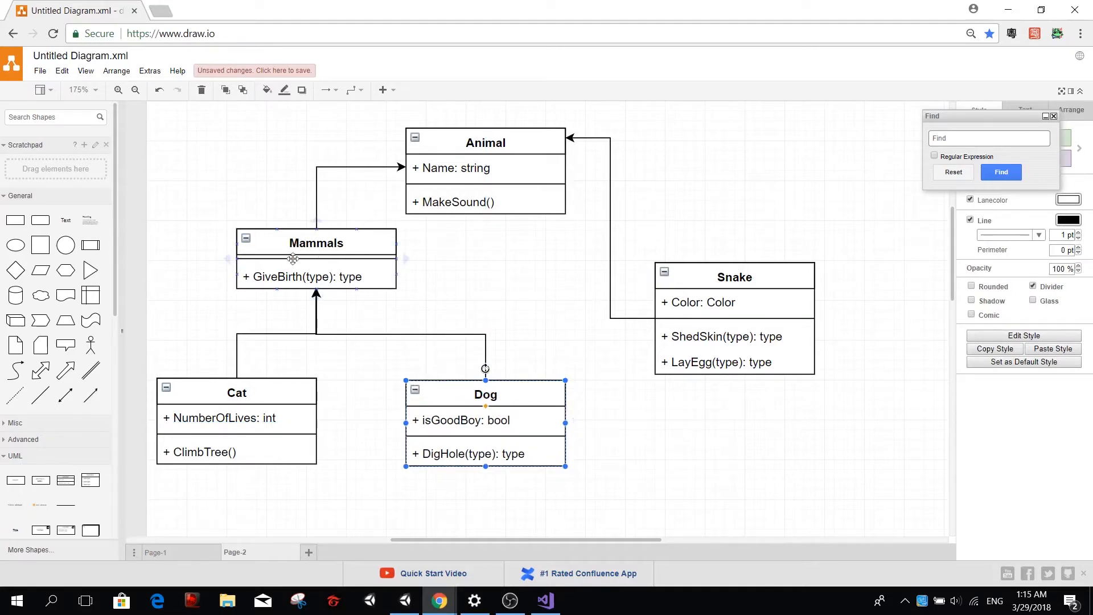
{"action": "mouse_move", "coordinate": [354, 244]}
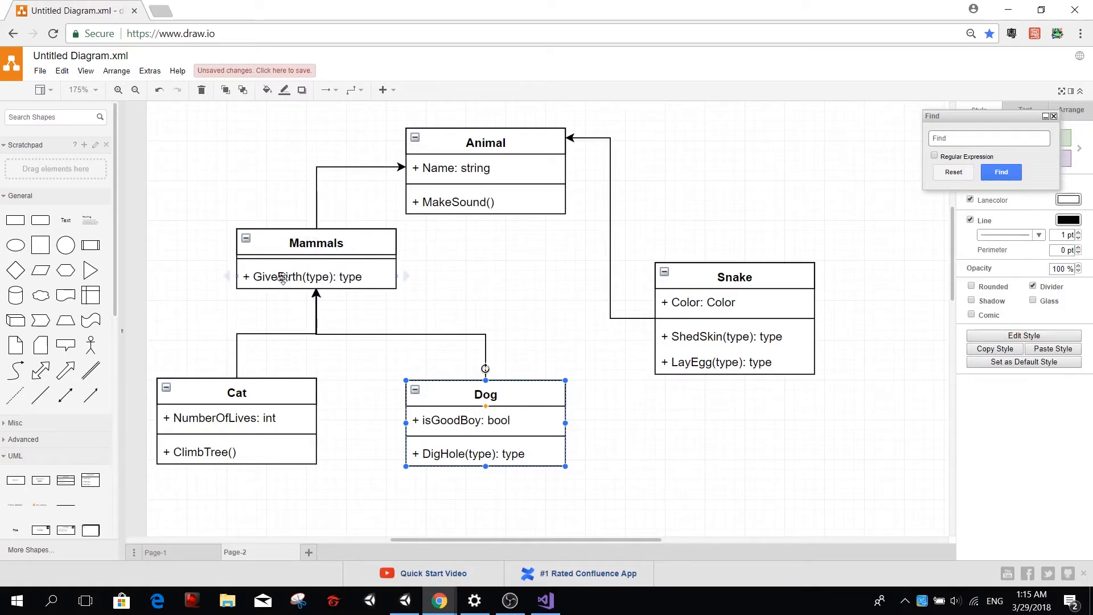
{"action": "mouse_move", "coordinate": [377, 393]}
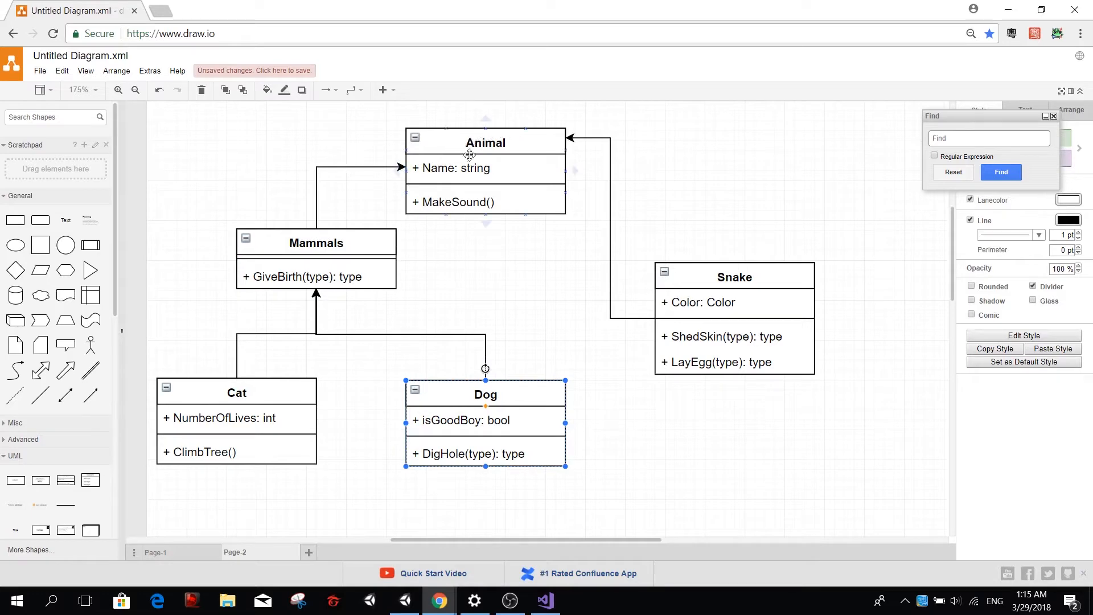
{"action": "mouse_move", "coordinate": [299, 381]}
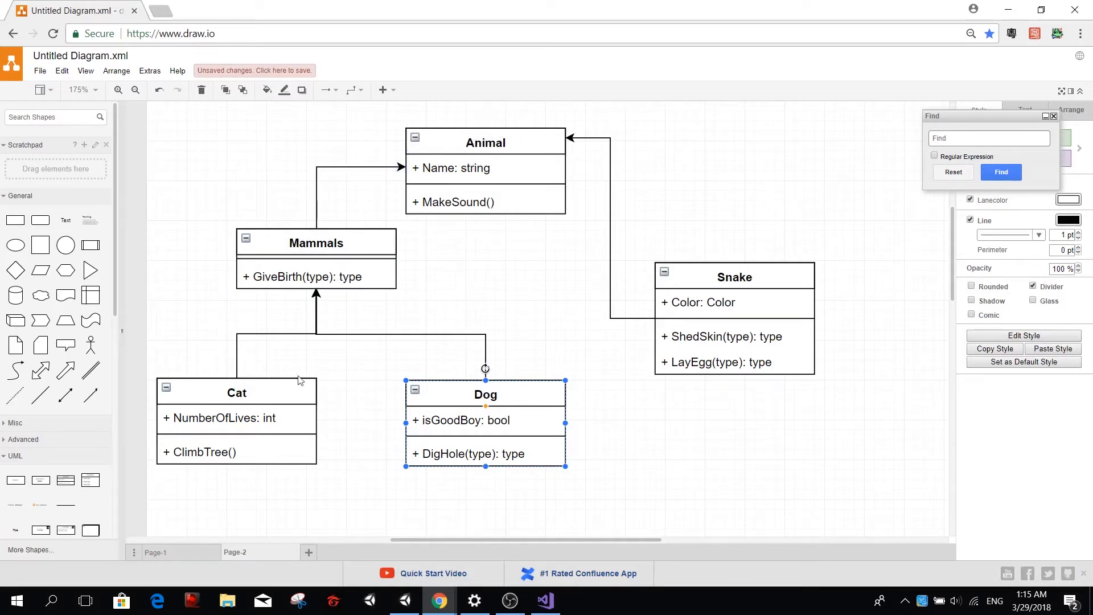
{"action": "mouse_move", "coordinate": [371, 420]}
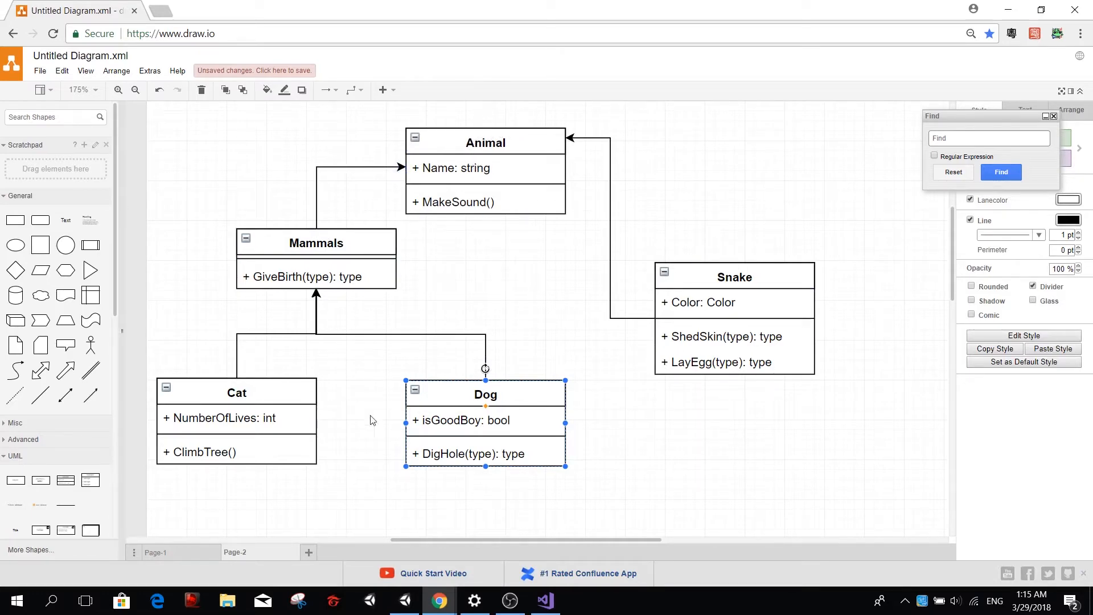
{"action": "mouse_move", "coordinate": [508, 261]}
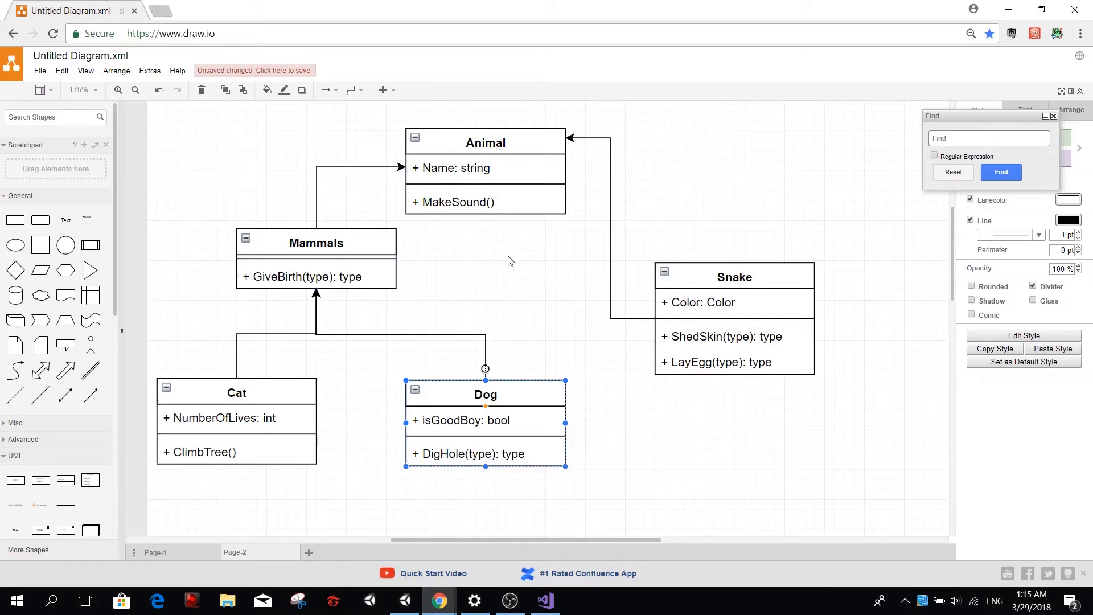
- Bring the Unity project forward and browse the Assets create-asset options
{"action": "left_click", "coordinate": [404, 600]}
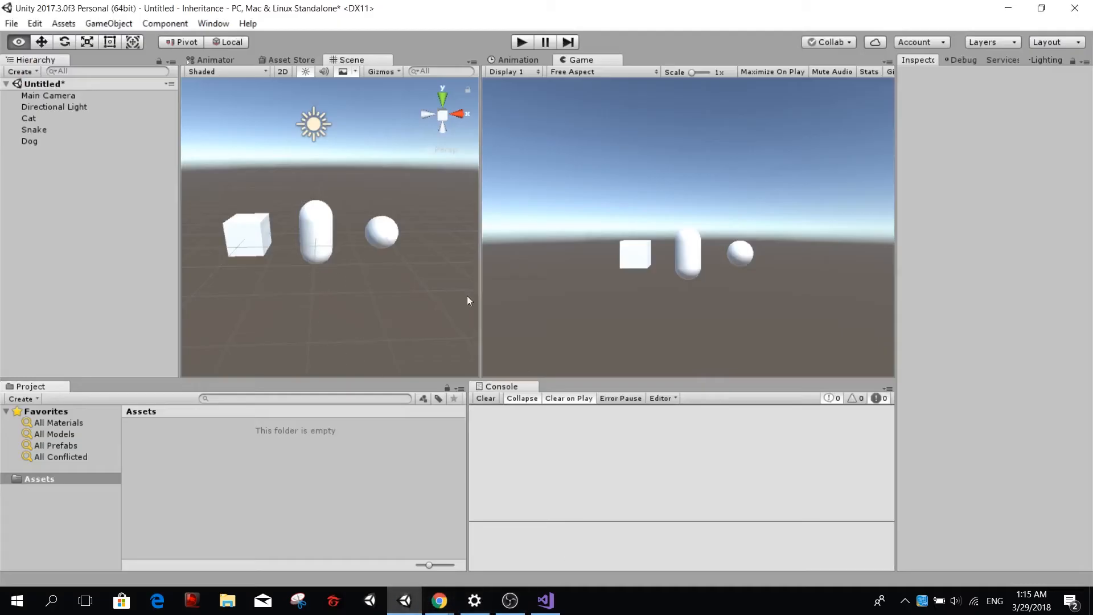
{"action": "mouse_move", "coordinate": [168, 465]}
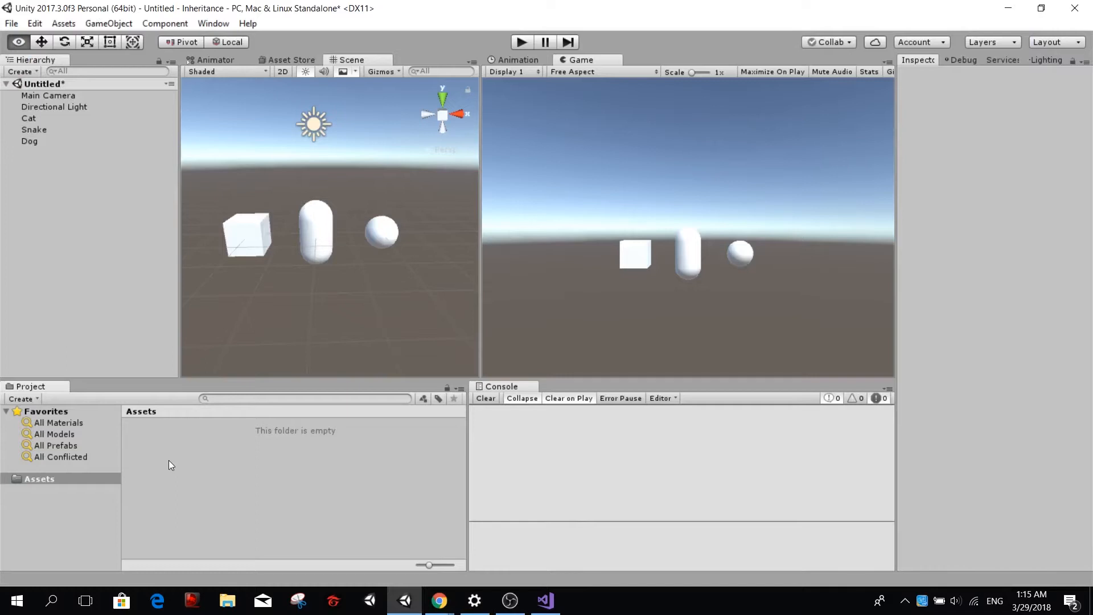
{"action": "right_click", "coordinate": [169, 464]}
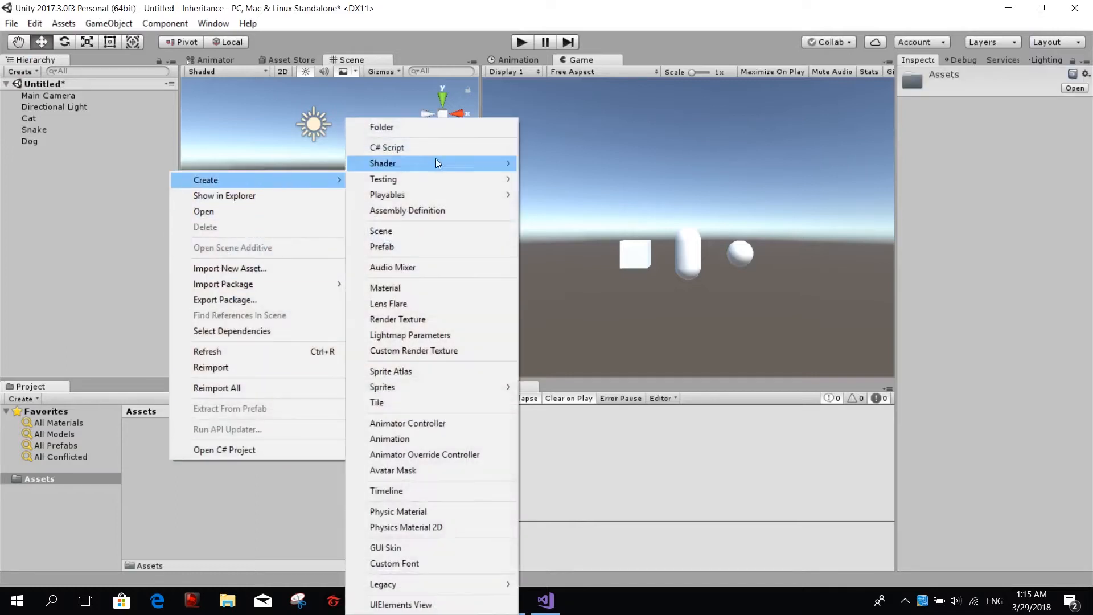
{"action": "left_click", "coordinate": [387, 147]}
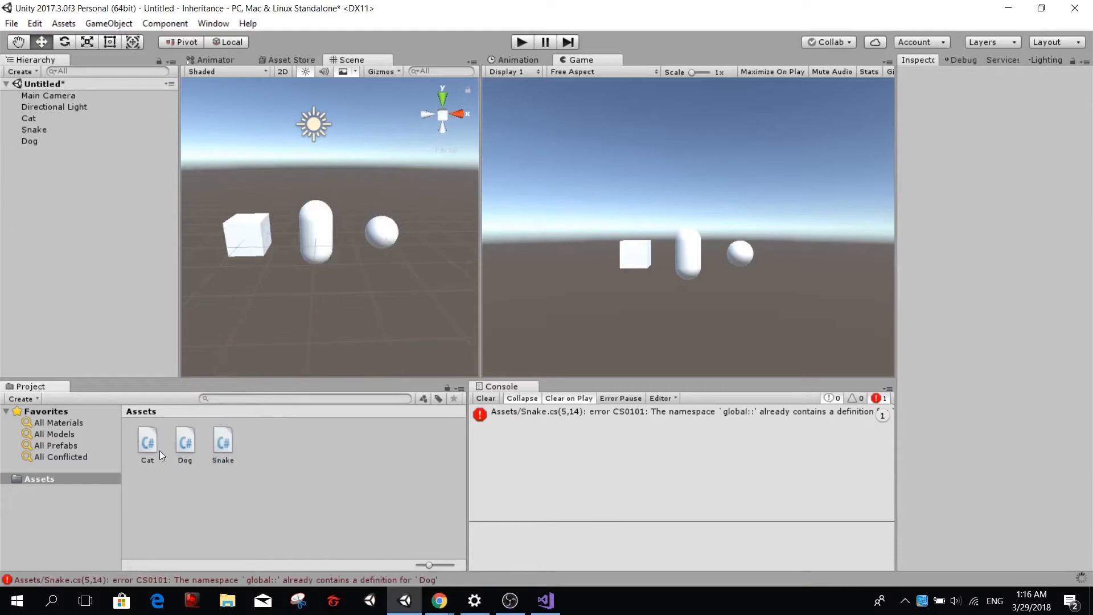
{"action": "left_click", "coordinate": [485, 398]}
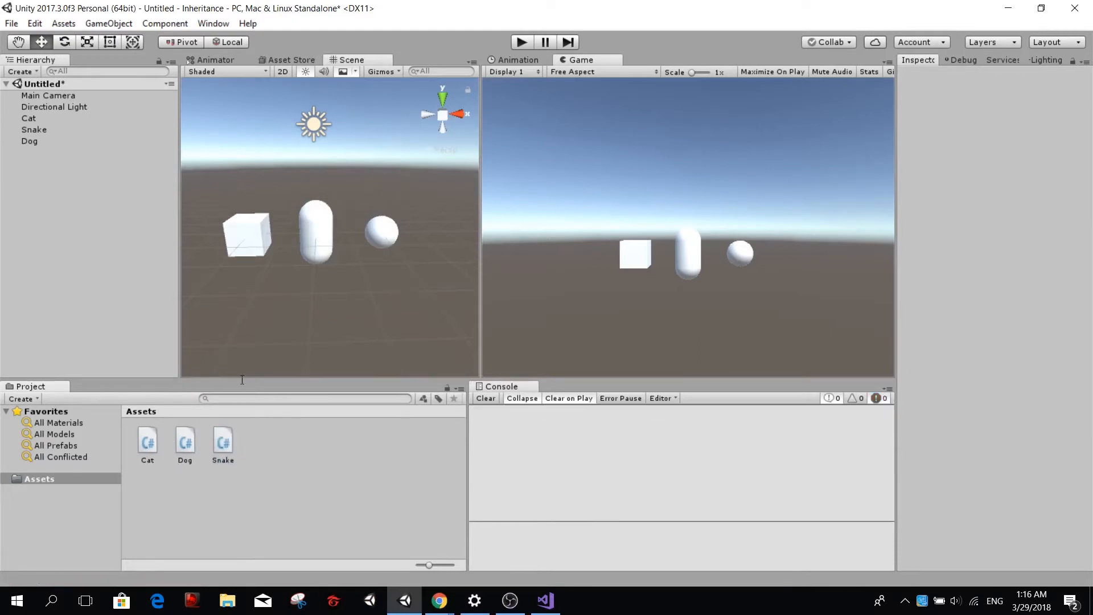
- Inspect the Cat, Snake and Dog objects in the Hierarchy
{"action": "left_click", "coordinate": [147, 443]}
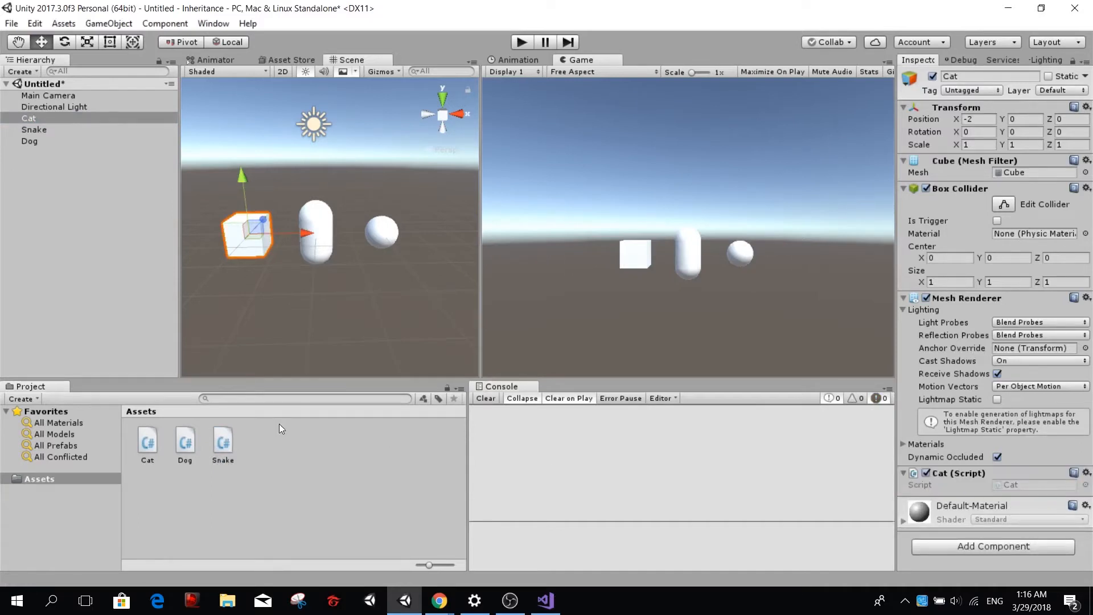
{"action": "left_click", "coordinate": [33, 130]}
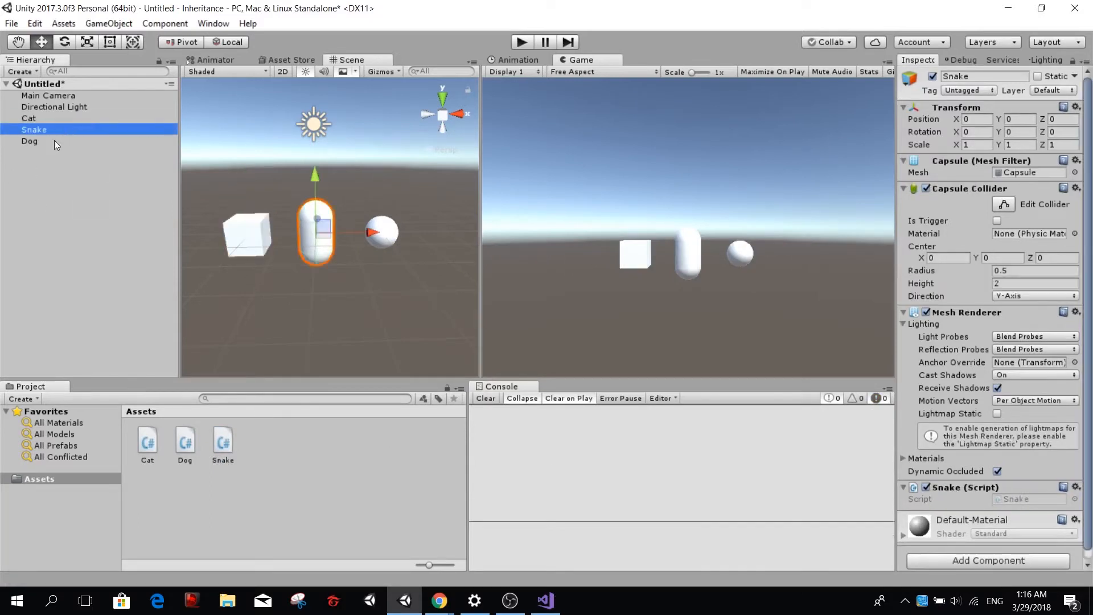
{"action": "left_click", "coordinate": [30, 141]}
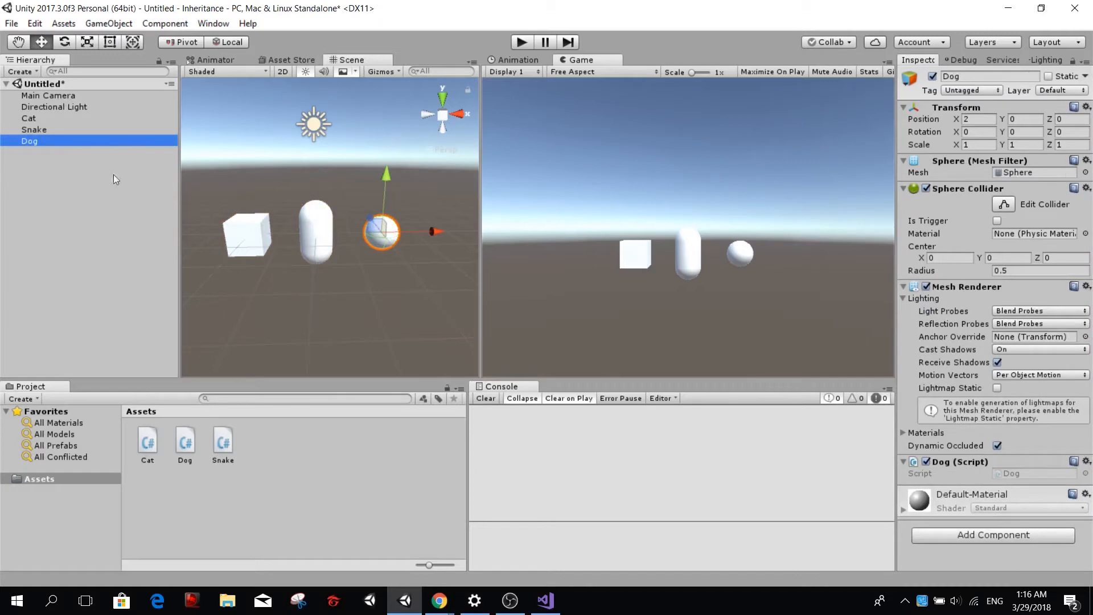
{"action": "mouse_move", "coordinate": [149, 453]}
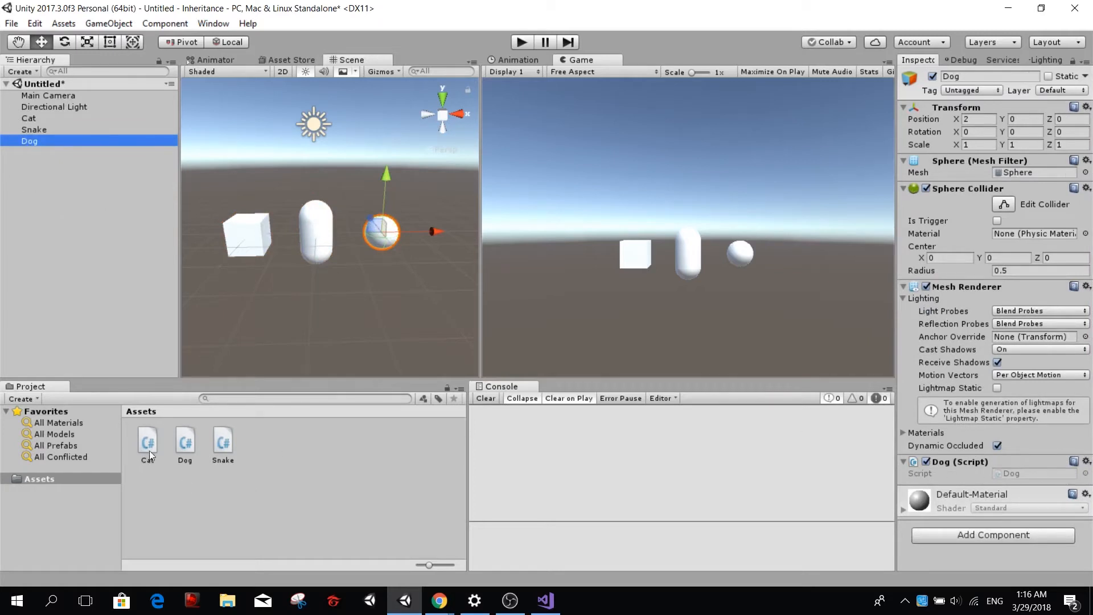
- Preview the Cat and Snake scripts' code, still MonoBehaviour classes, then deselect
{"action": "left_click", "coordinate": [147, 443]}
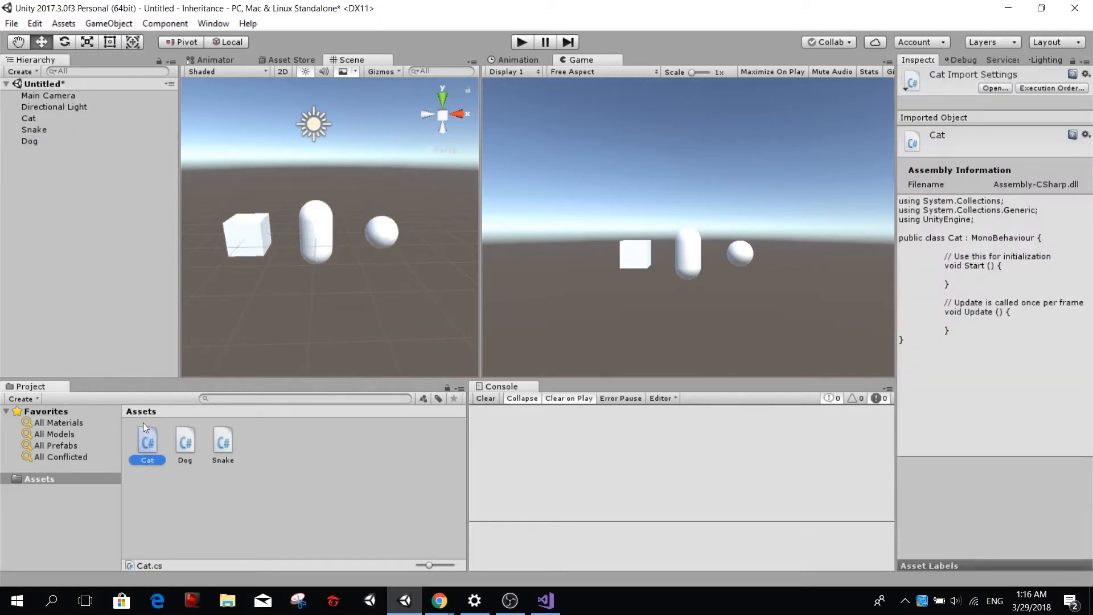
{"action": "left_click", "coordinate": [185, 442]}
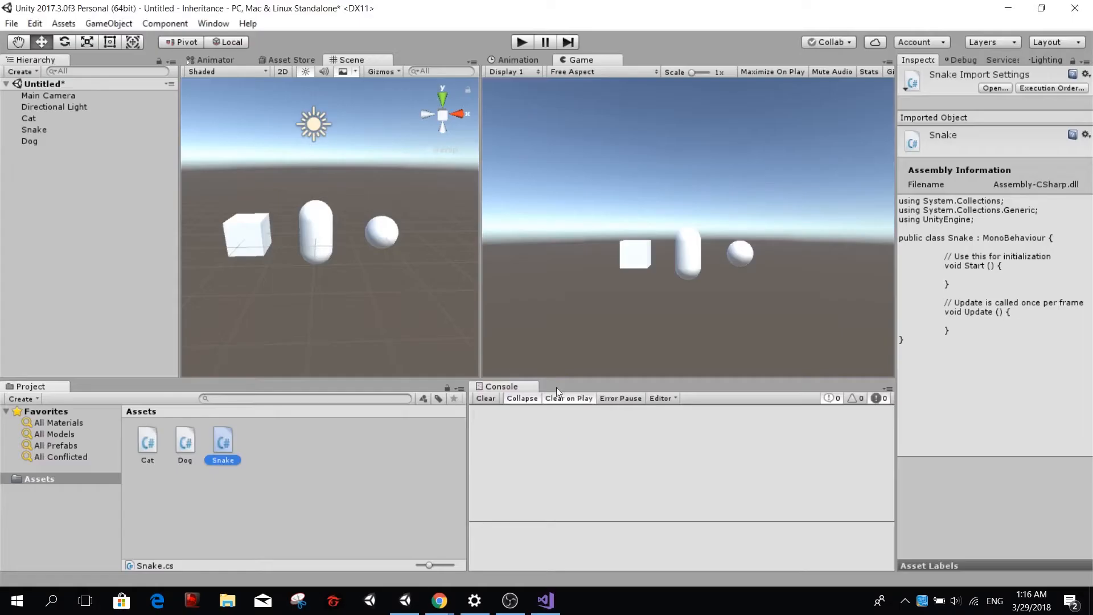
{"action": "left_click", "coordinate": [374, 444]}
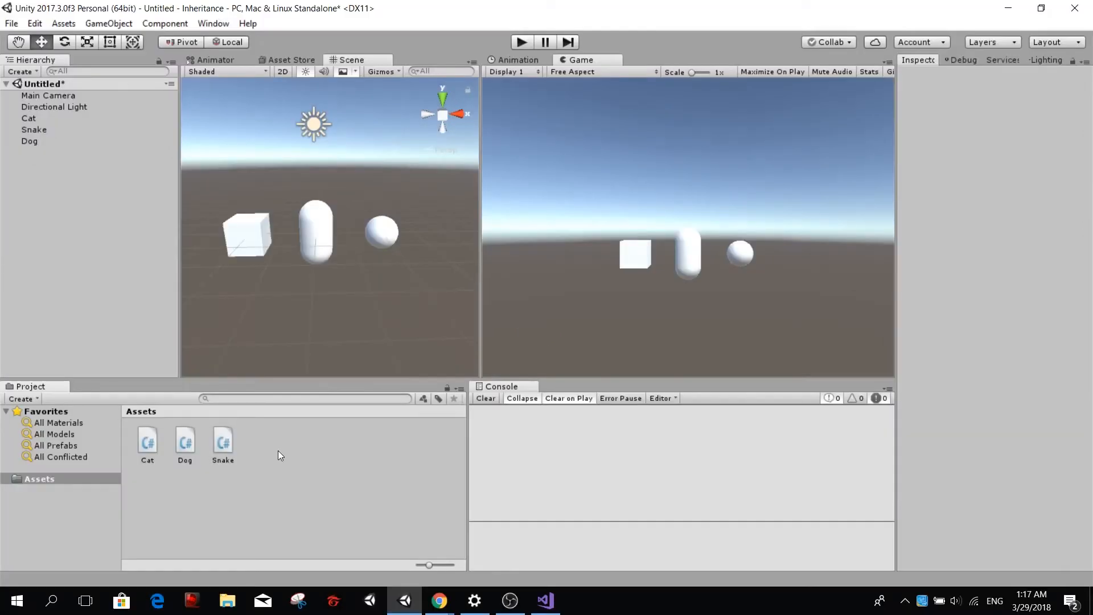
- Create a new C# script named Animal in Assets and preview its code
{"action": "right_click", "coordinate": [279, 454]}
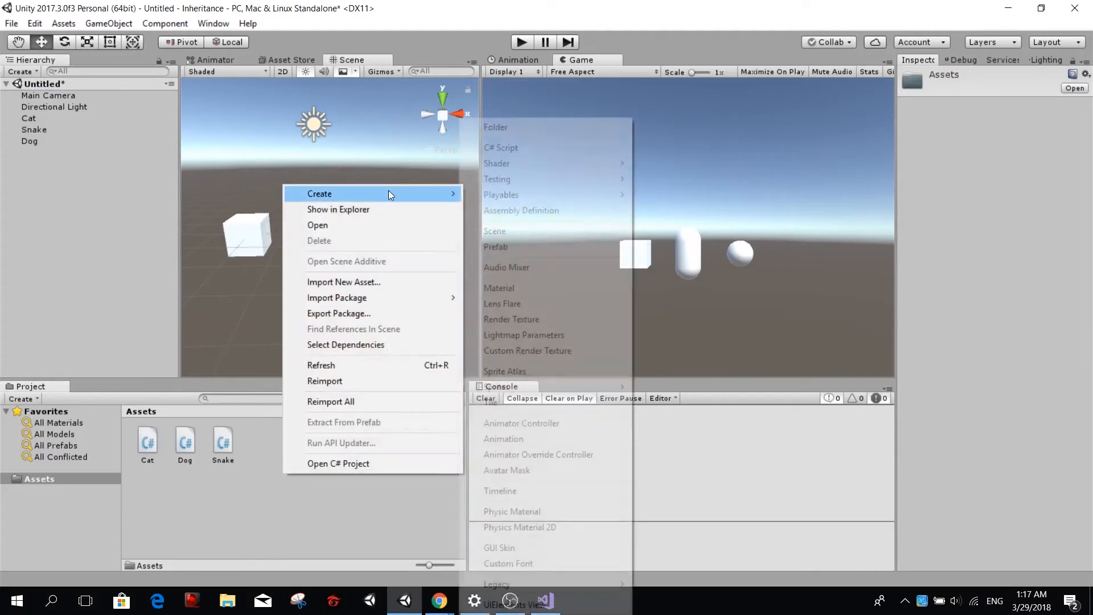
{"action": "left_click", "coordinate": [501, 147]}
{"action": "type", "text": "Animal"}
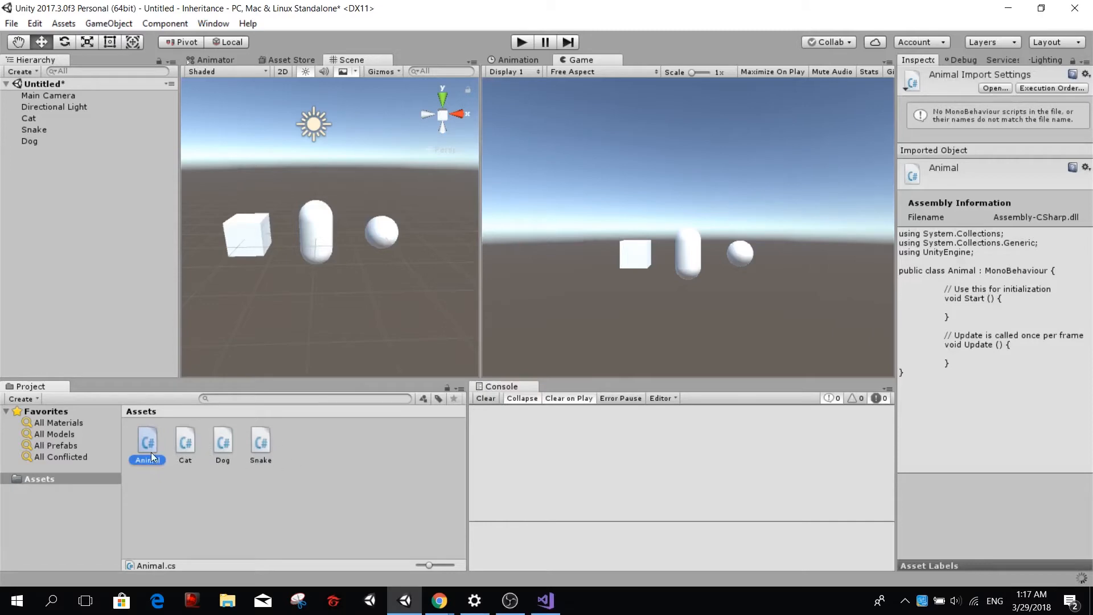
{"action": "left_click", "coordinate": [545, 600]}
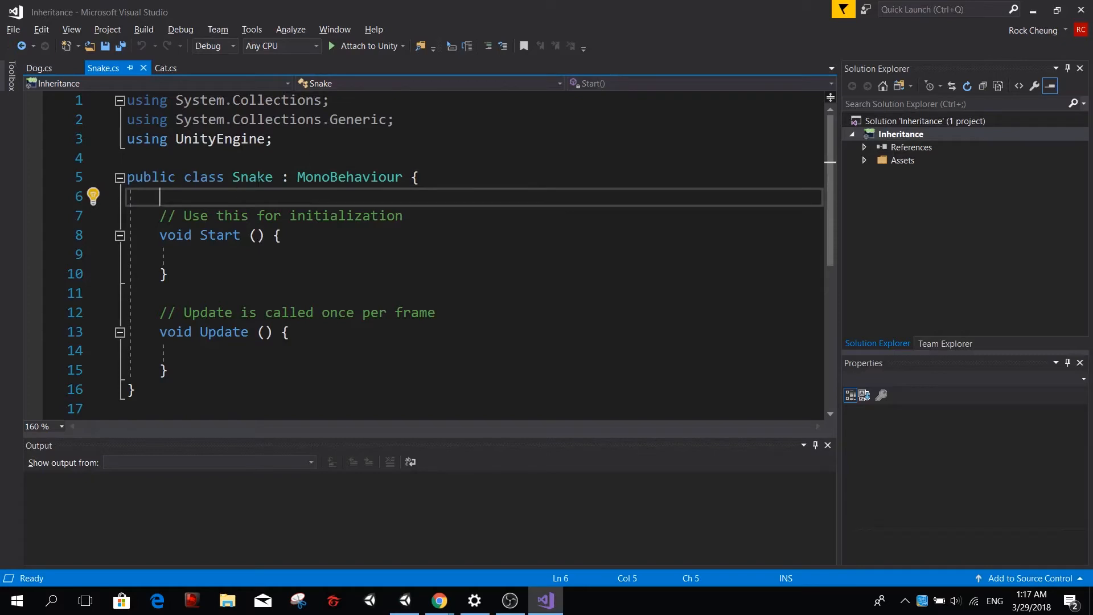
- Make the Snake class inherit from Animal instead of MonoBehaviour
{"action": "double_click", "coordinate": [252, 177]}
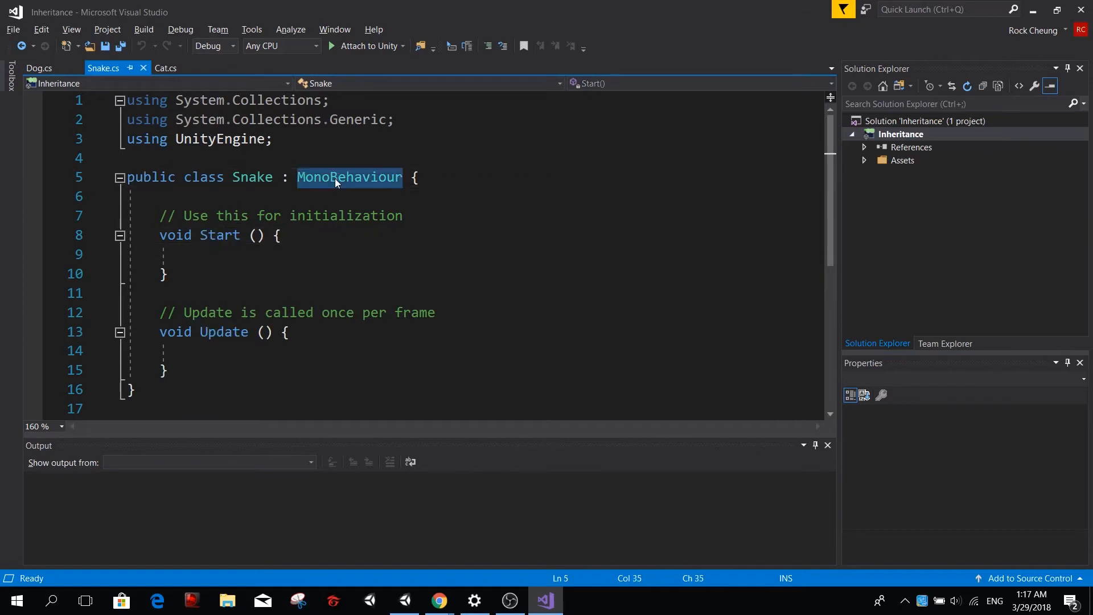
{"action": "double_click", "coordinate": [349, 178]}
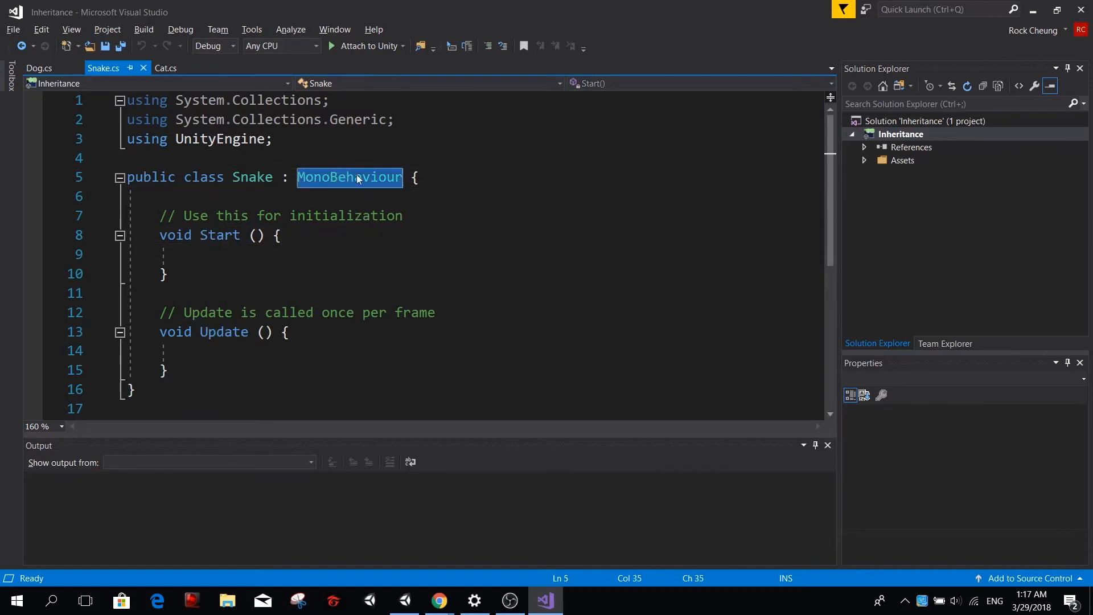
{"action": "type", "text": "Animal"}
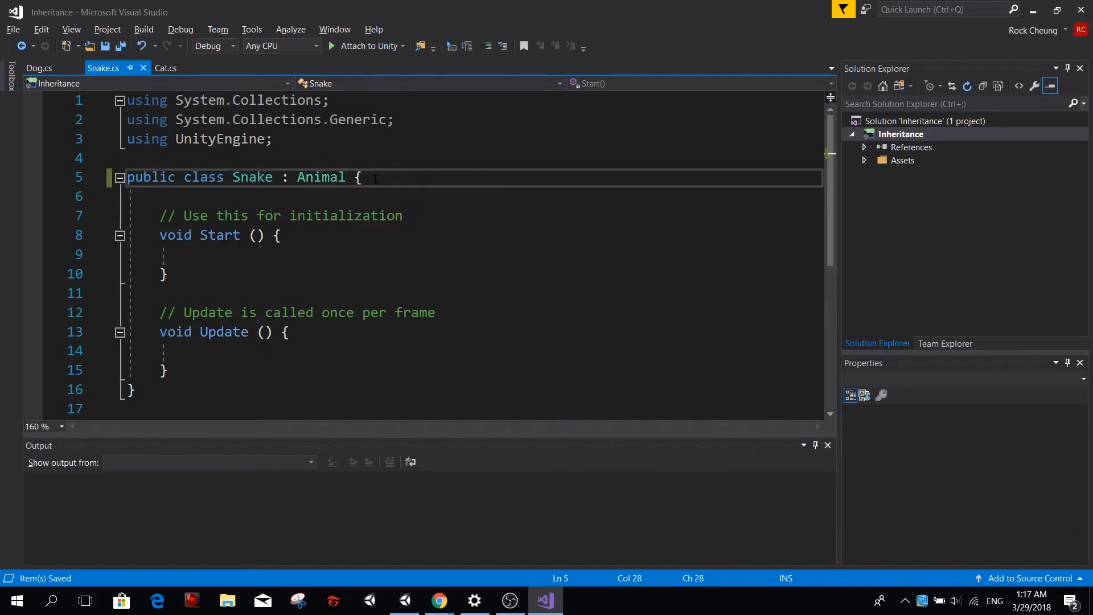
- Make the Cat class inherit from Animal instead of MonoBehaviour
{"action": "left_click", "coordinate": [166, 67]}
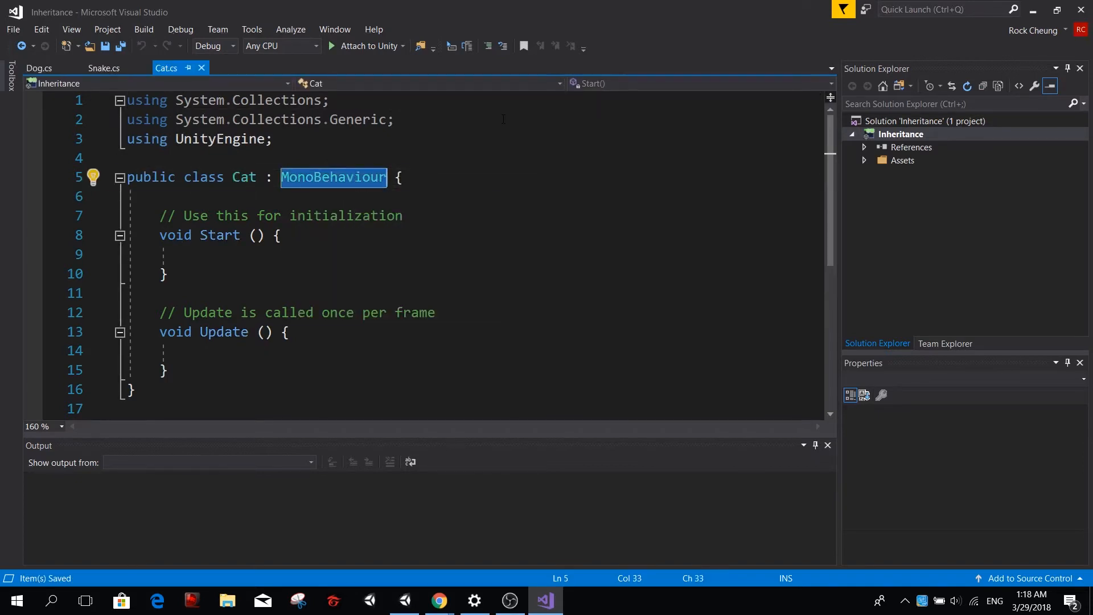
{"action": "type", "text": "Anim"}
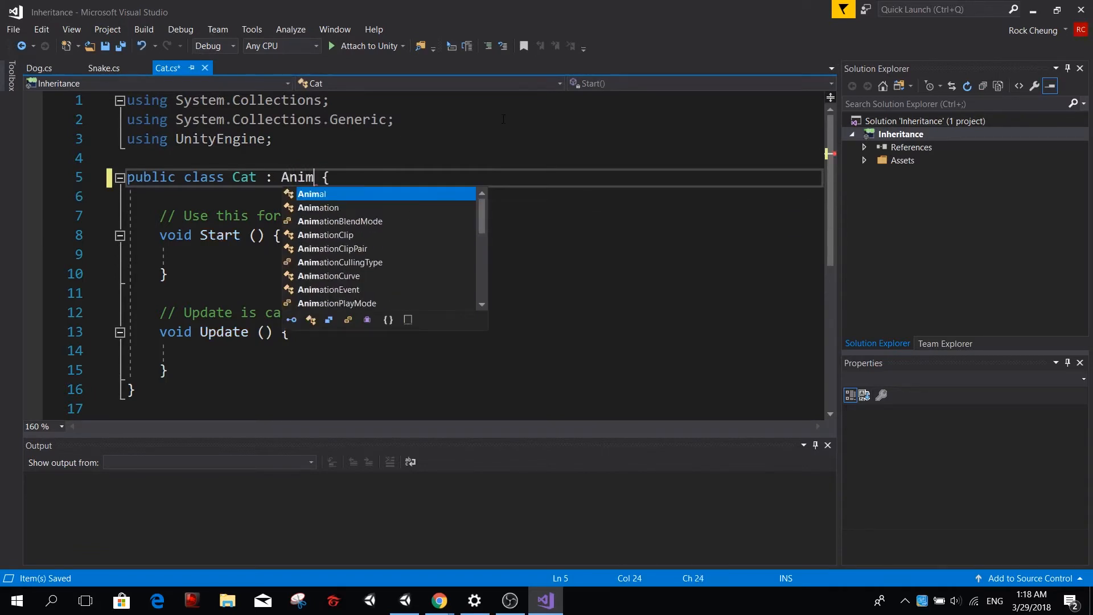
{"action": "left_click", "coordinate": [40, 67]}
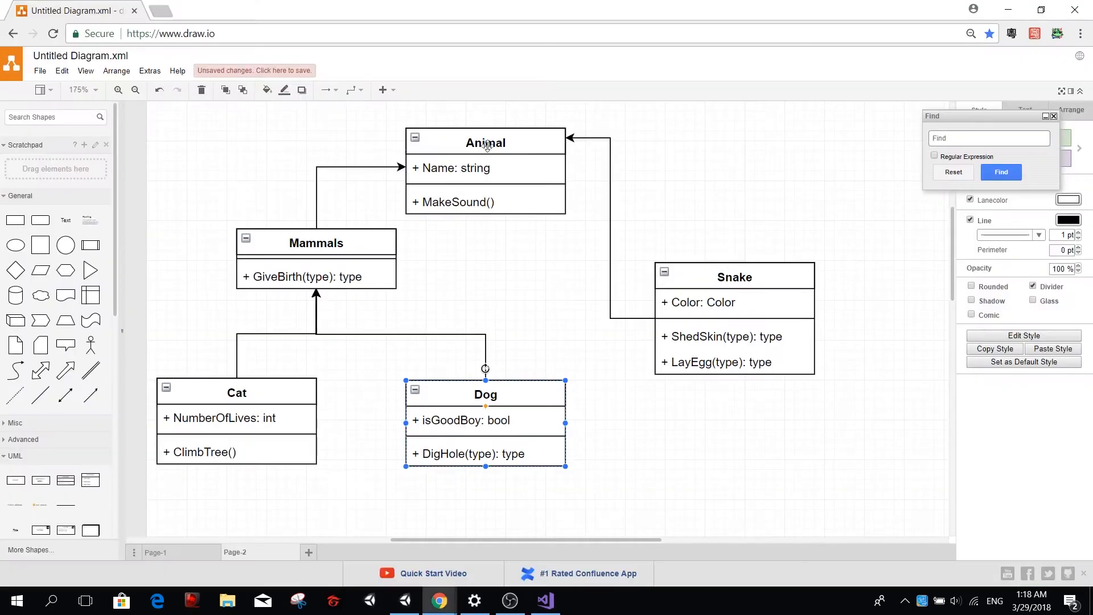
{"action": "mouse_move", "coordinate": [464, 172]}
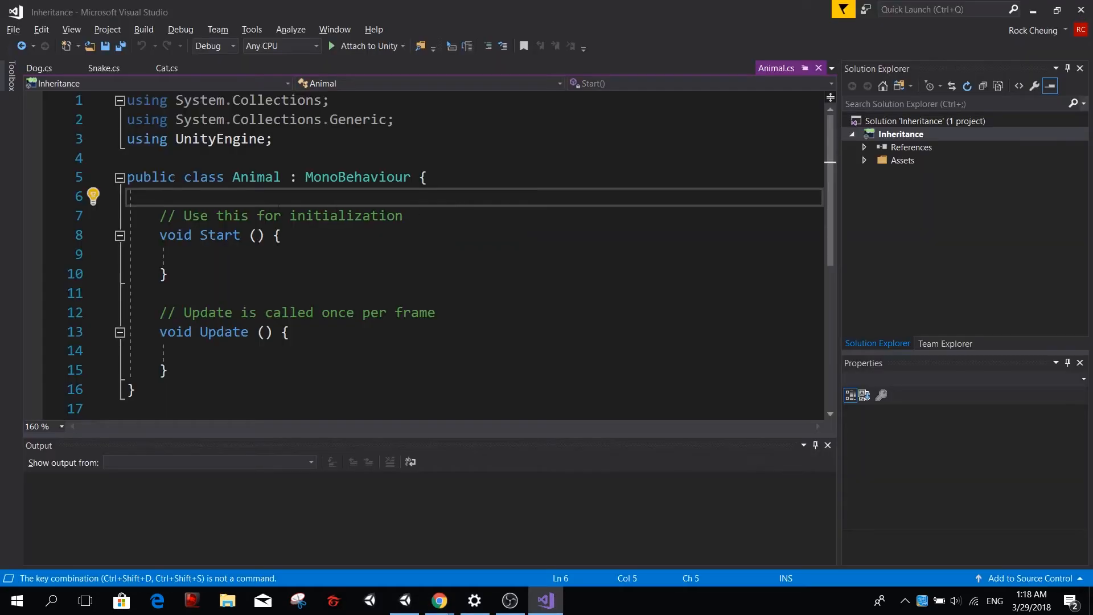
- Add a public string Name field and a public void MakeSound method to Animal
{"action": "key", "text": "enter"}
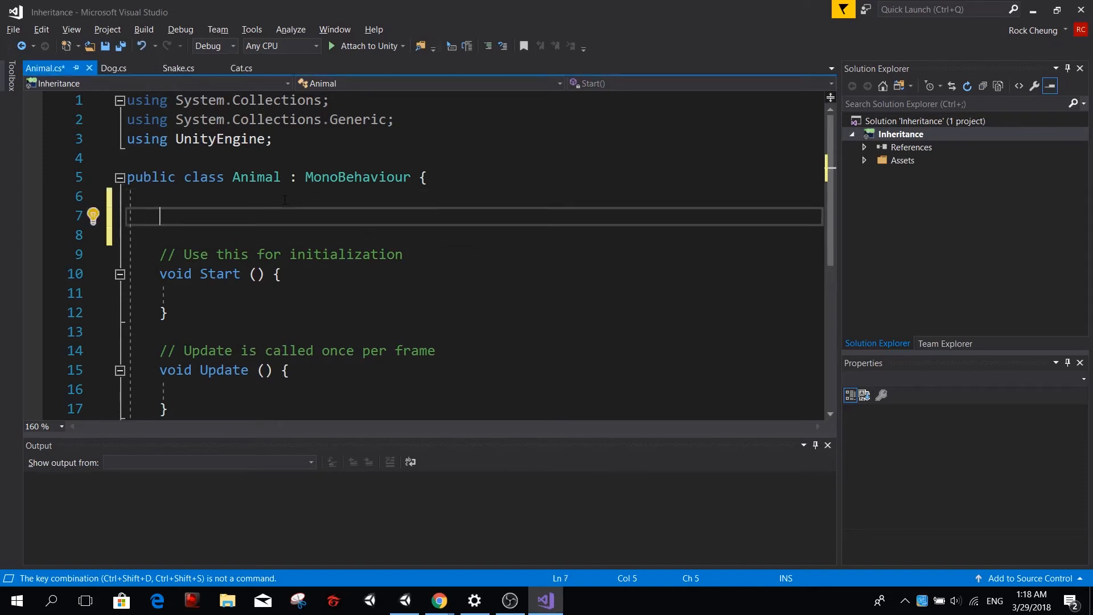
{"action": "type", "text": "public"}
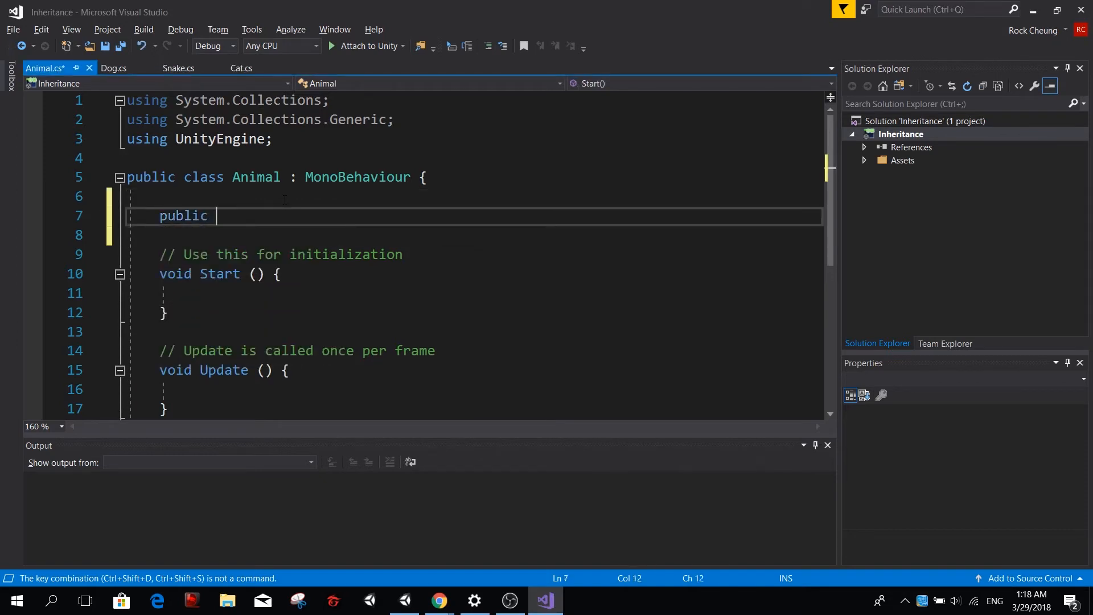
{"action": "type", "text": "string"}
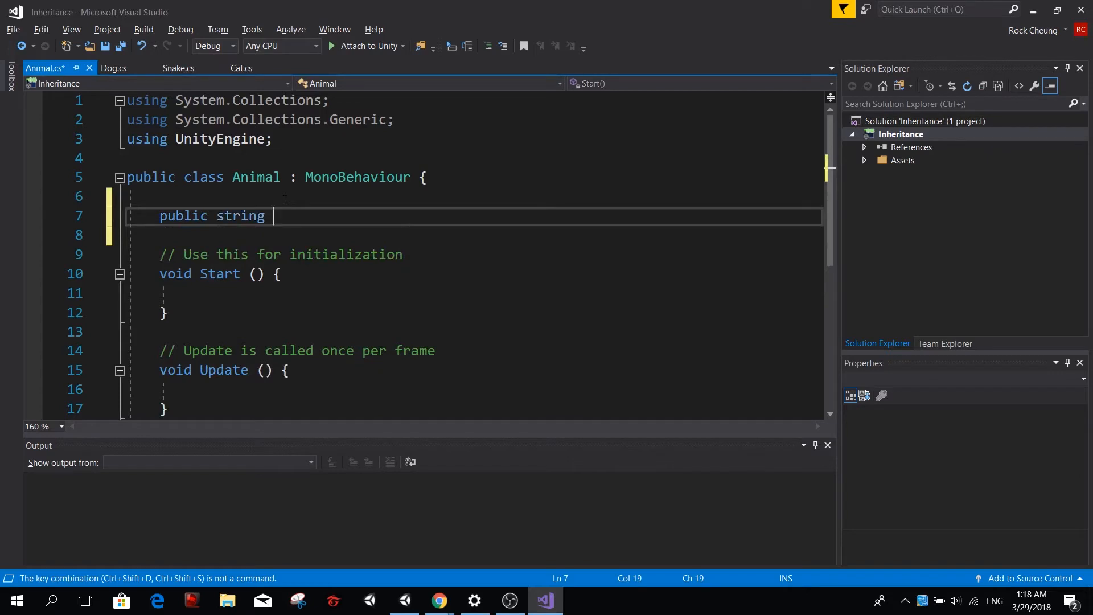
{"action": "type", "text": "Name;"}
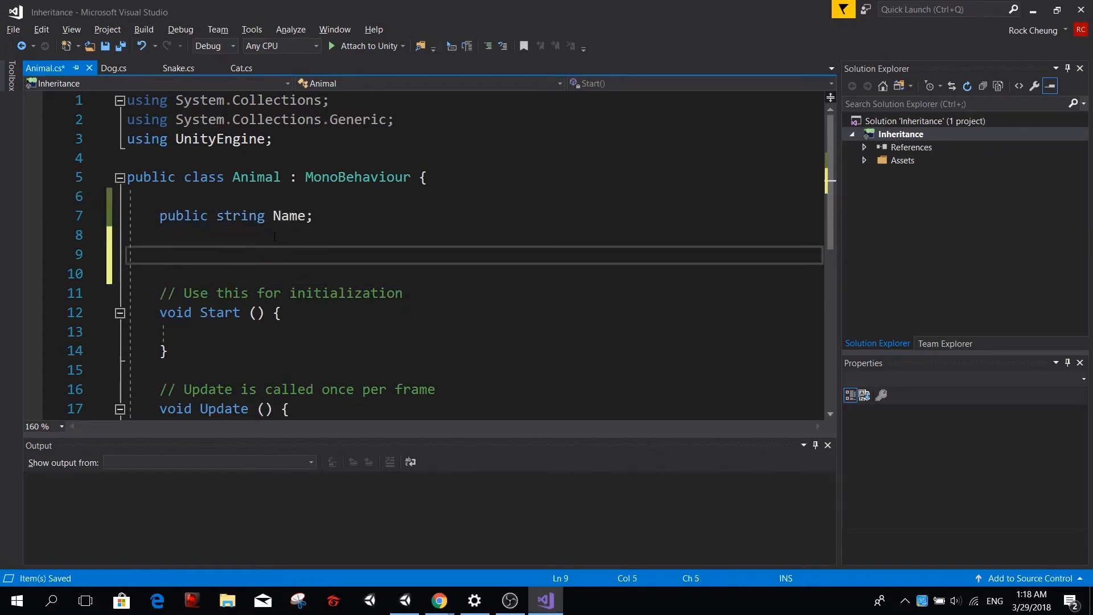
{"action": "type", "text": "public void M"}
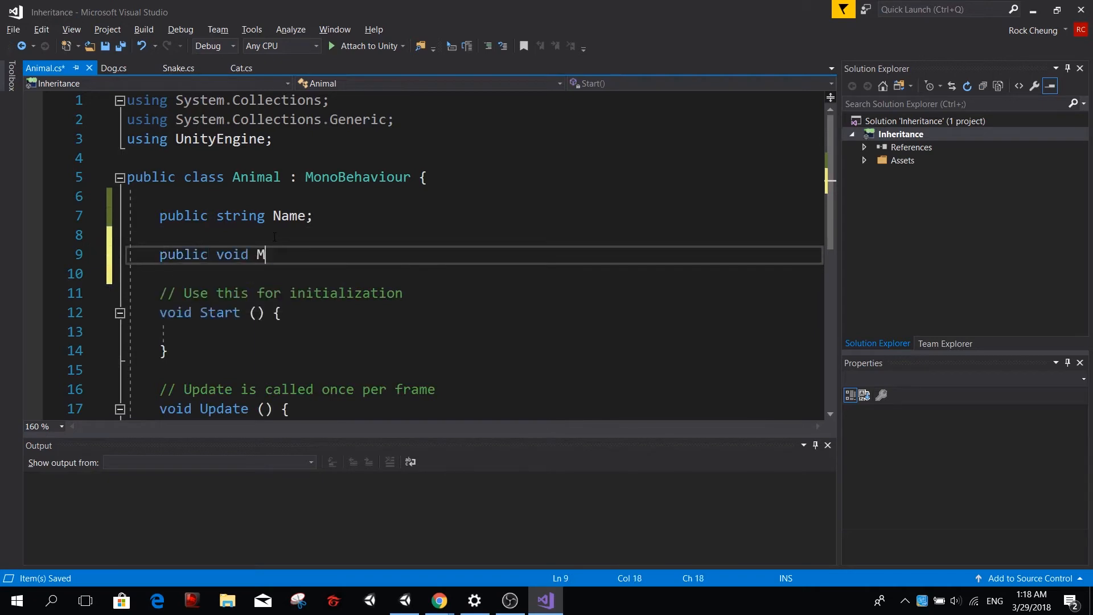
{"action": "type", "text": "akeSound() {"}
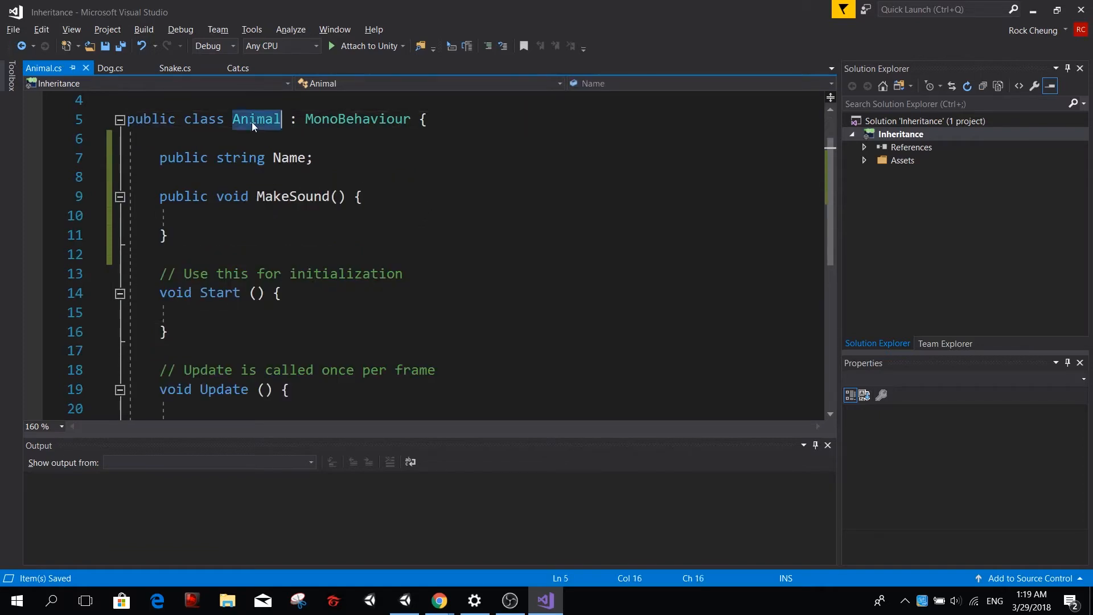
- Call MakeSound() from Animal's Start method
{"action": "double_click", "coordinate": [256, 119]}
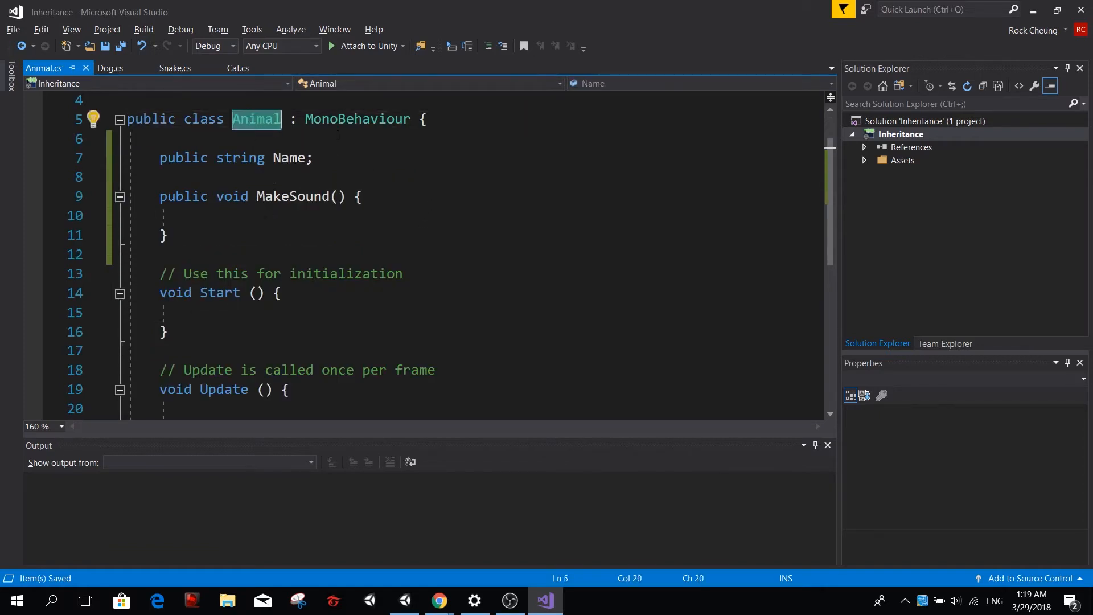
{"action": "left_click", "coordinate": [213, 312]}
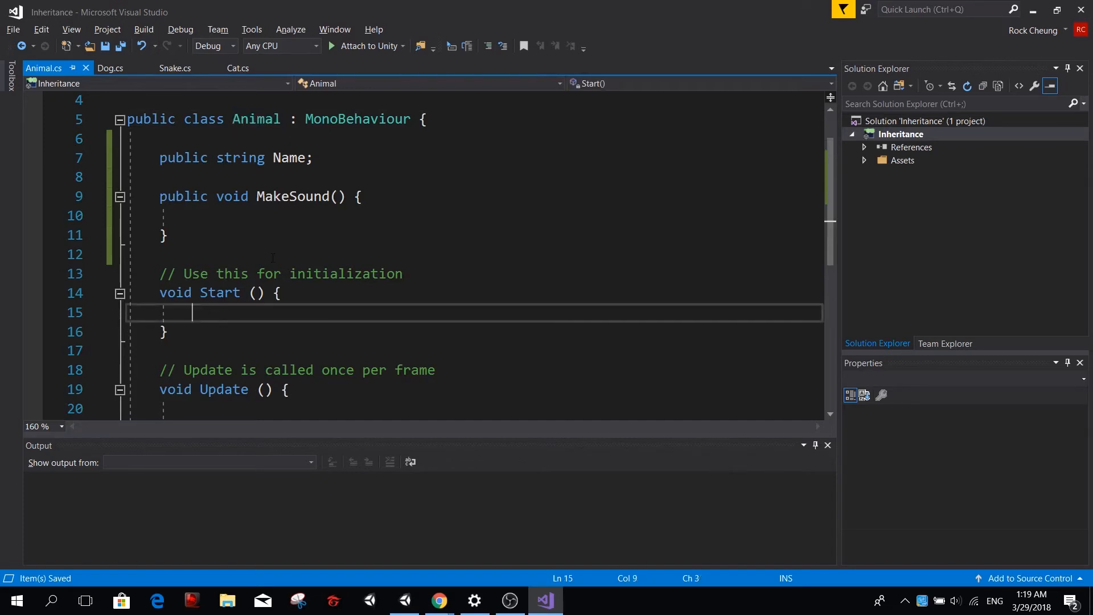
{"action": "type", "text": "MakeSound()"}
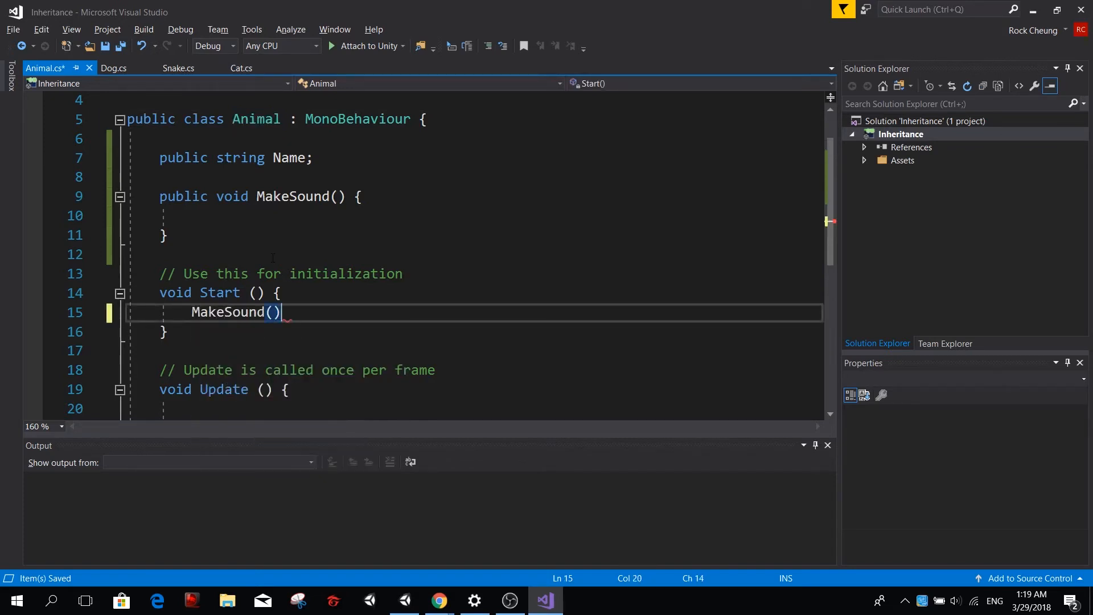
{"action": "type", "text": ";"}
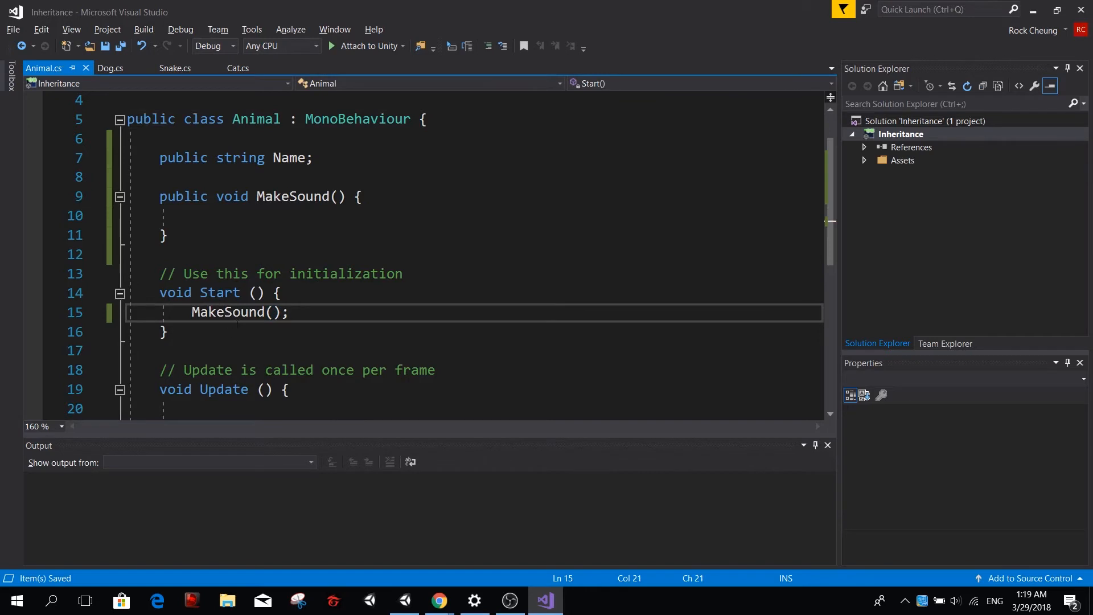
- Have MakeSound log "No sound Detected" via Debug.Log
{"action": "left_click", "coordinate": [195, 215]}
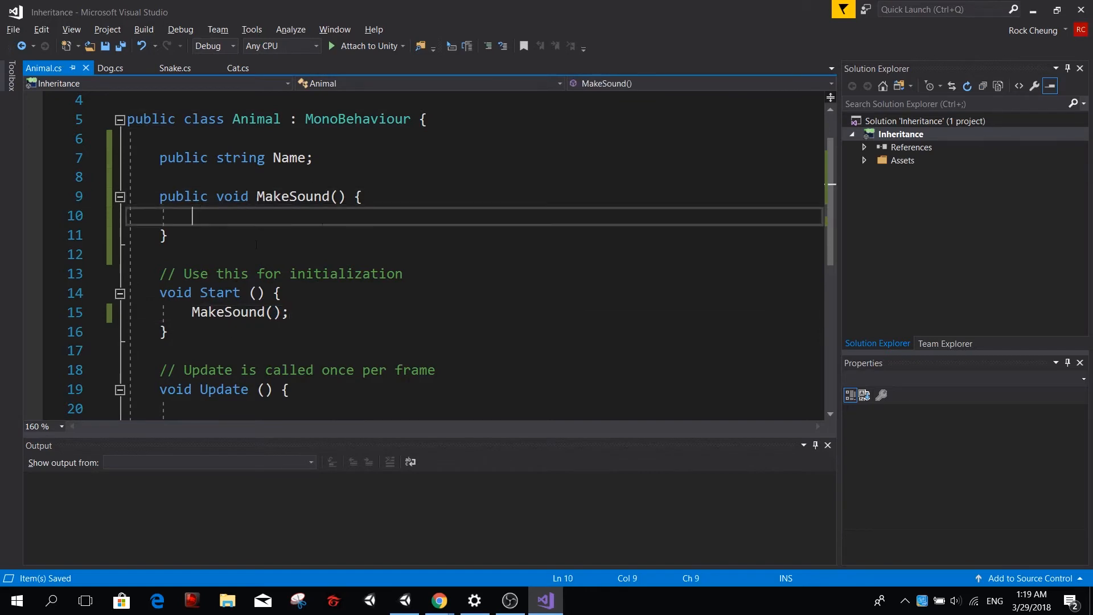
{"action": "type", "text": "Debu"}
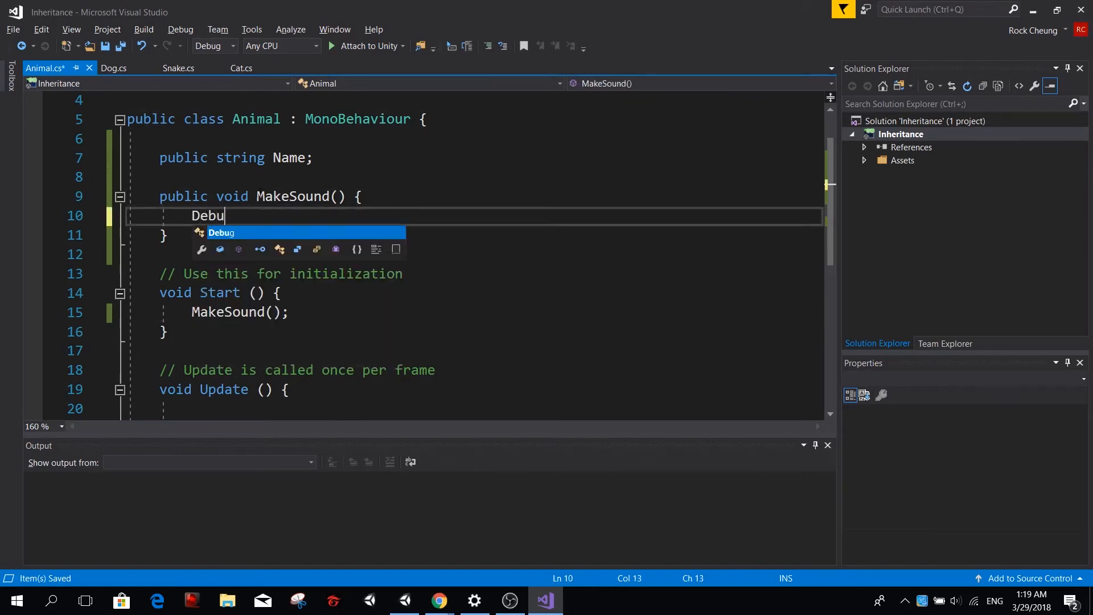
{"action": "type", "text": "g.Log()"}
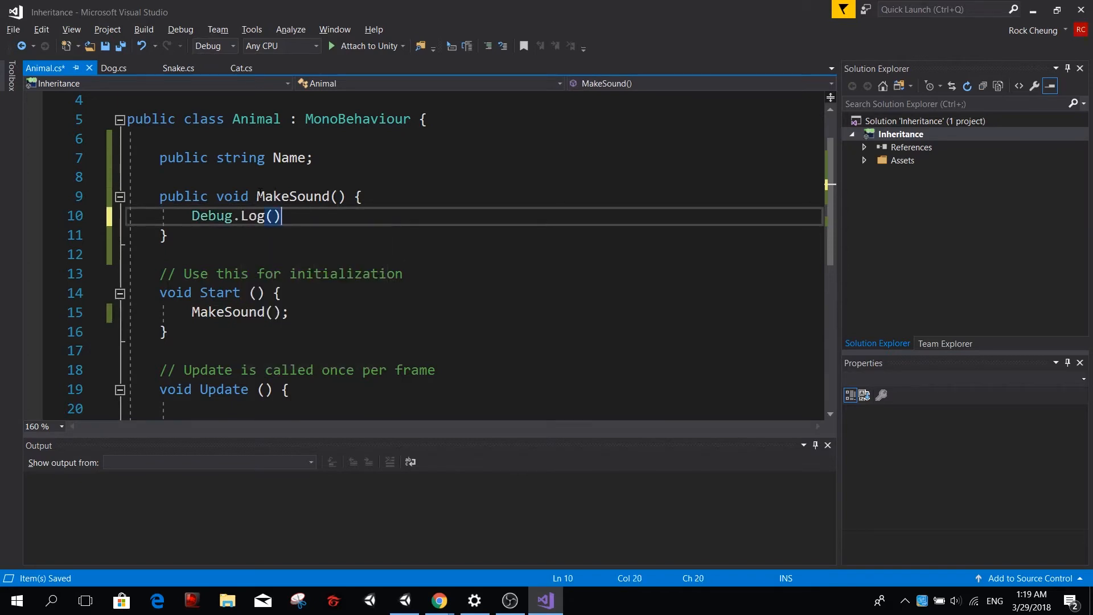
{"action": "type", "text": "\"No sound"}
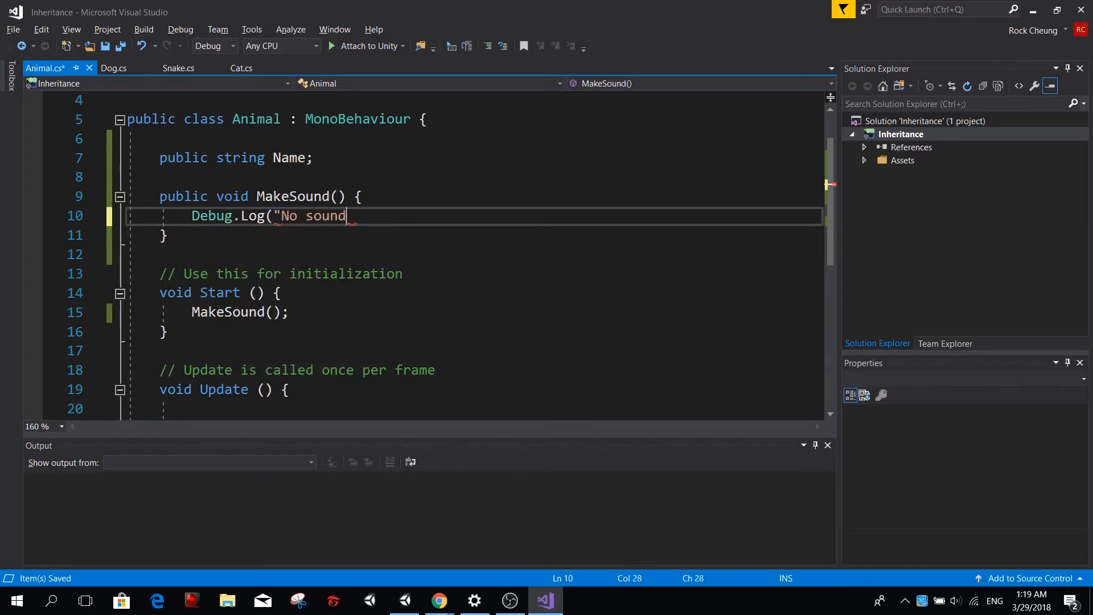
{"action": "type", "text": "Detected"}
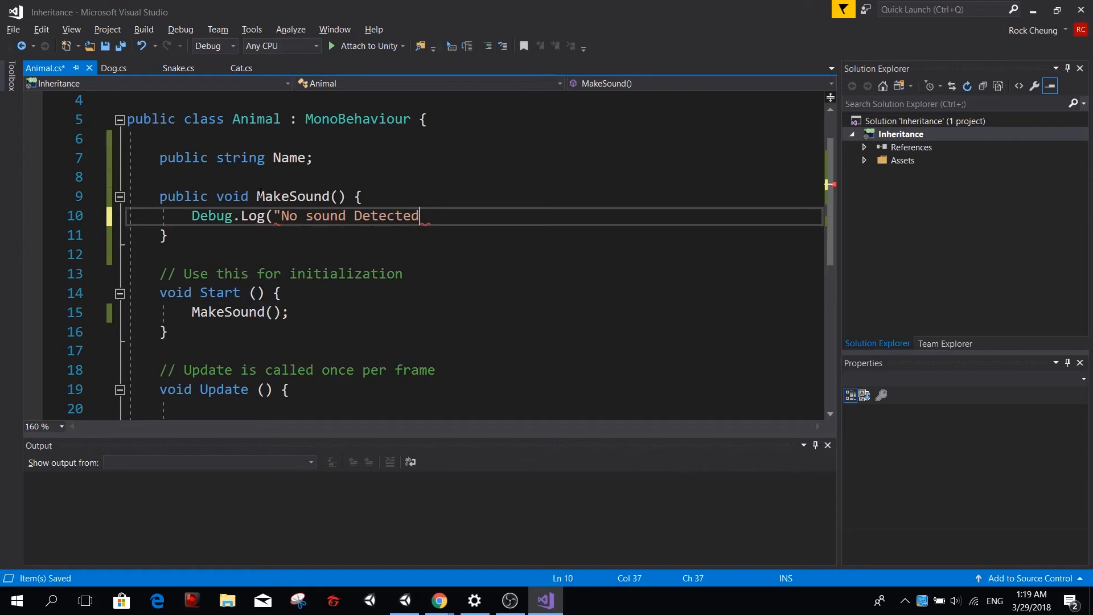
{"action": "type", "text": "\");"}
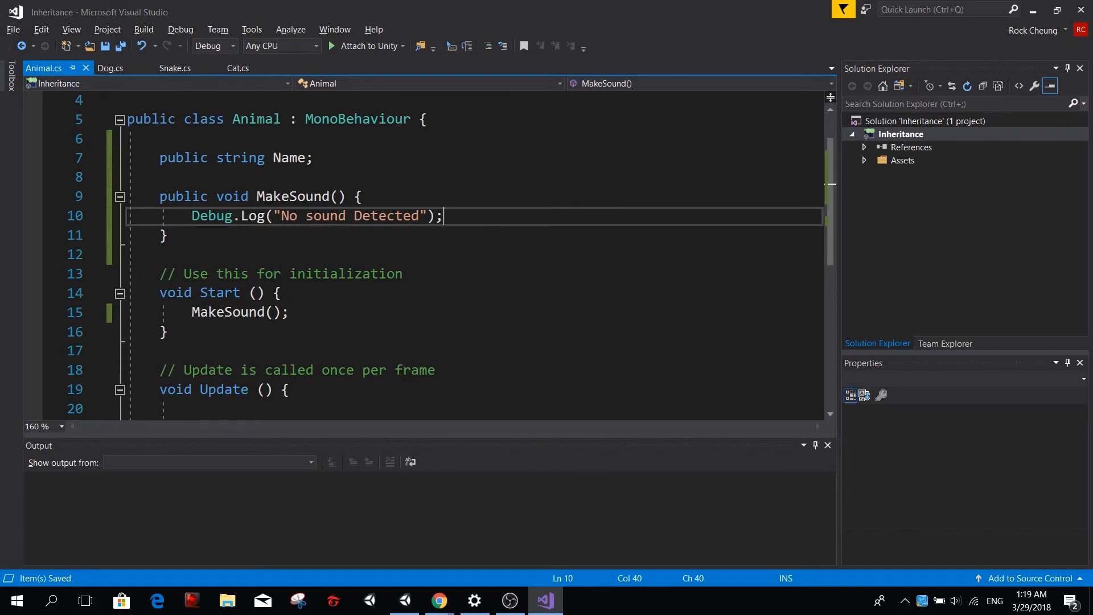
{"action": "left_click", "coordinate": [259, 118]}
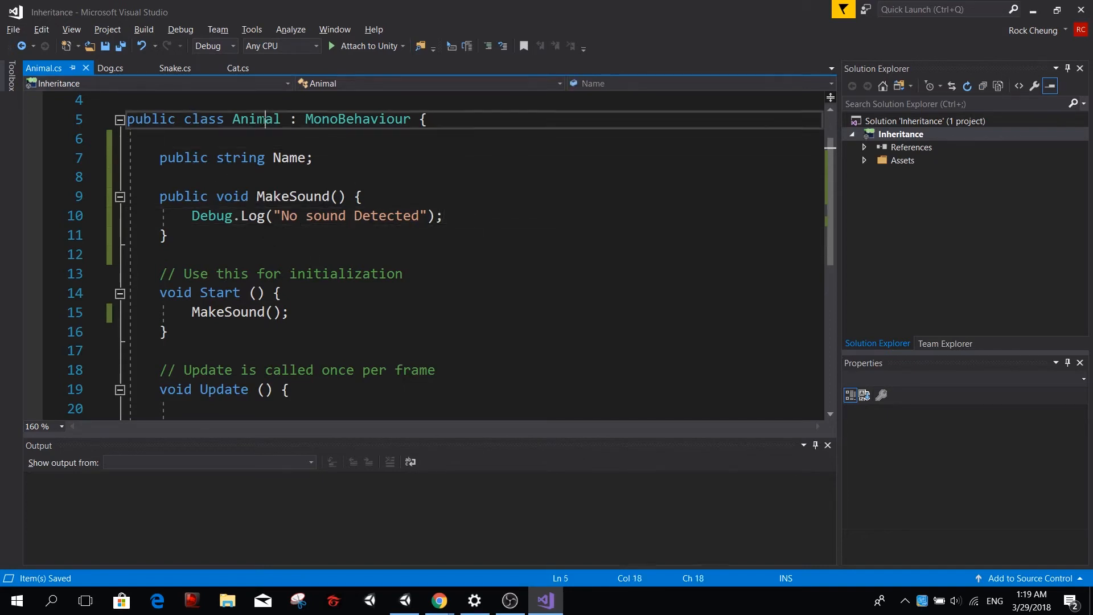
{"action": "left_click", "coordinate": [111, 67]}
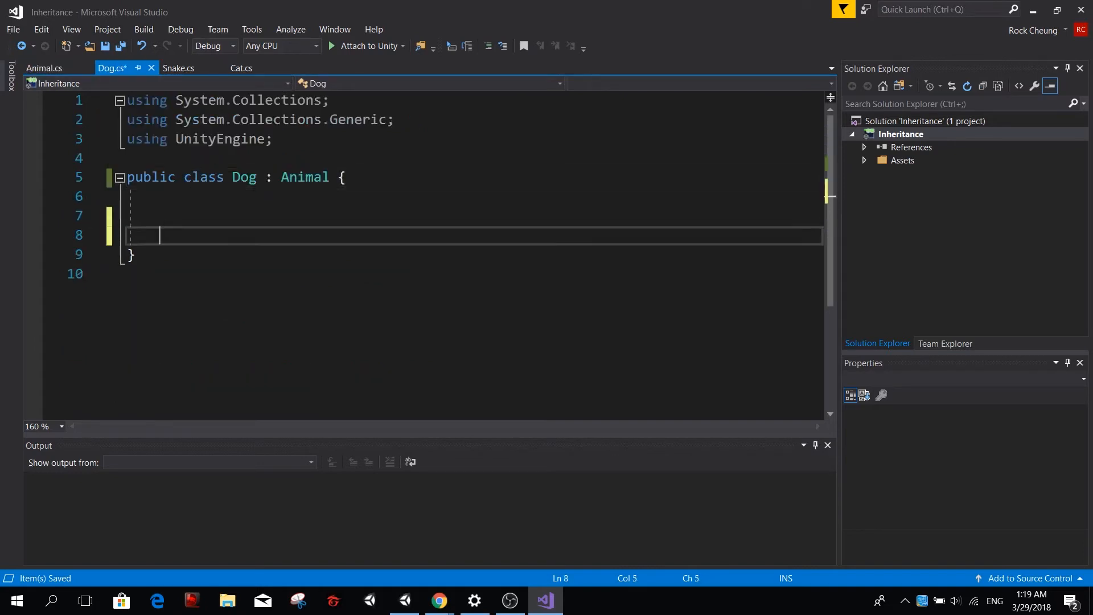
- Declare Animal's MakeSound method as virtual
{"action": "left_click", "coordinate": [43, 67]}
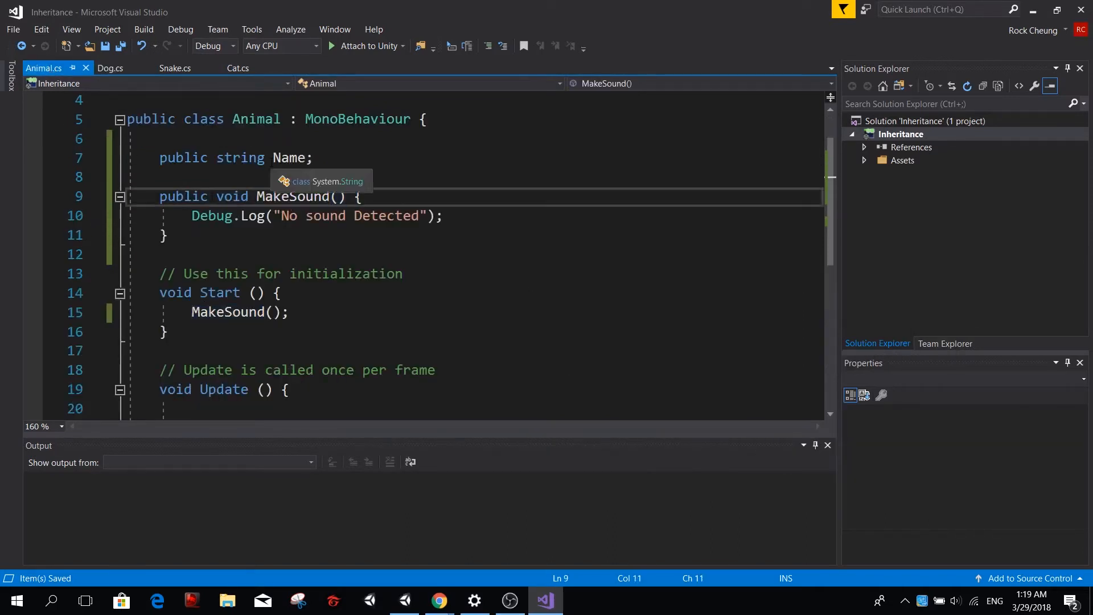
{"action": "type", "text": "virtual"}
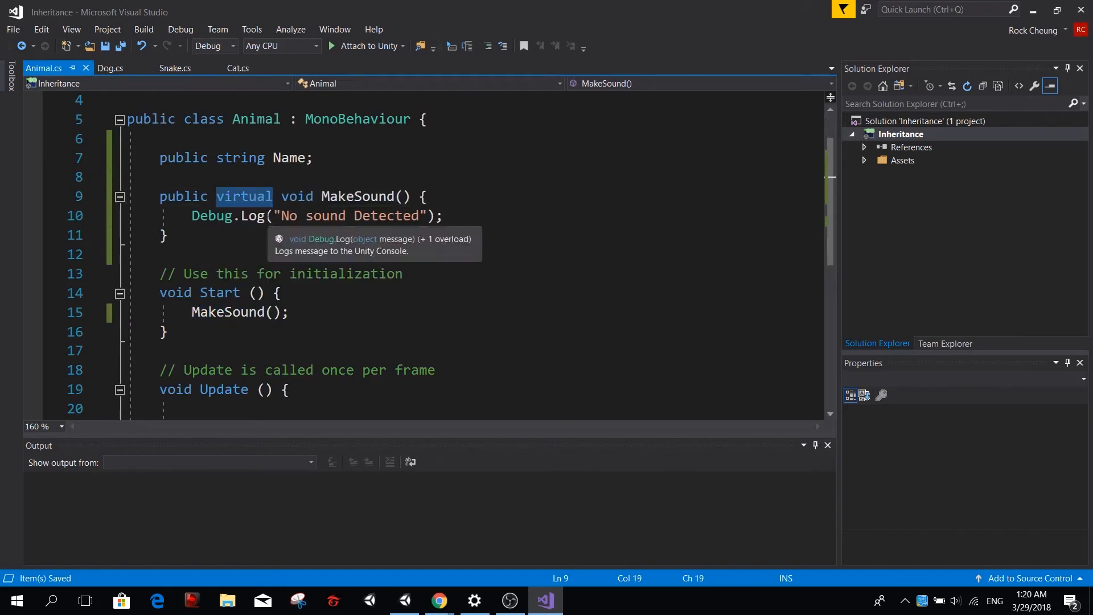
{"action": "left_click", "coordinate": [111, 67]}
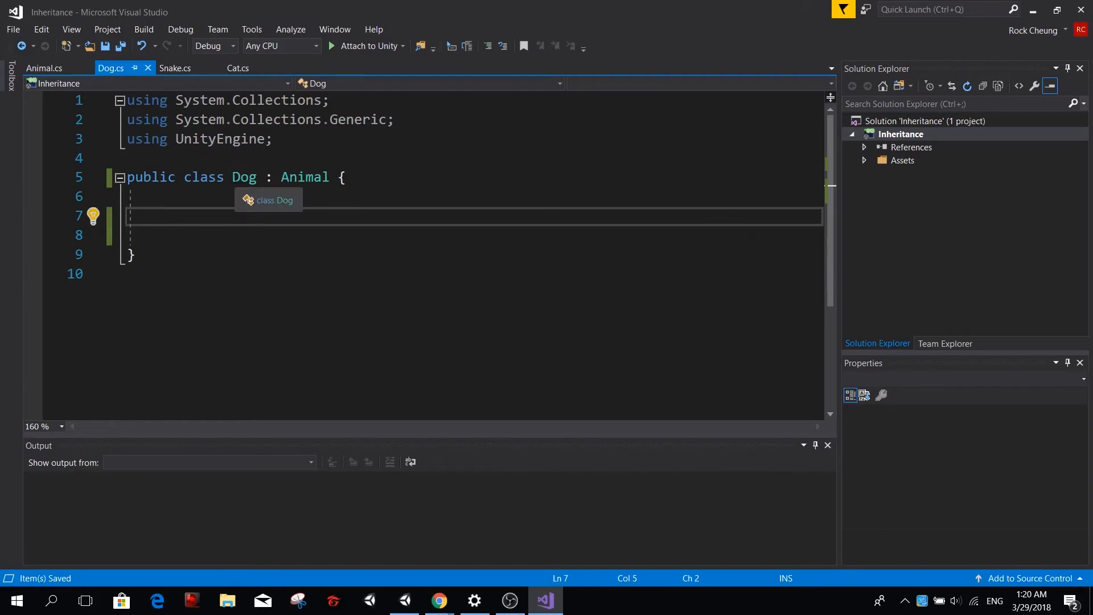
- Add a public override of MakeSound in Dog and remove the base.MakeSound() call
{"action": "type", "text": "public ovv"}
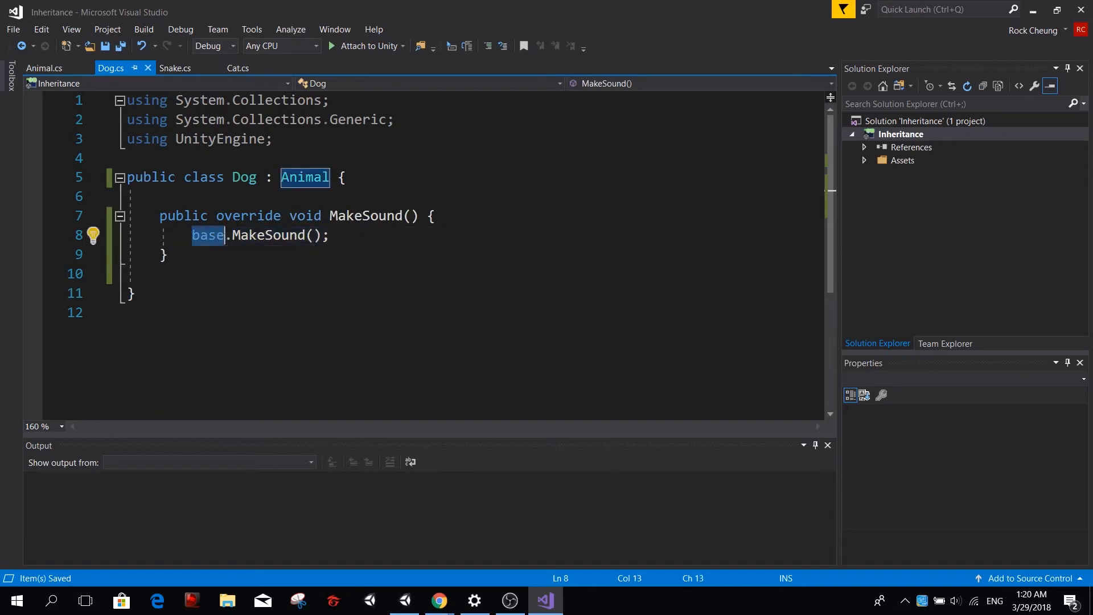
{"action": "mouse_move", "coordinate": [305, 177]}
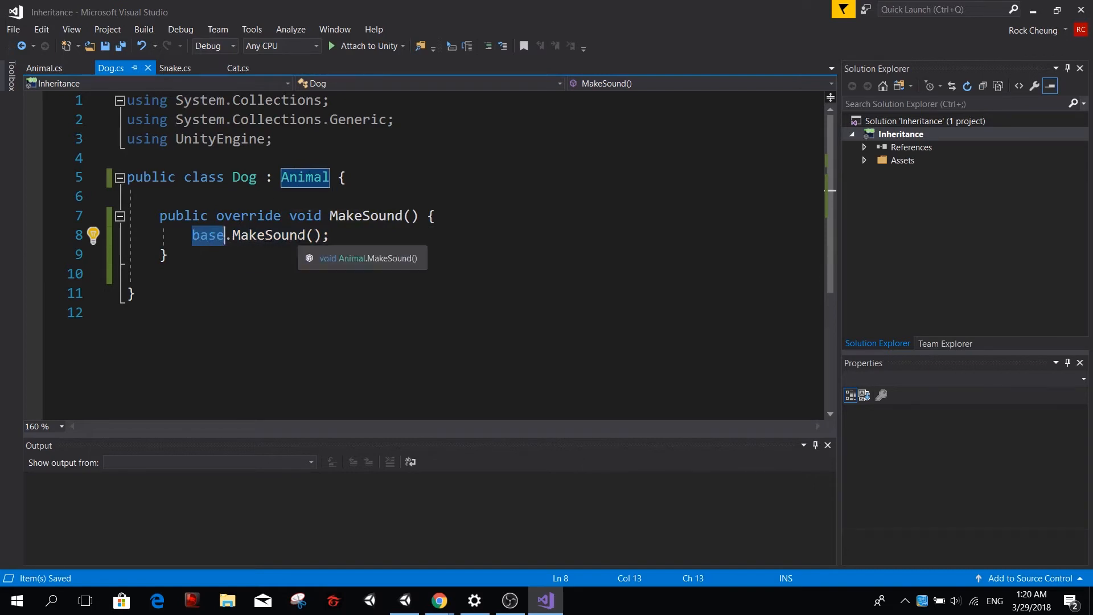
{"action": "type", "text": "this"}
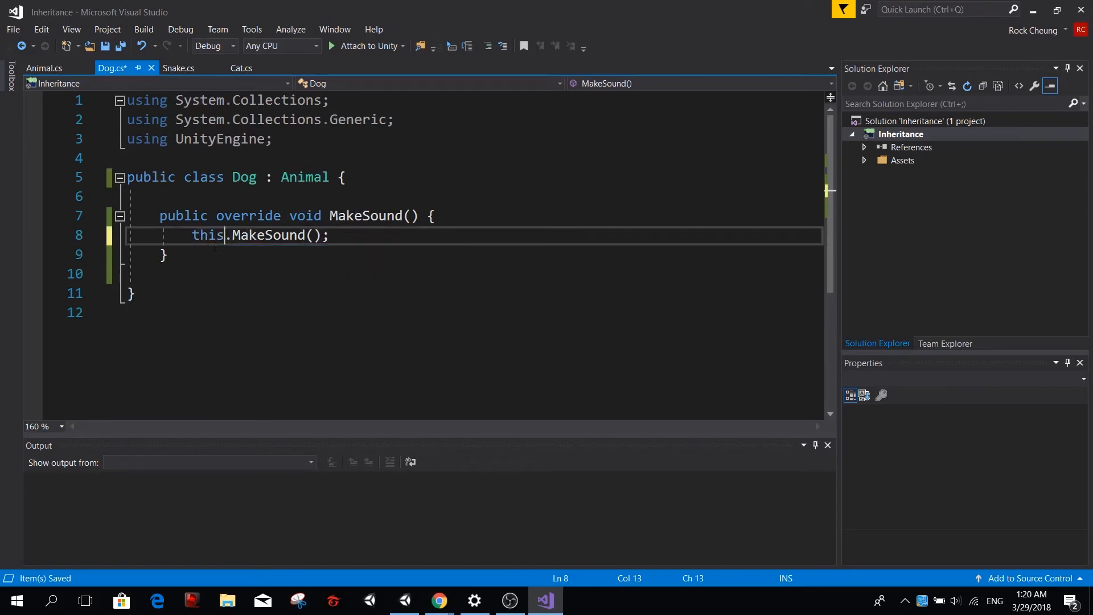
{"action": "double_click", "coordinate": [206, 235]}
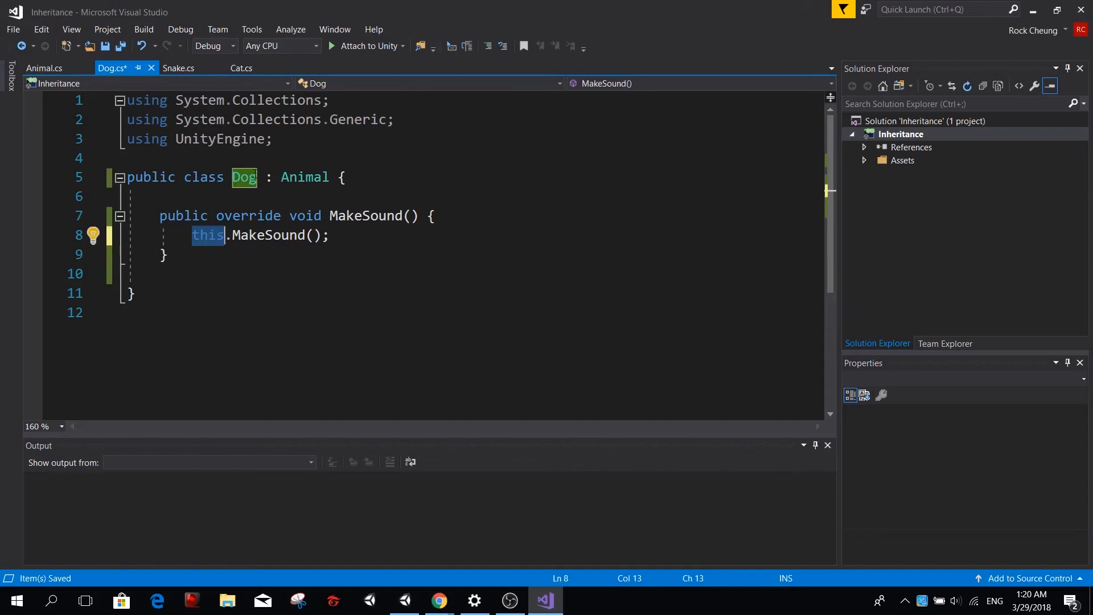
{"action": "key", "text": "ctrl+a"}
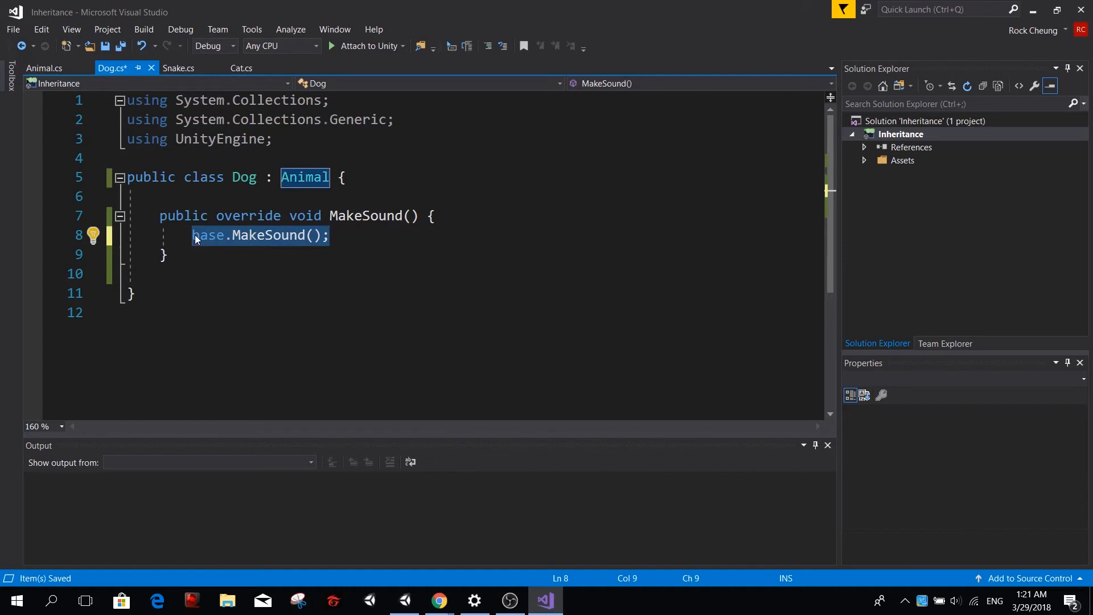
{"action": "key", "text": "Delete"}
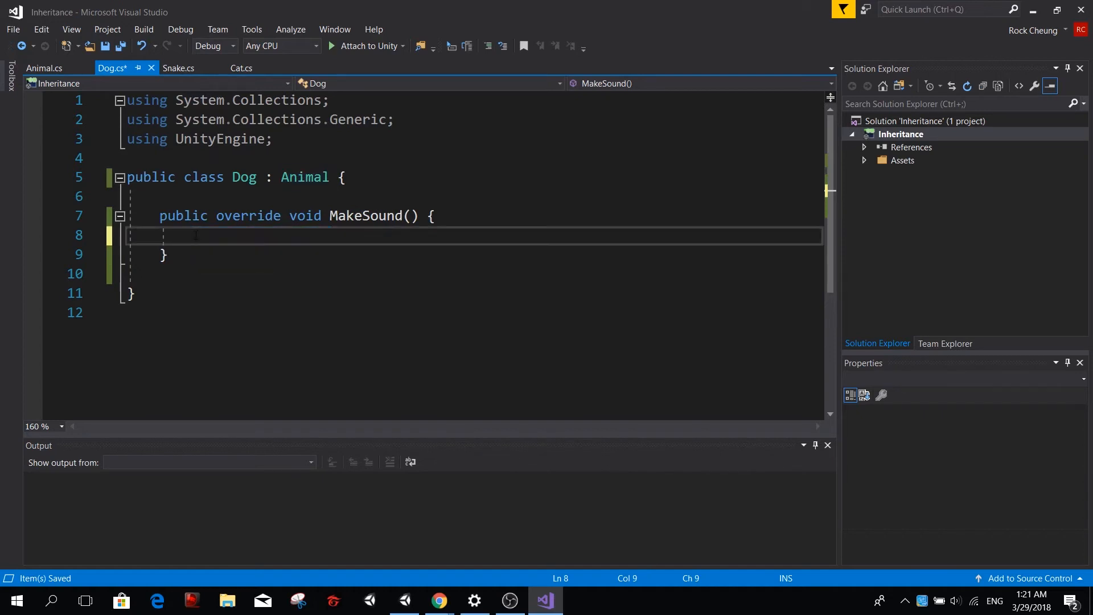
- Make Dog's MakeSound log "Woof" and save the file
{"action": "type", "text": "De"}
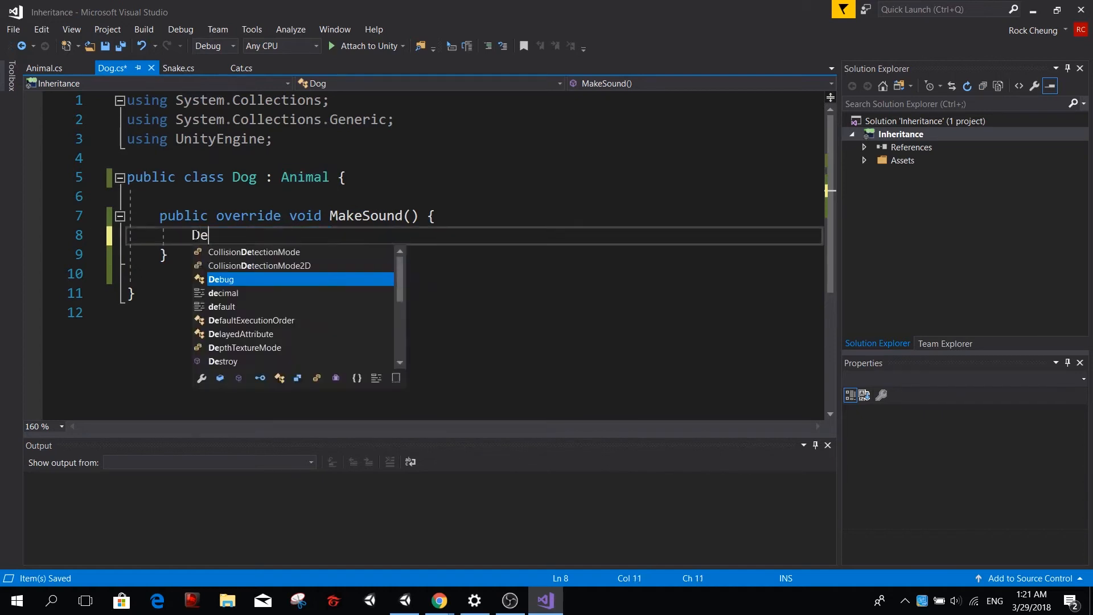
{"action": "type", "text": "bug.Log"}
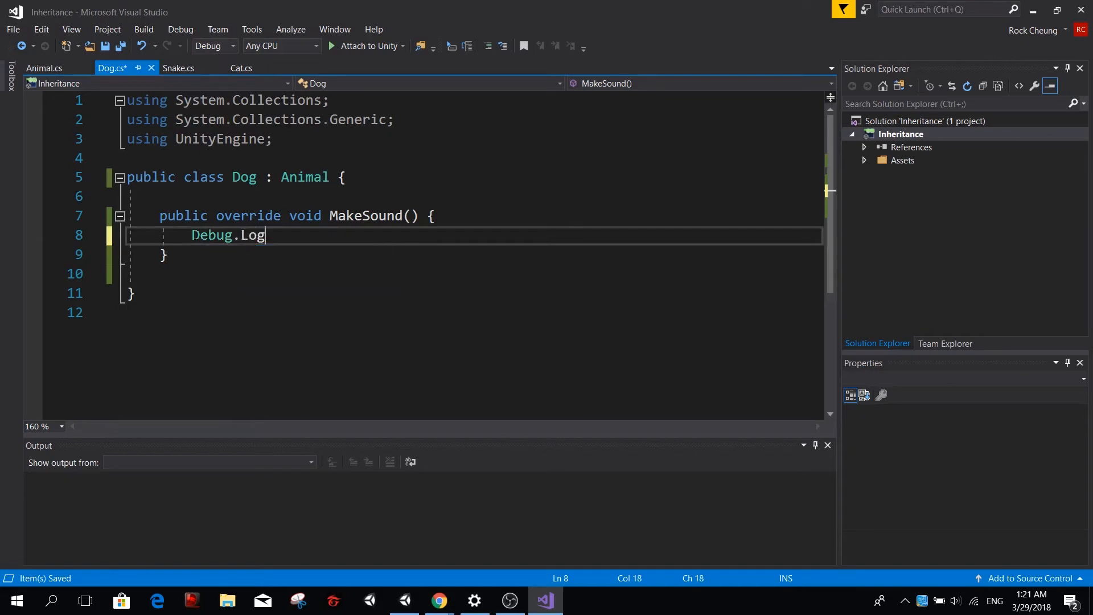
{"action": "type", "text": "(\"W"}
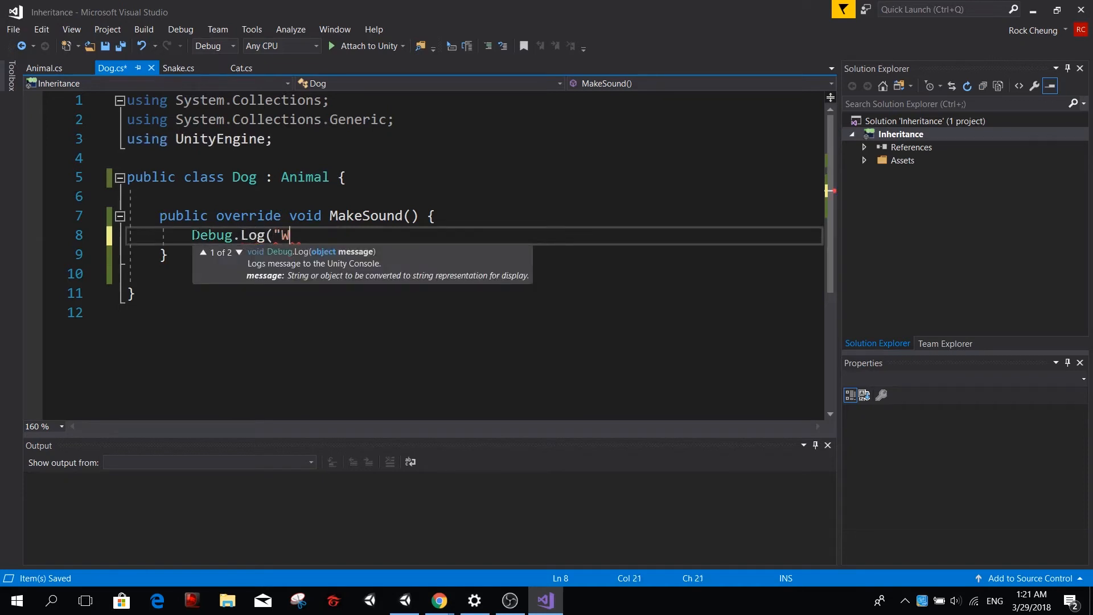
{"action": "type", "text": "oof\");"}
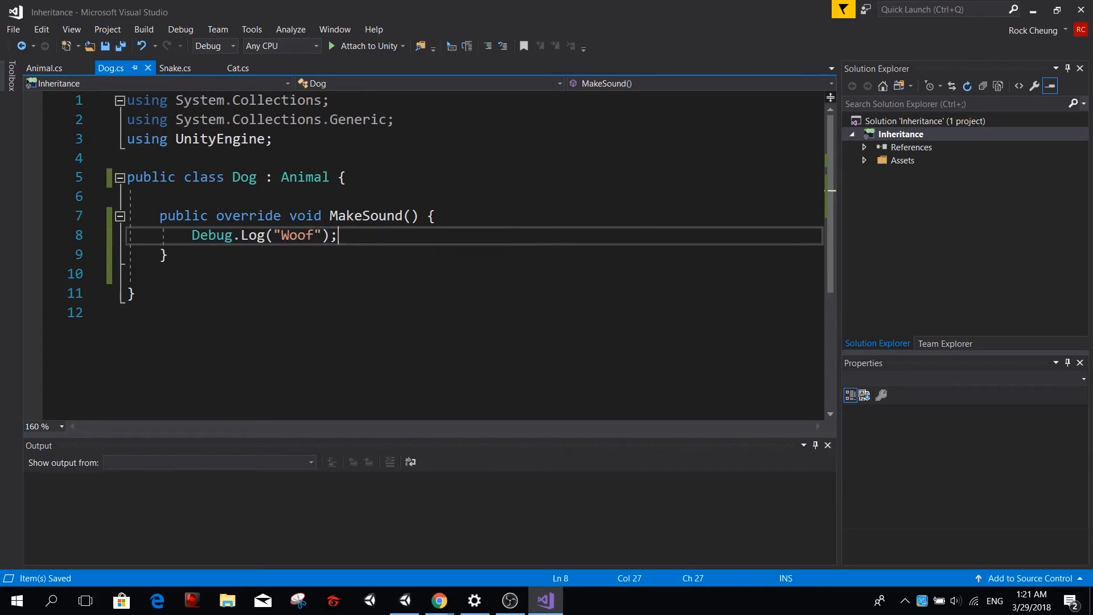
- Give Snake a MakeSound override logging "Hshhsssss"
{"action": "left_click", "coordinate": [176, 67]}
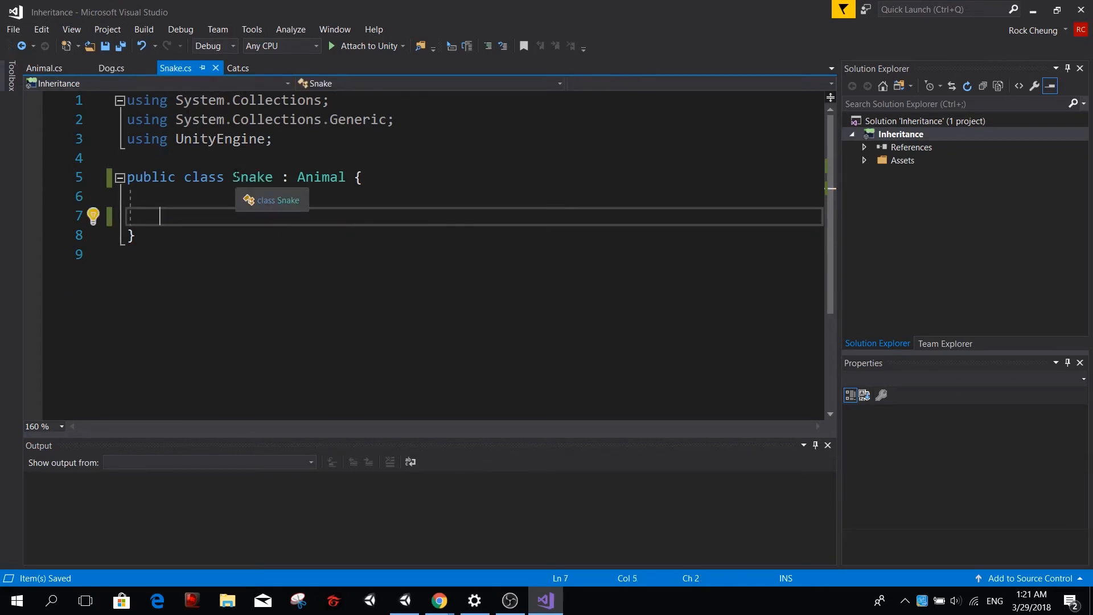
{"action": "left_click", "coordinate": [110, 67]}
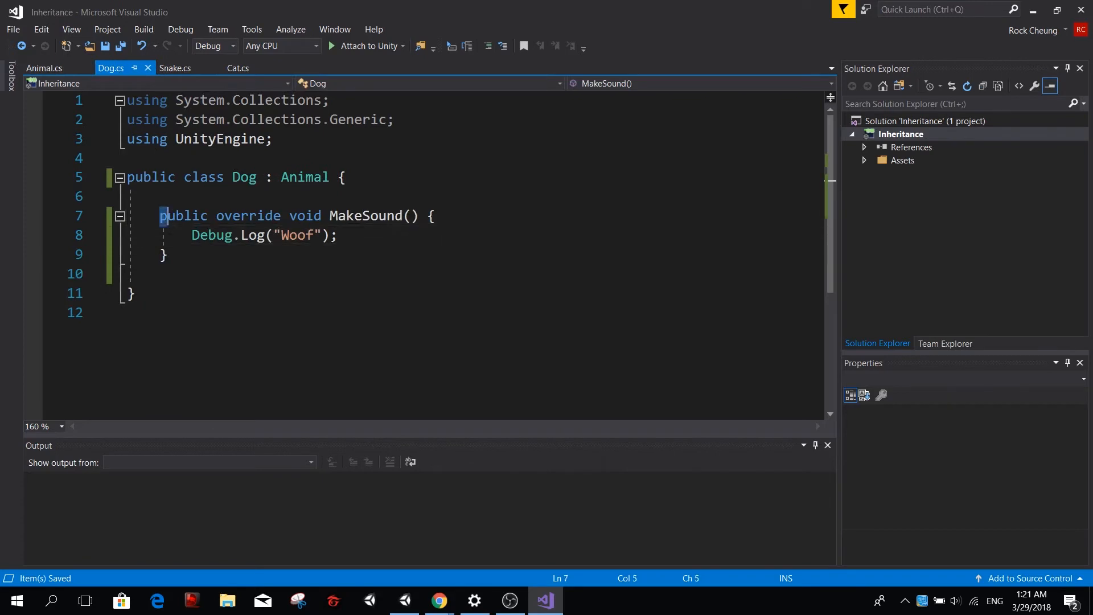
{"action": "left_click", "coordinate": [177, 67]}
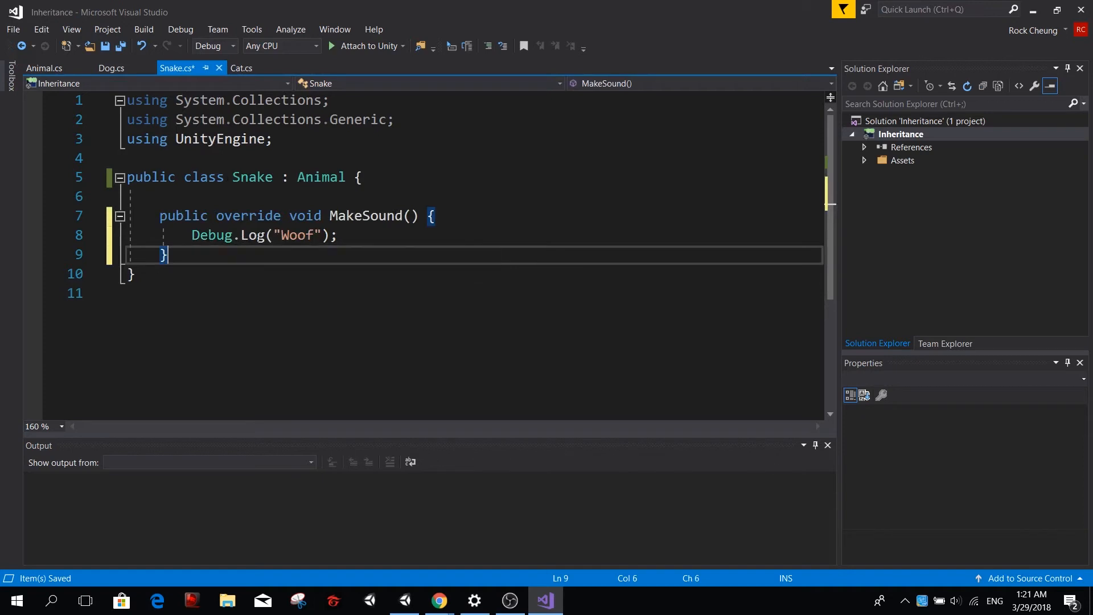
{"action": "double_click", "coordinate": [296, 234]}
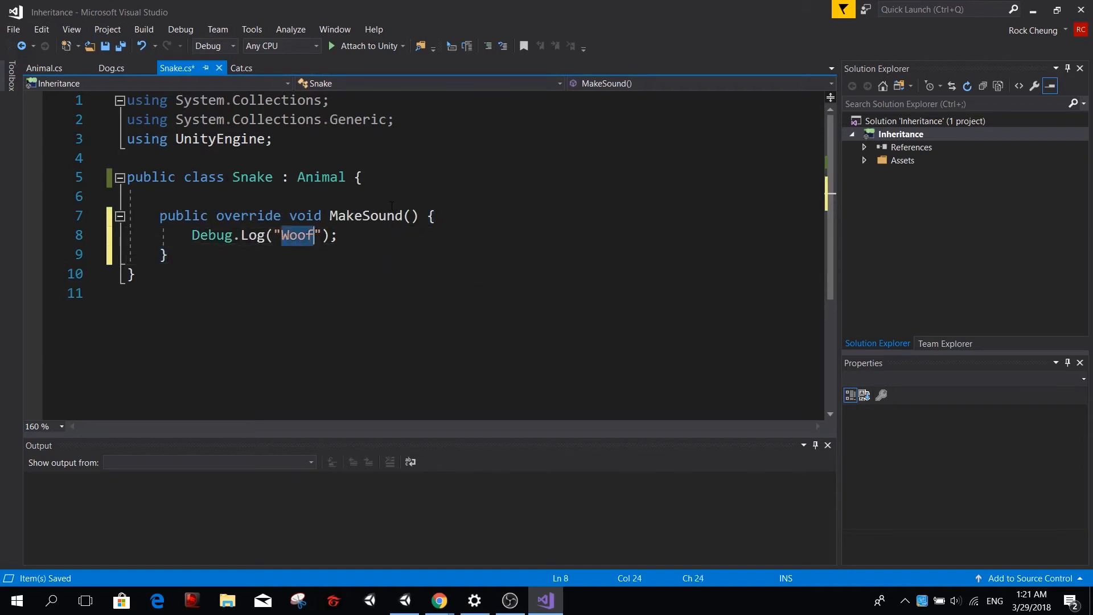
{"action": "type", "text": "Hshhsssss"}
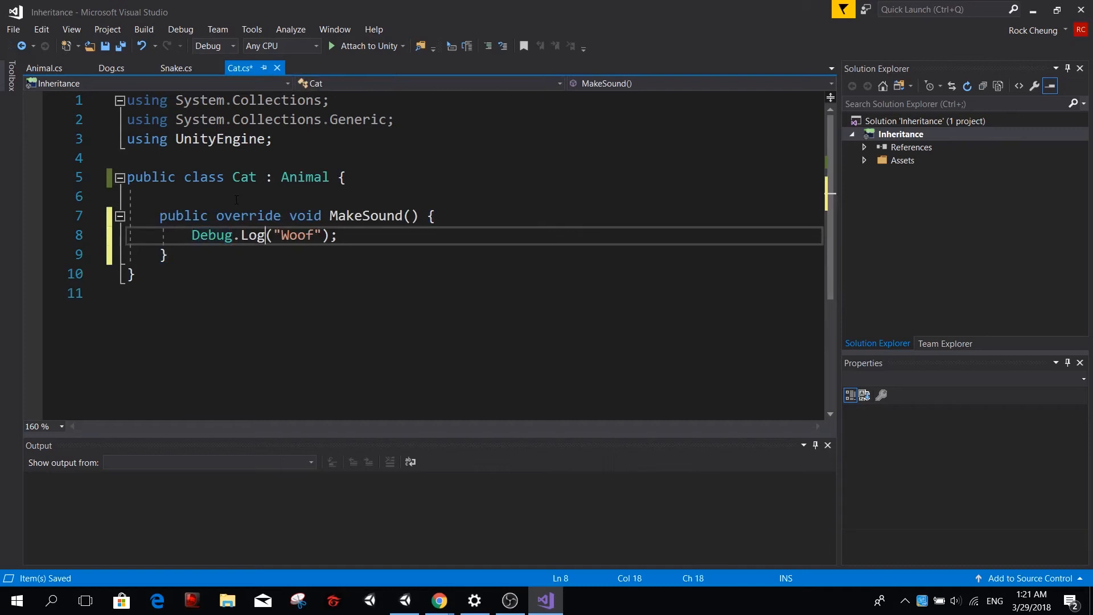
- Give Cat a MakeSound override logging "Meeaw" and save
{"action": "type", "text": "M"}
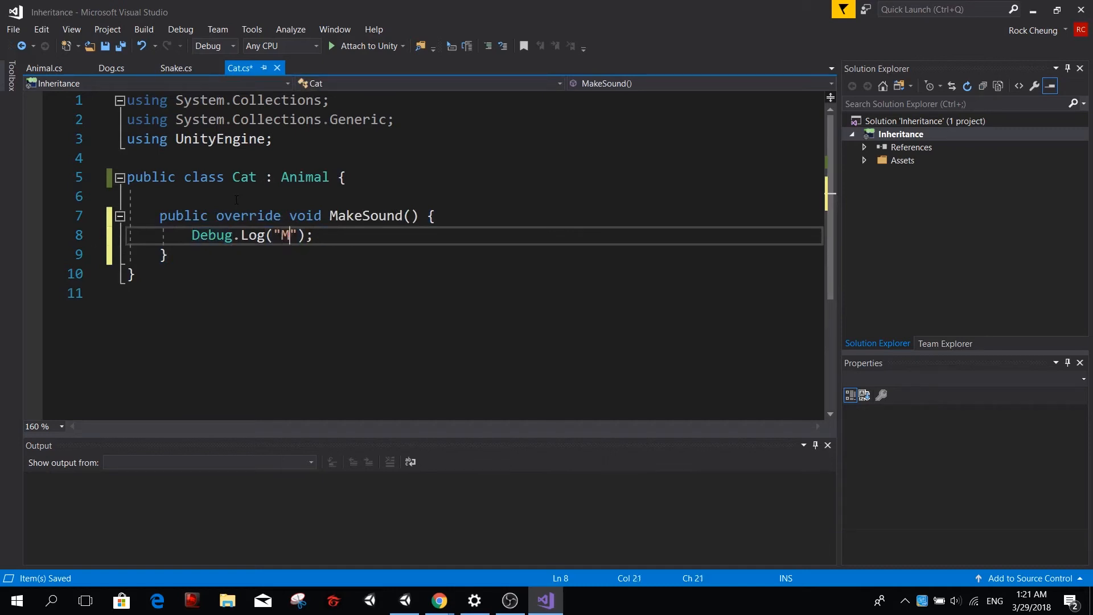
{"action": "type", "text": "eea"}
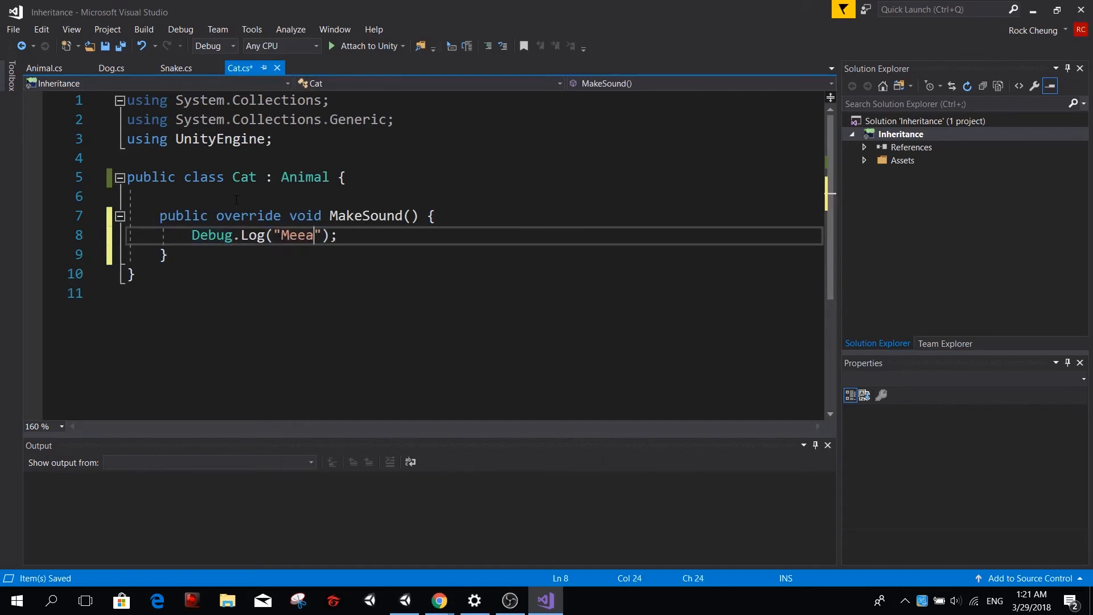
{"action": "type", "text": "w"}
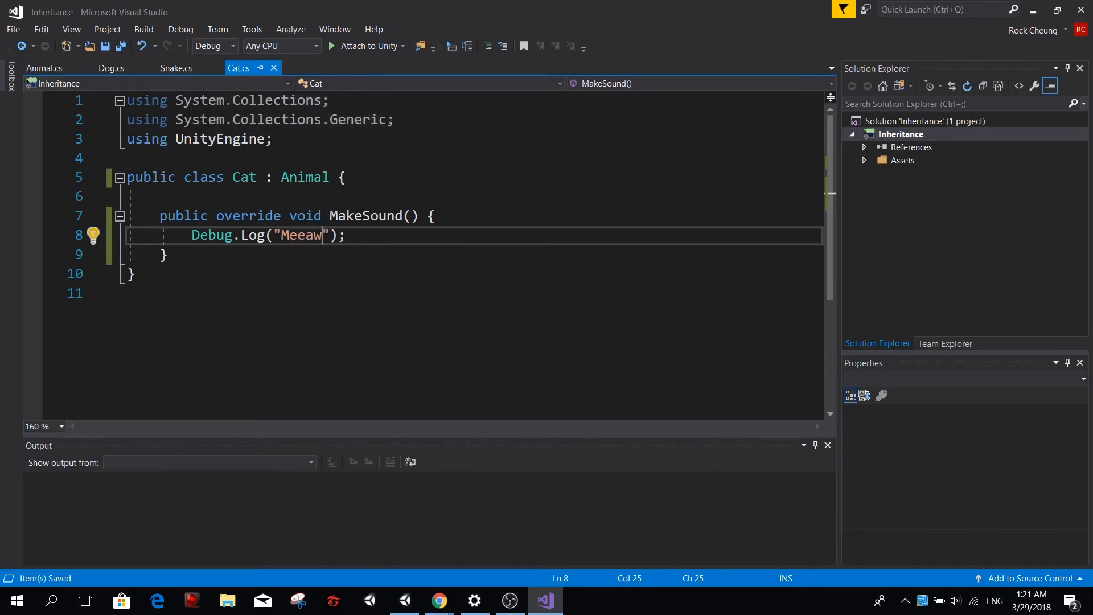
{"action": "left_click", "coordinate": [43, 67]}
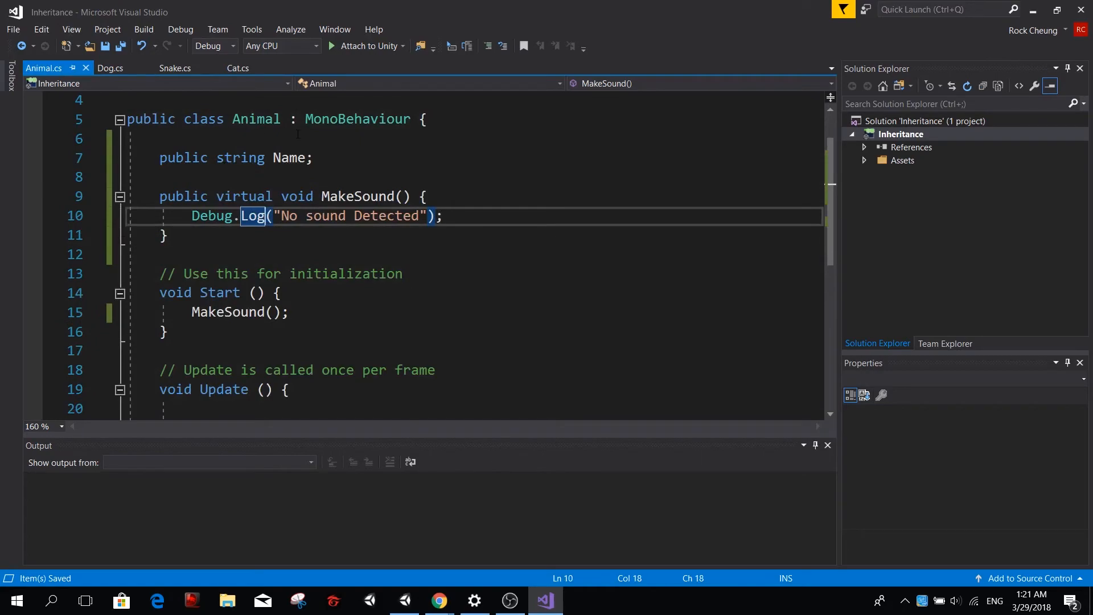
- In Unity, inspect the Dog, Snake and Cat objects and check the Cat's Name field
{"action": "left_click", "coordinate": [545, 600]}
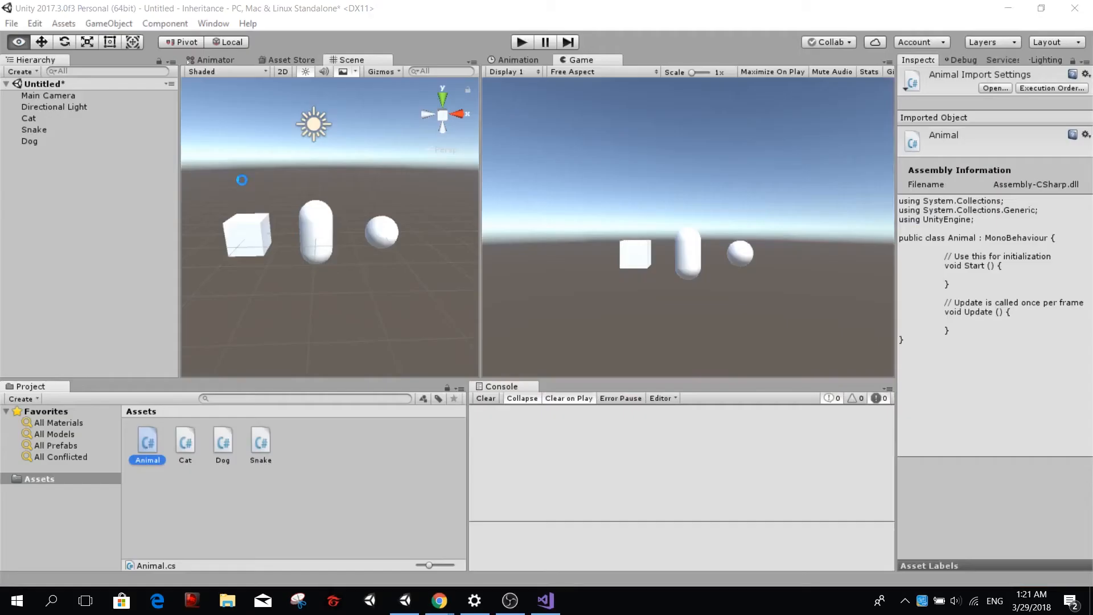
{"action": "left_click", "coordinate": [30, 141]}
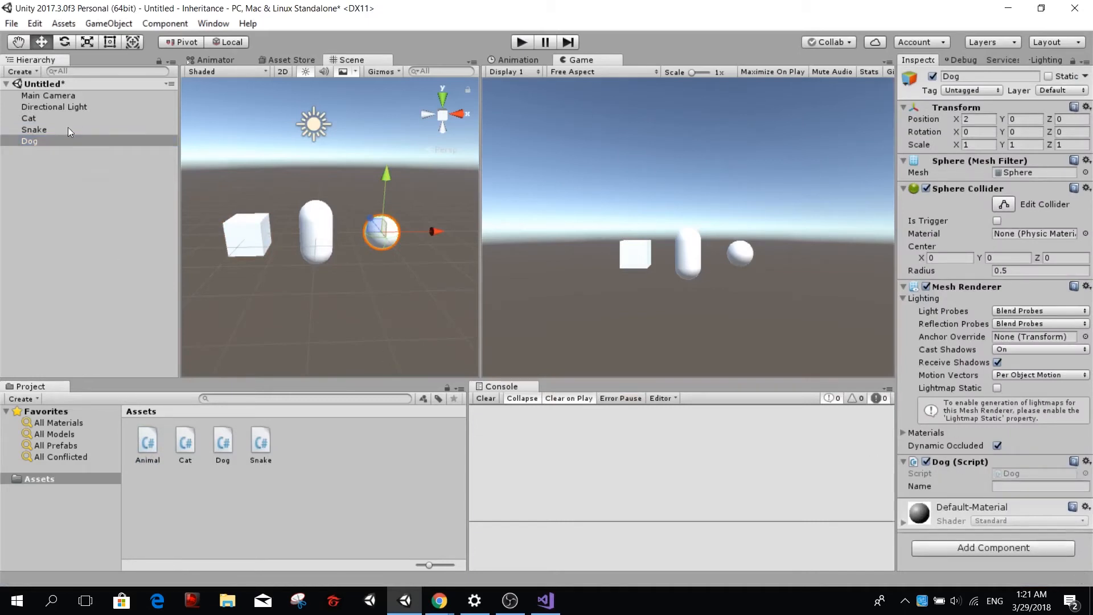
{"action": "left_click", "coordinate": [33, 130]}
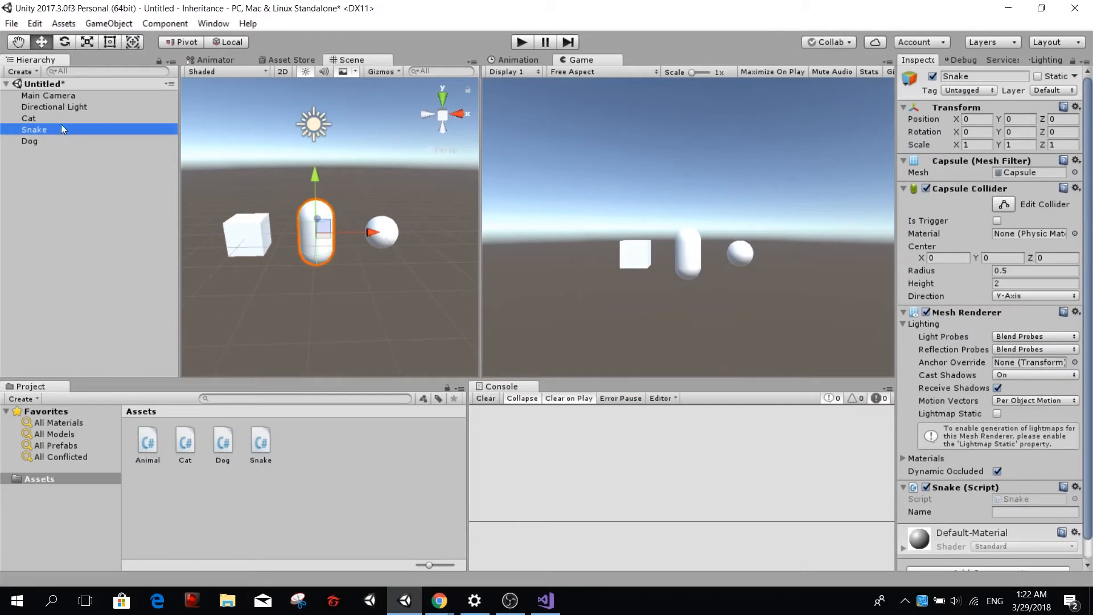
{"action": "left_click", "coordinate": [28, 117]}
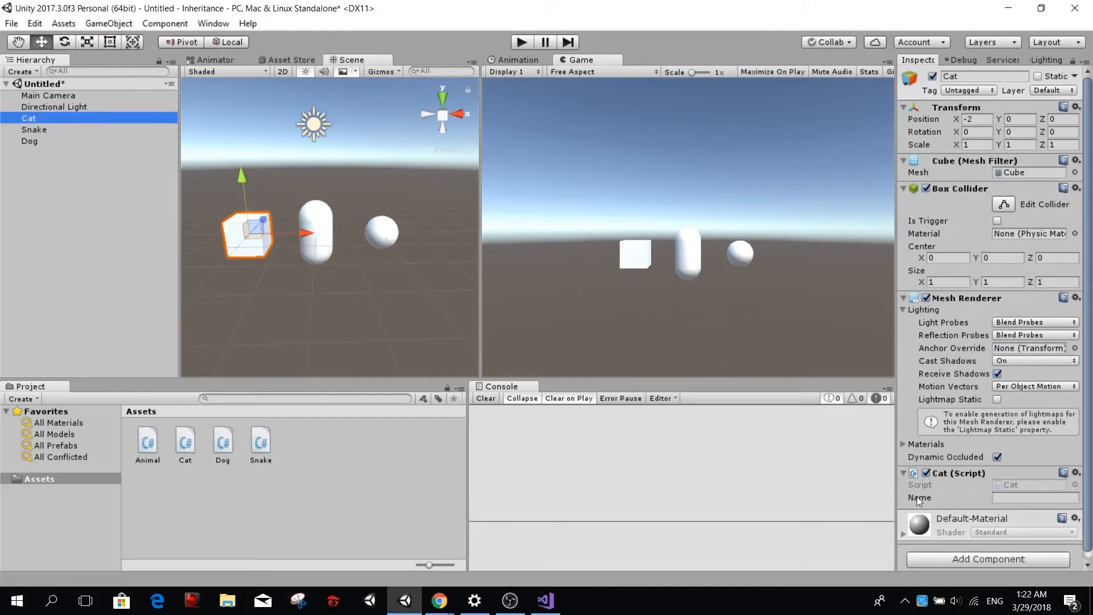
{"action": "left_click", "coordinate": [1033, 498]}
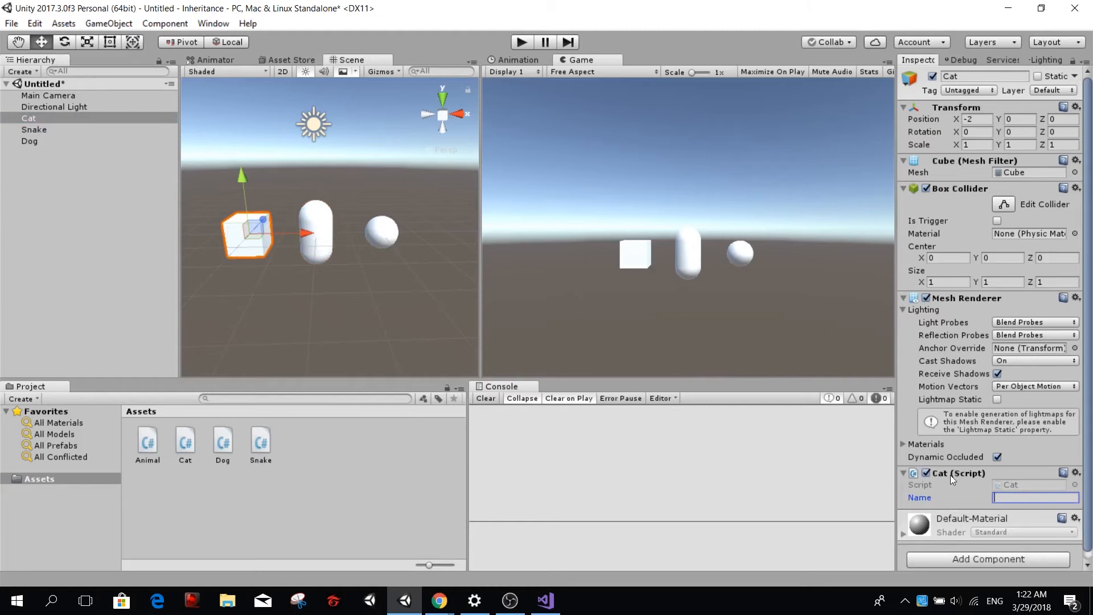
{"action": "mouse_move", "coordinate": [582, 13]}
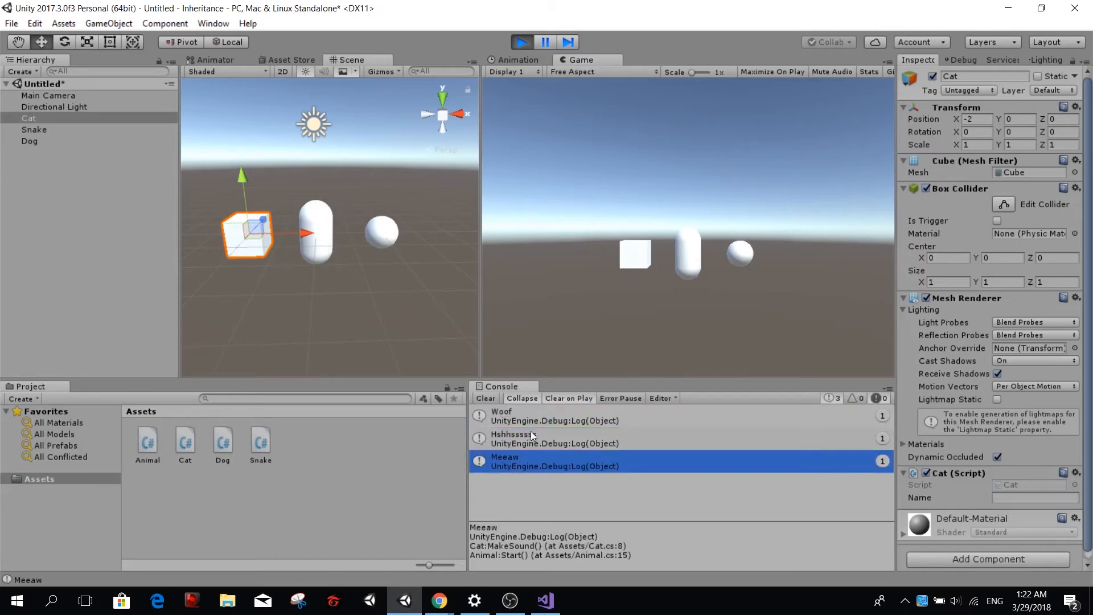
- Run the scene and review the console logs Woof, Hshhsssss and Meeaw
{"action": "left_click", "coordinate": [558, 415]}
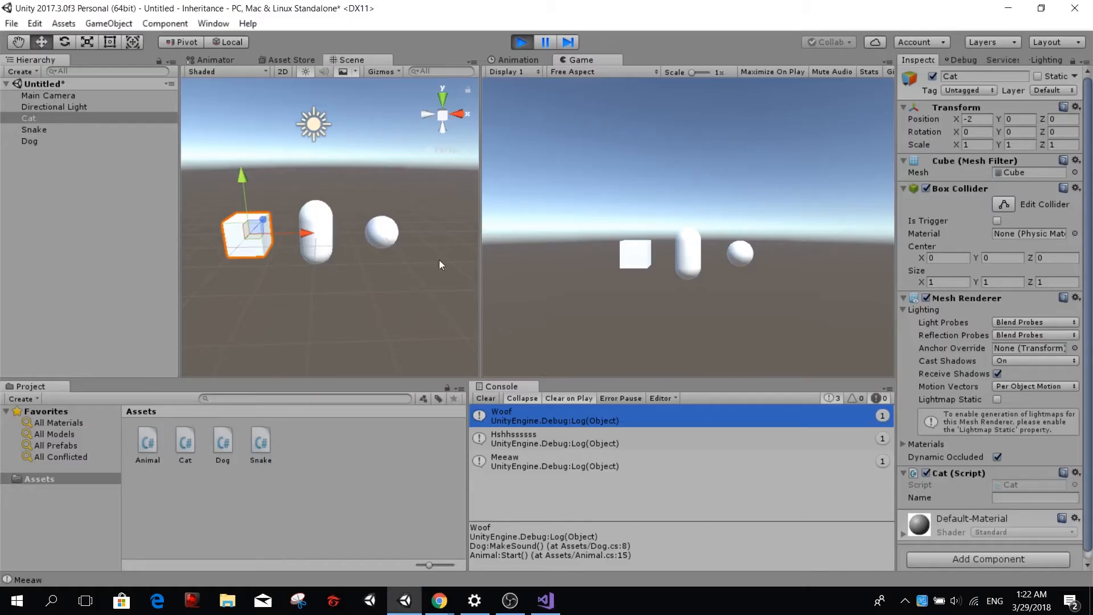
{"action": "left_click", "coordinate": [546, 600]}
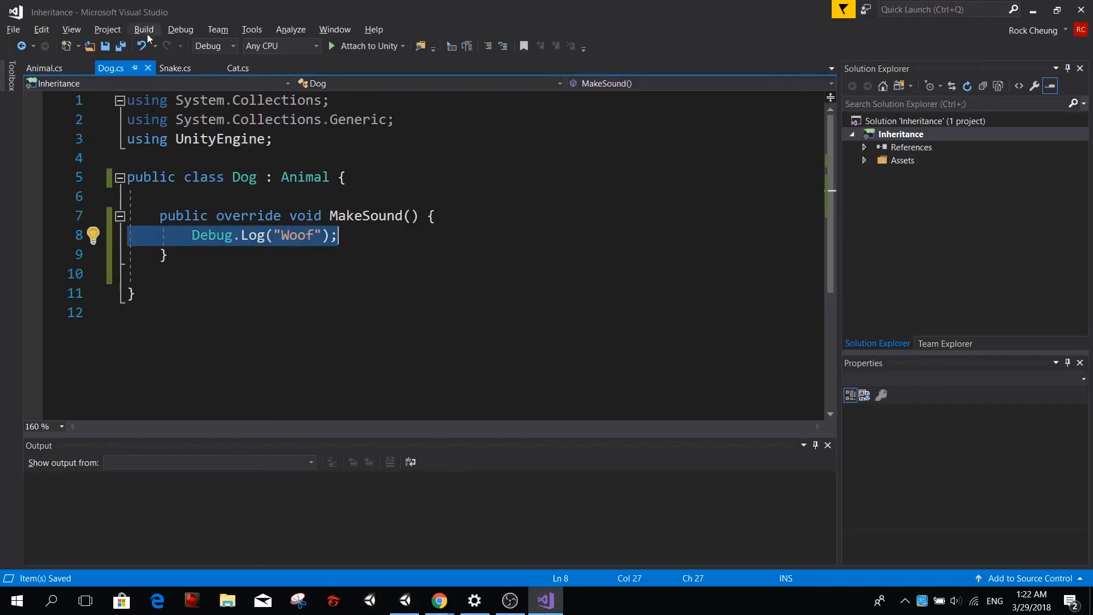
{"action": "left_click", "coordinate": [44, 67]}
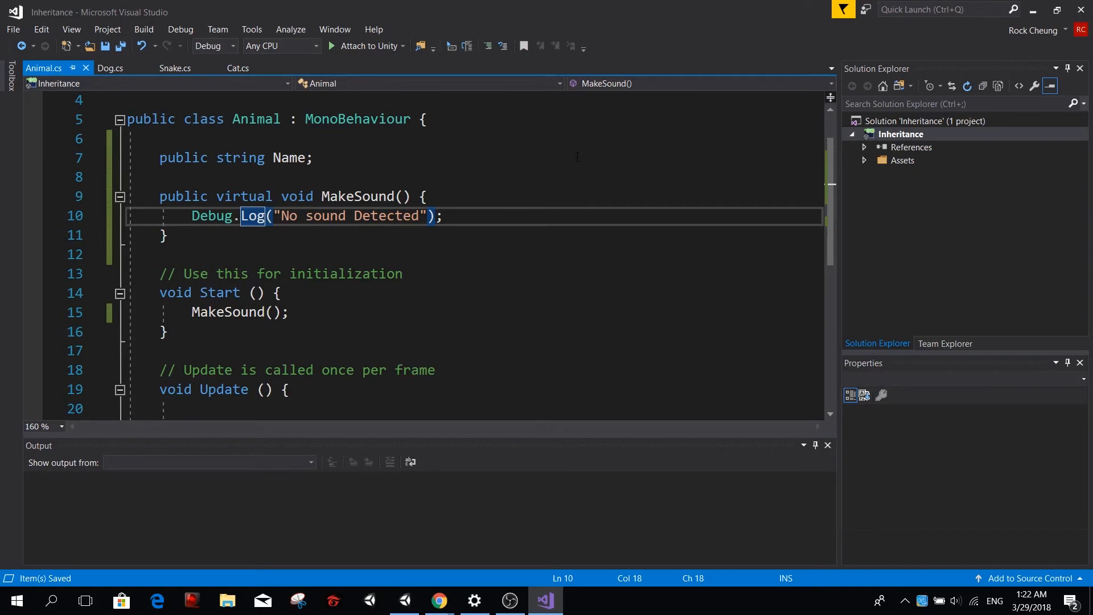
{"action": "mouse_move", "coordinate": [230, 311]}
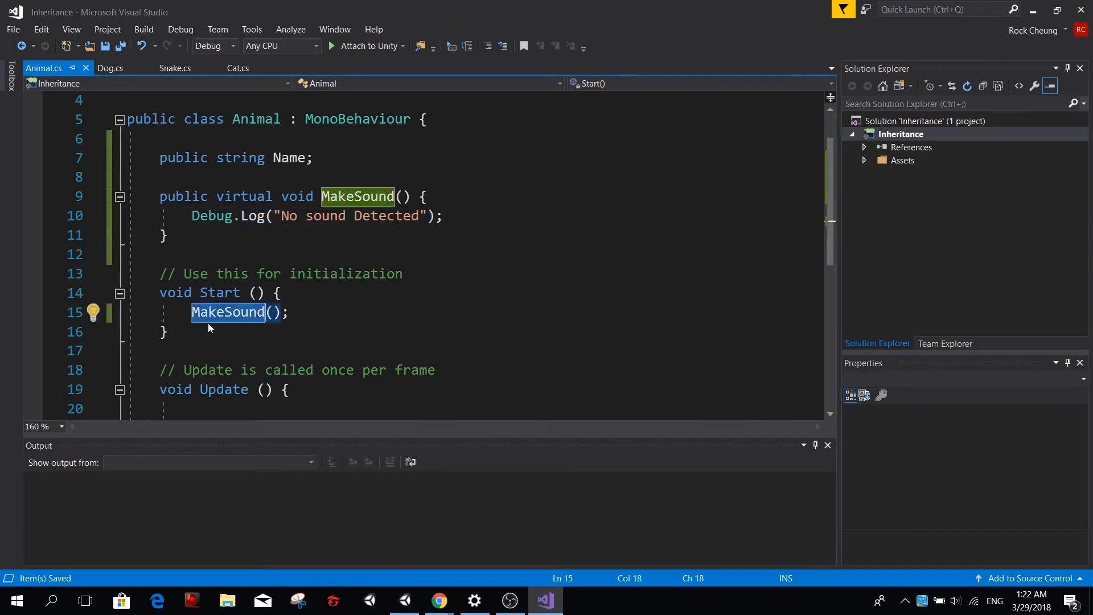
{"action": "left_click", "coordinate": [175, 67]}
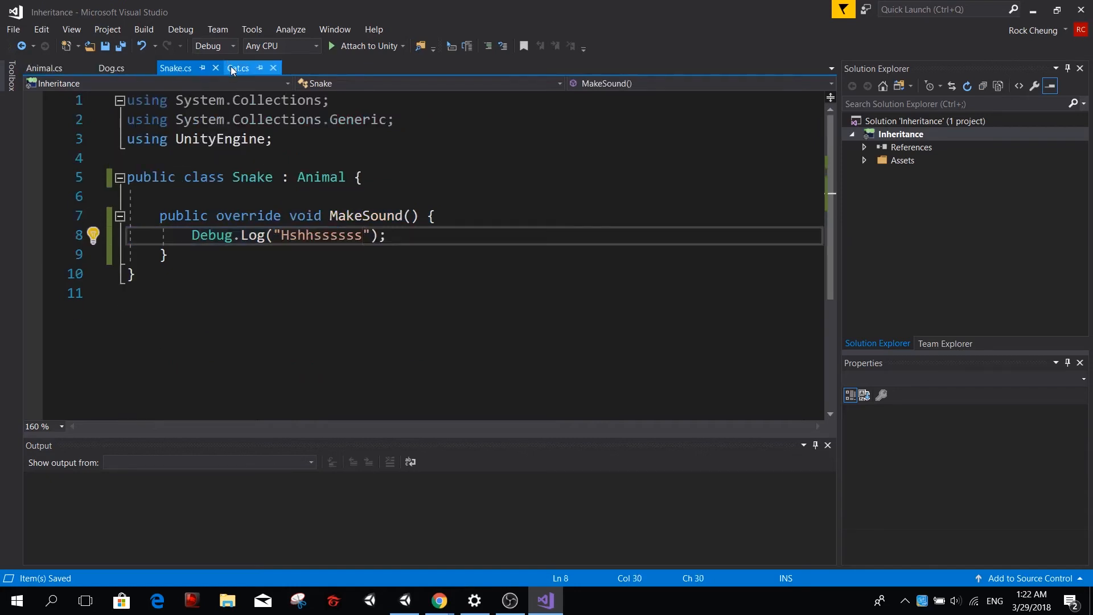
{"action": "left_click", "coordinate": [238, 67]}
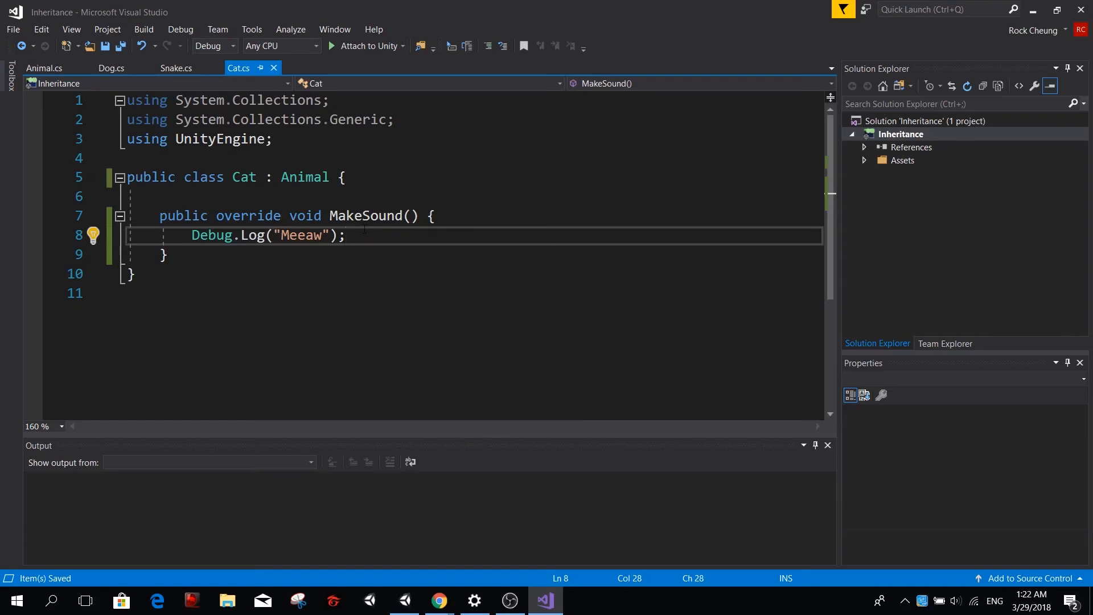
{"action": "left_click", "coordinate": [43, 67]}
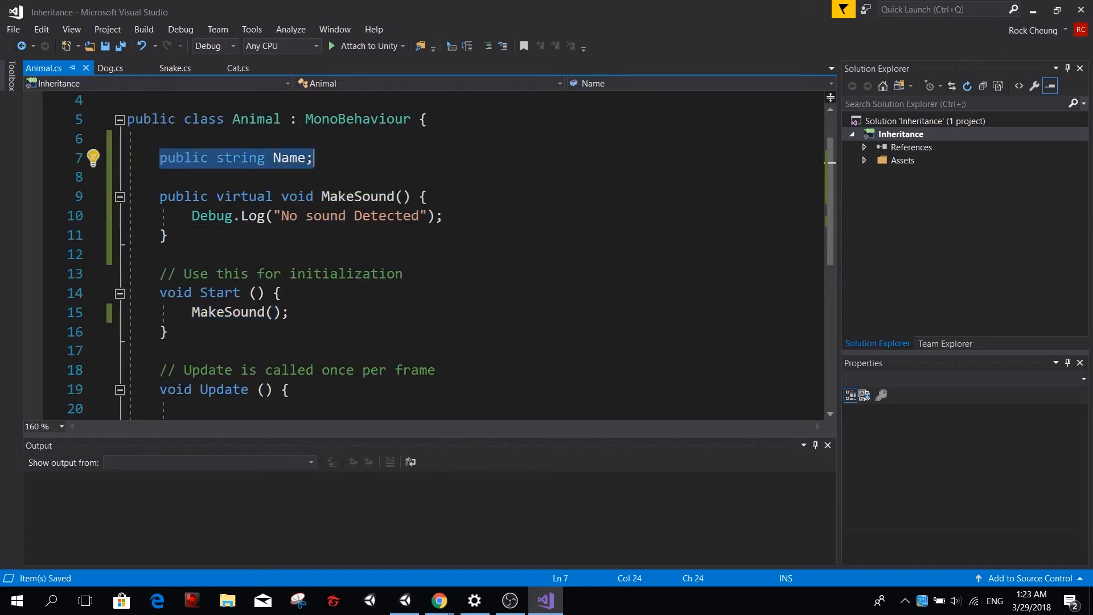
{"action": "left_click", "coordinate": [110, 67]}
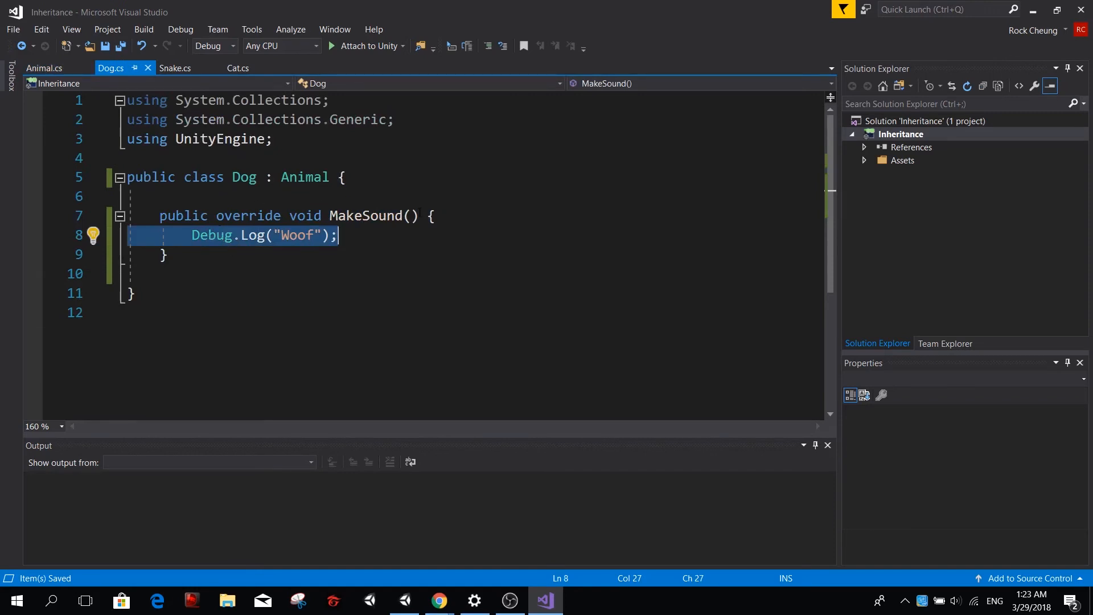
{"action": "double_click", "coordinate": [366, 215]}
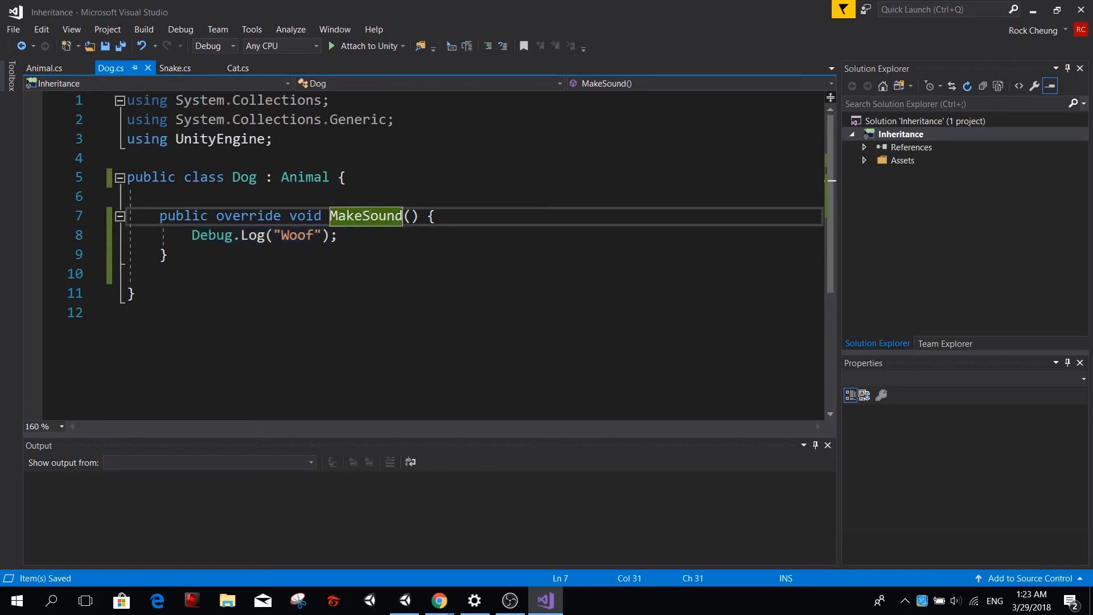
- Add an empty public void ShedSkin() method to Snake below MakeSound
{"action": "left_click", "coordinate": [175, 67]}
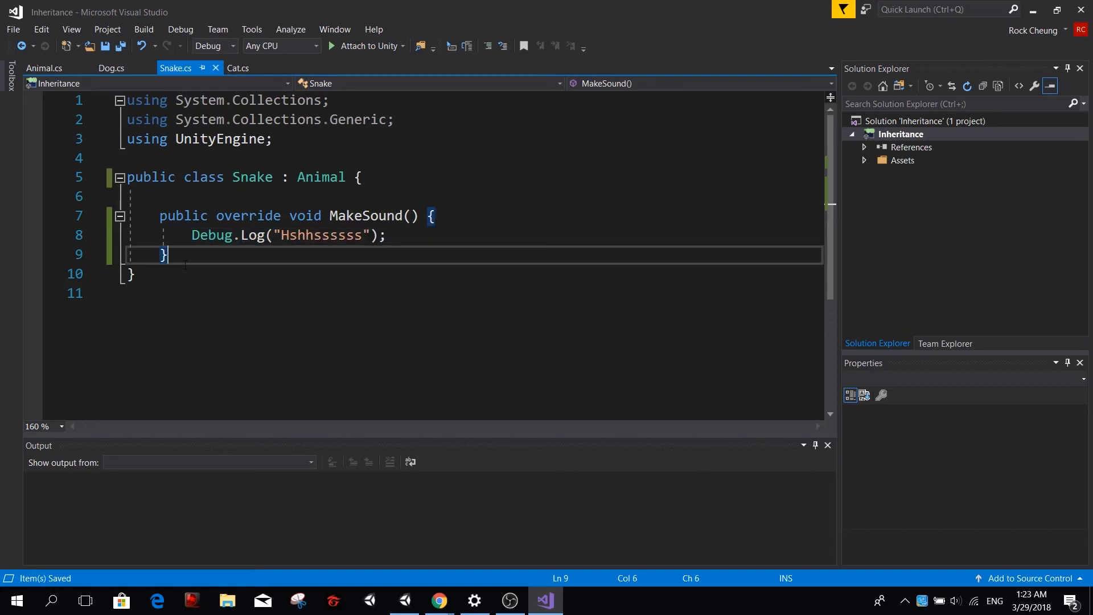
{"action": "key", "text": "Enter"}
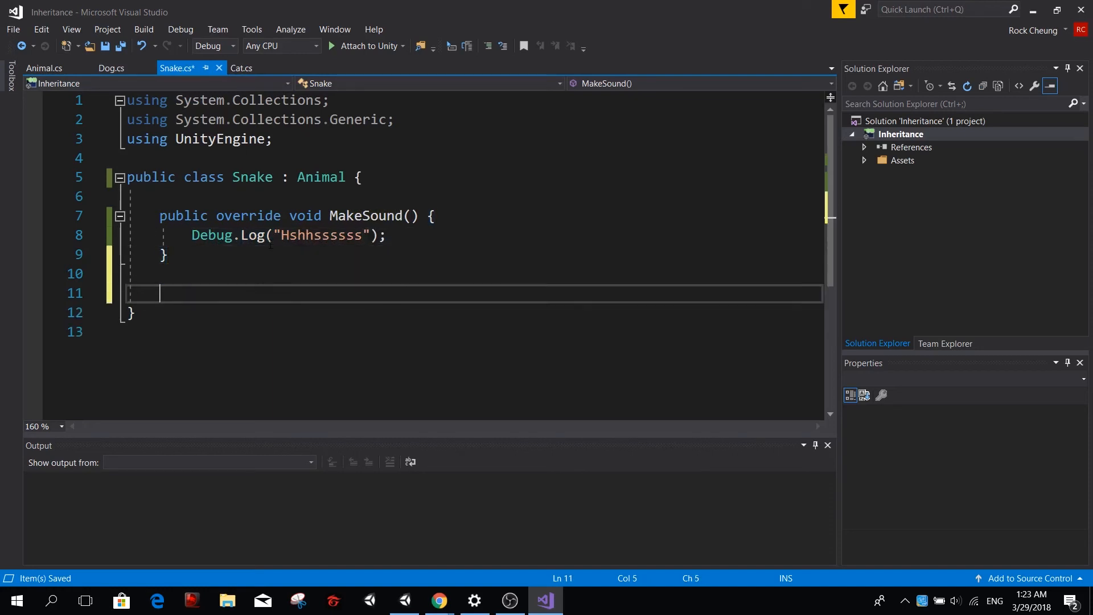
{"action": "type", "text": "public S"}
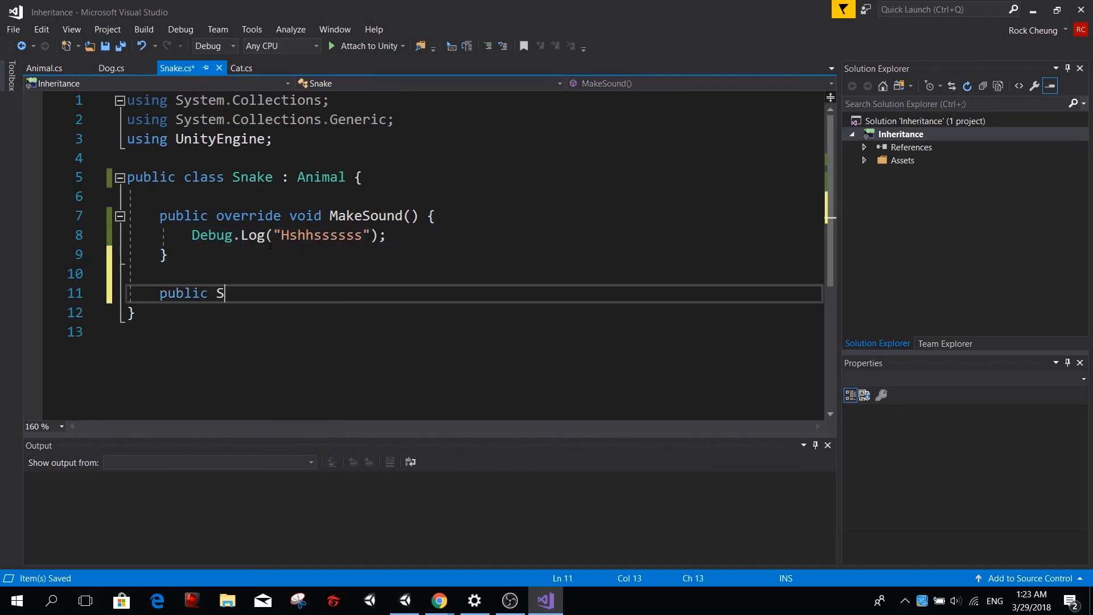
{"action": "type", "text": "void ShedSkin() {"}
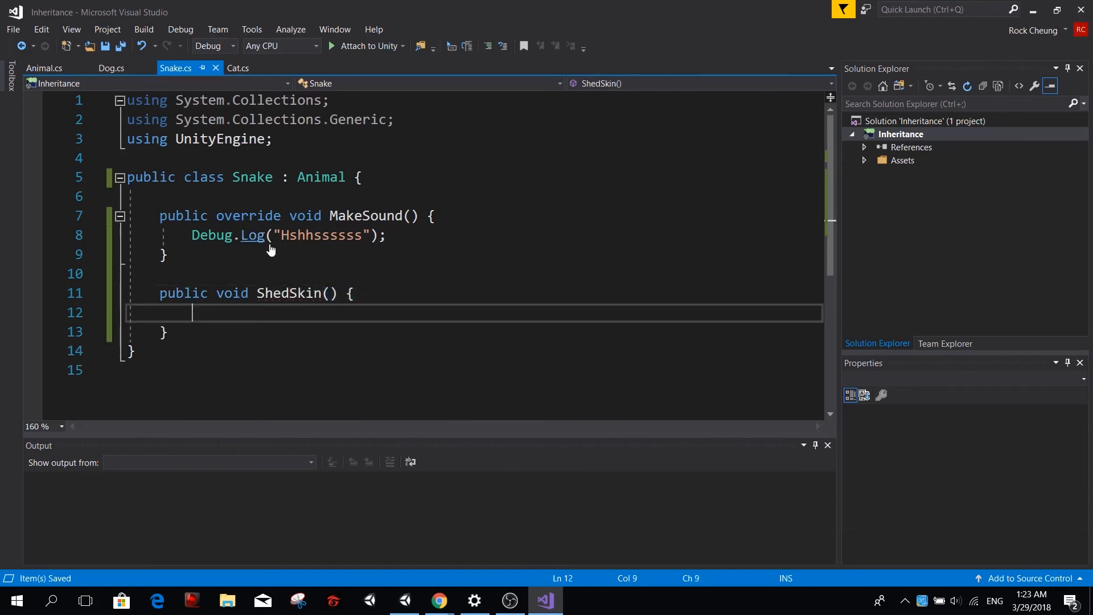
- Add an empty public void MakeHoles() method to Dog, then move on to Cat for ClimbTree()
{"action": "double_click", "coordinate": [296, 292]}
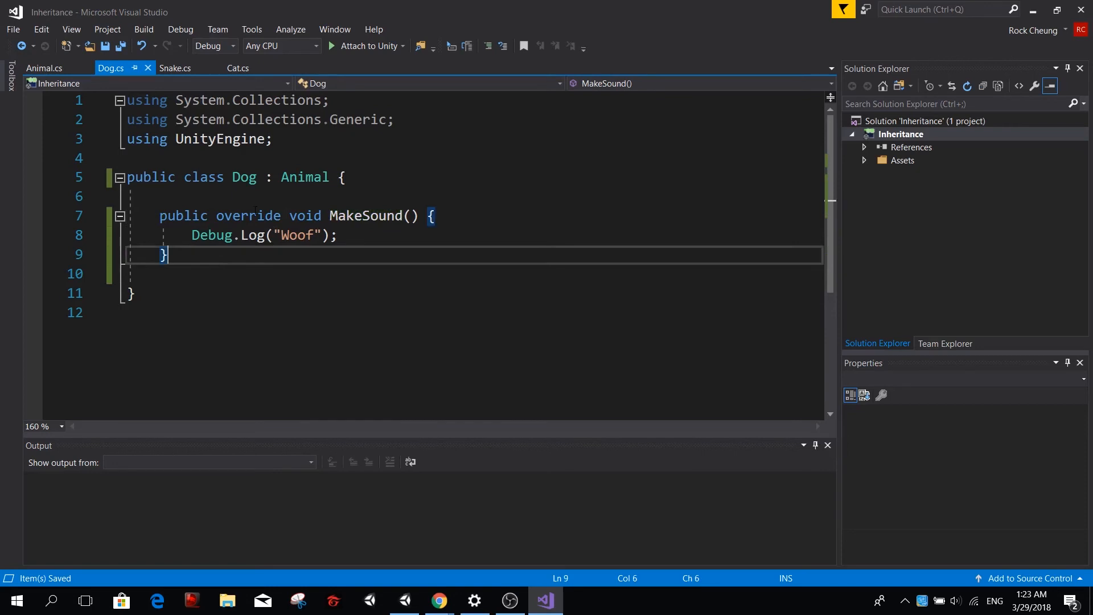
{"action": "type", "text": "public"}
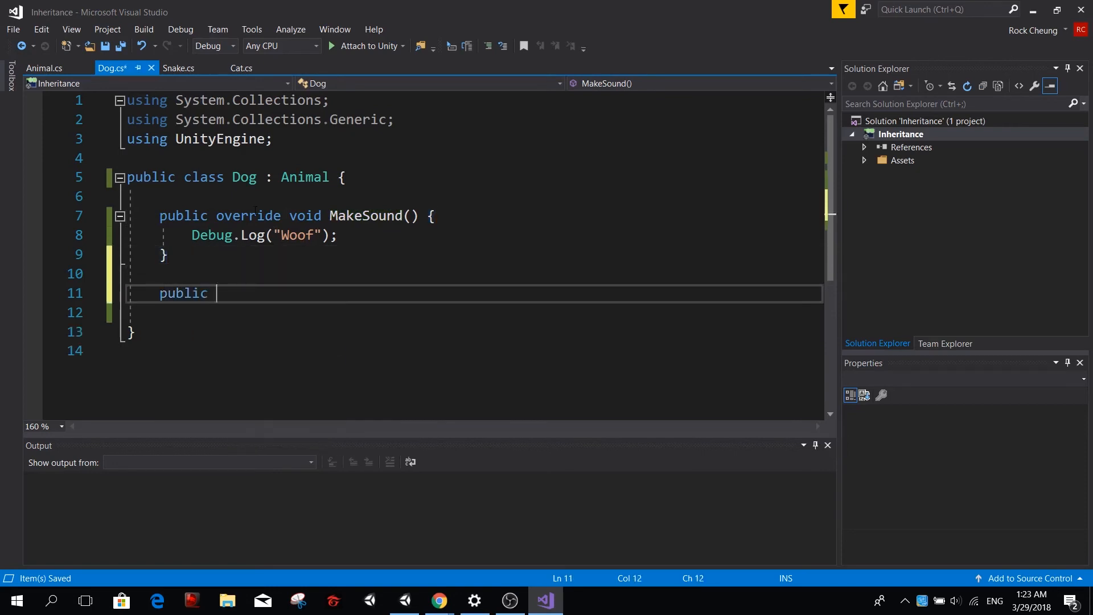
{"action": "type", "text": "void Mak"}
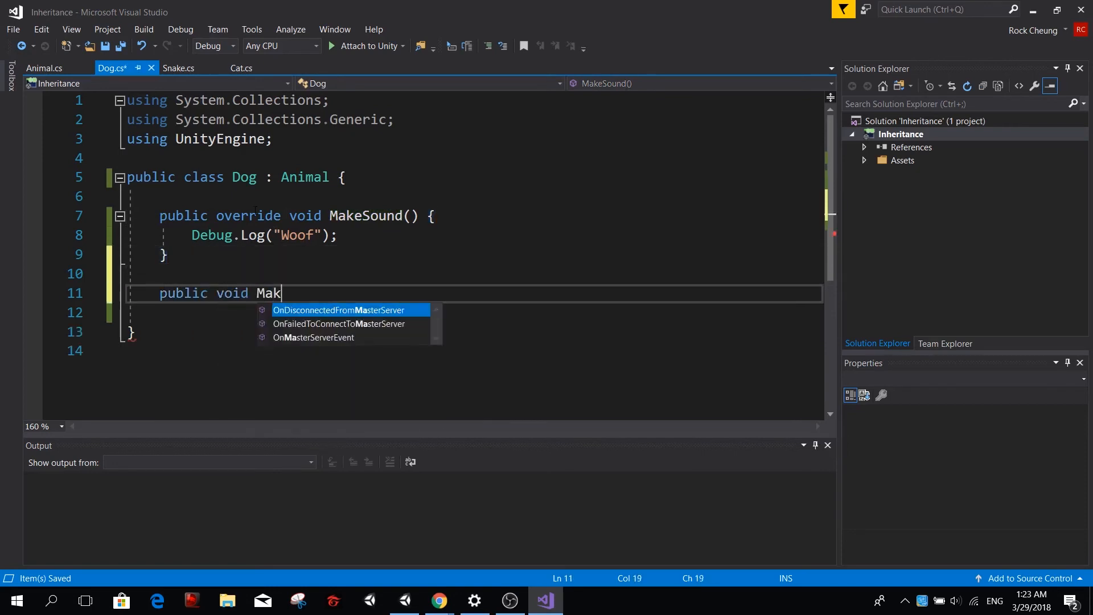
{"action": "type", "text": "eHoles() {"}
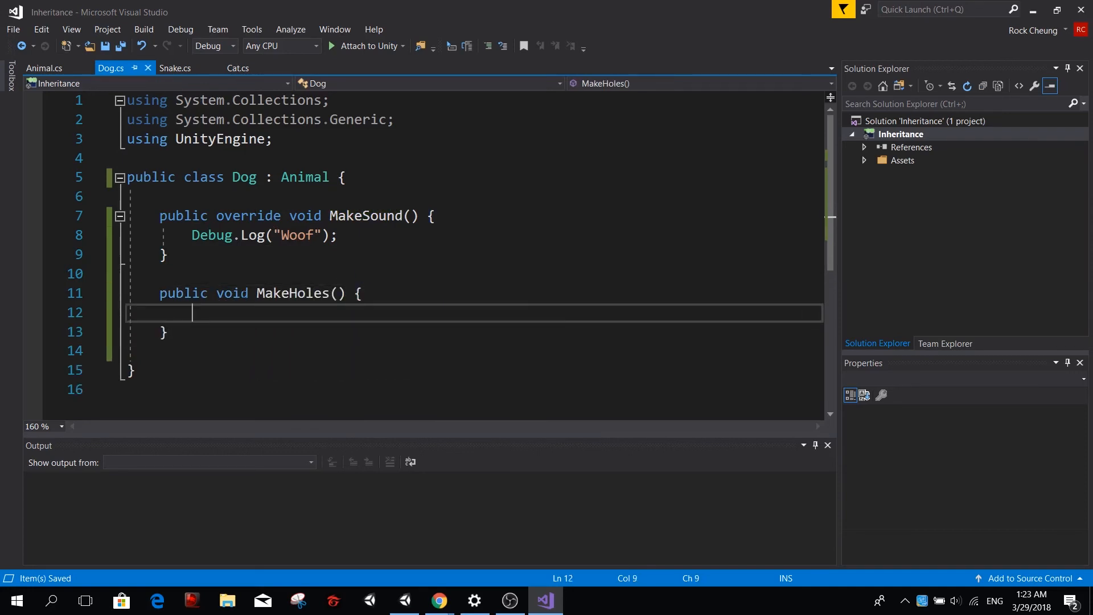
{"action": "left_click", "coordinate": [238, 67]}
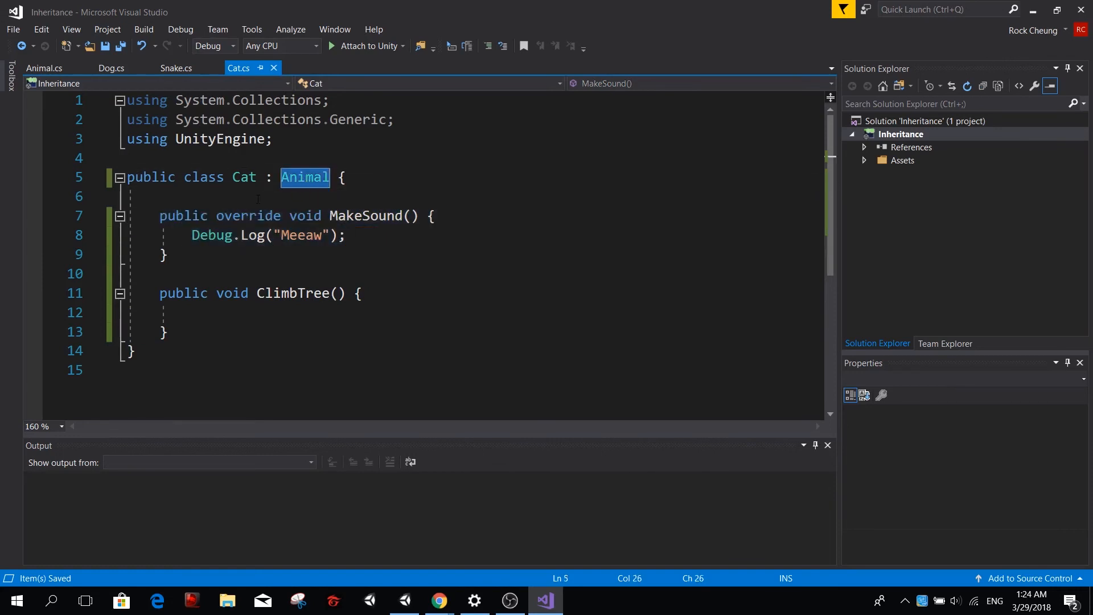
- Give Cat a public int NumberOfLives field initialised to 9 above MakeSound
{"action": "left_click", "coordinate": [210, 197]}
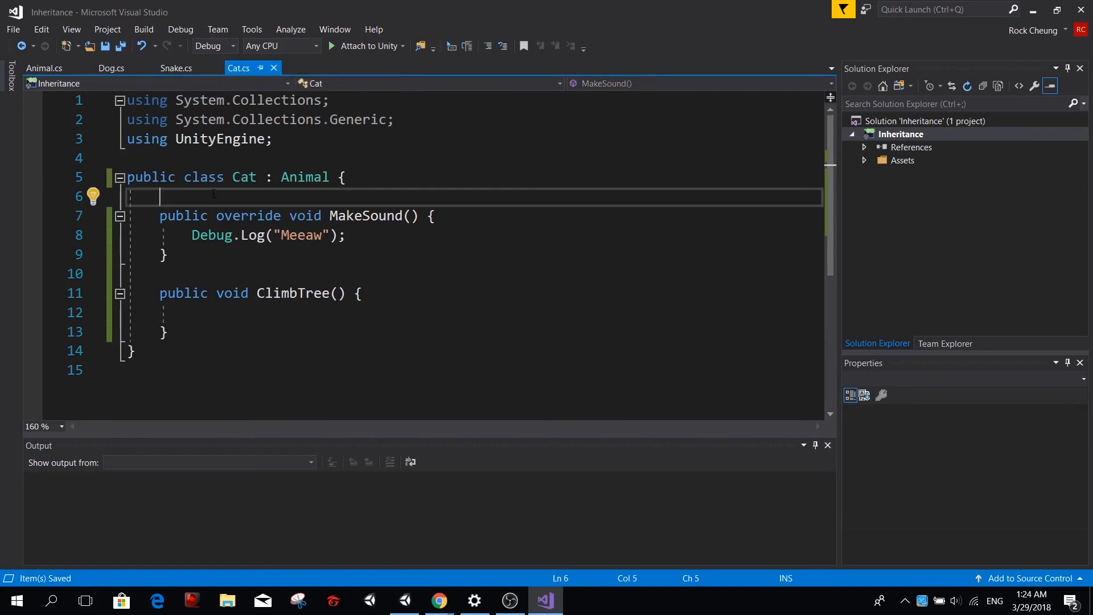
{"action": "type", "text": "publi"}
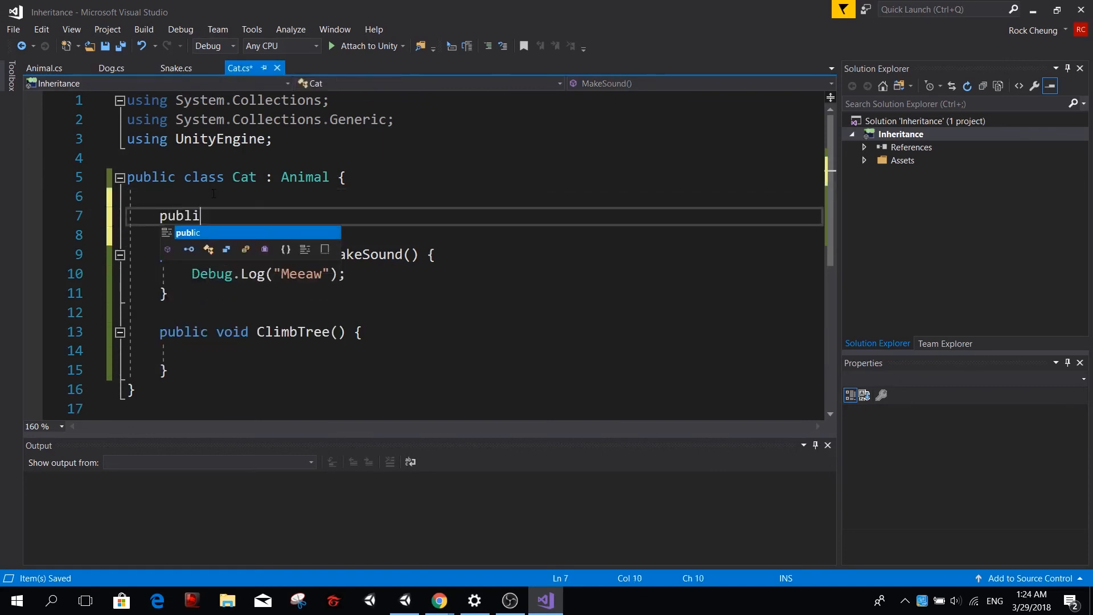
{"action": "type", "text": "c int"}
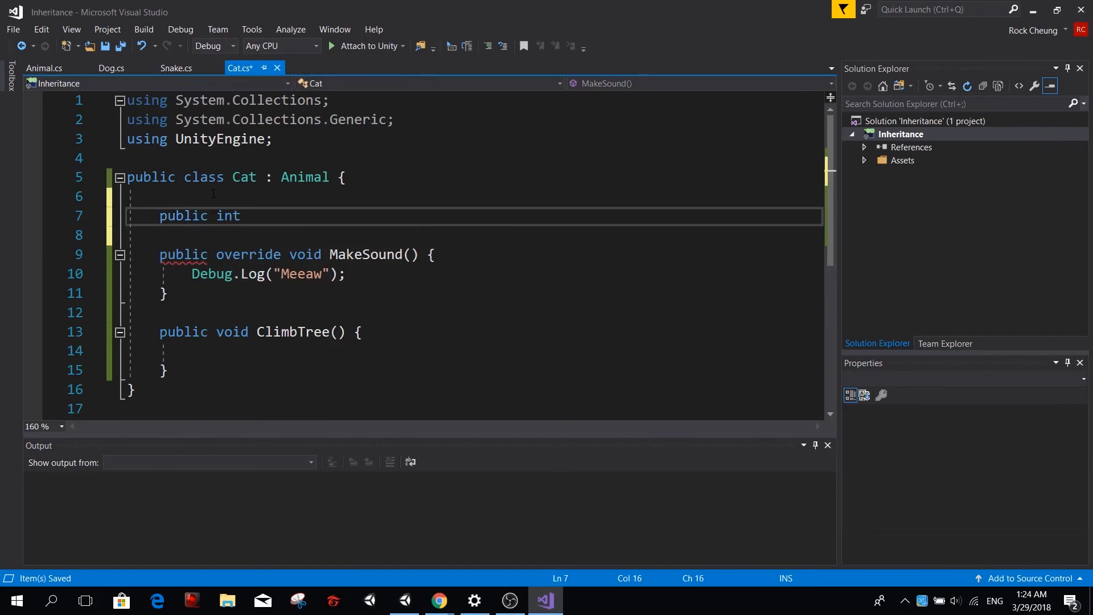
{"action": "type", "text": "NumberOfLive"}
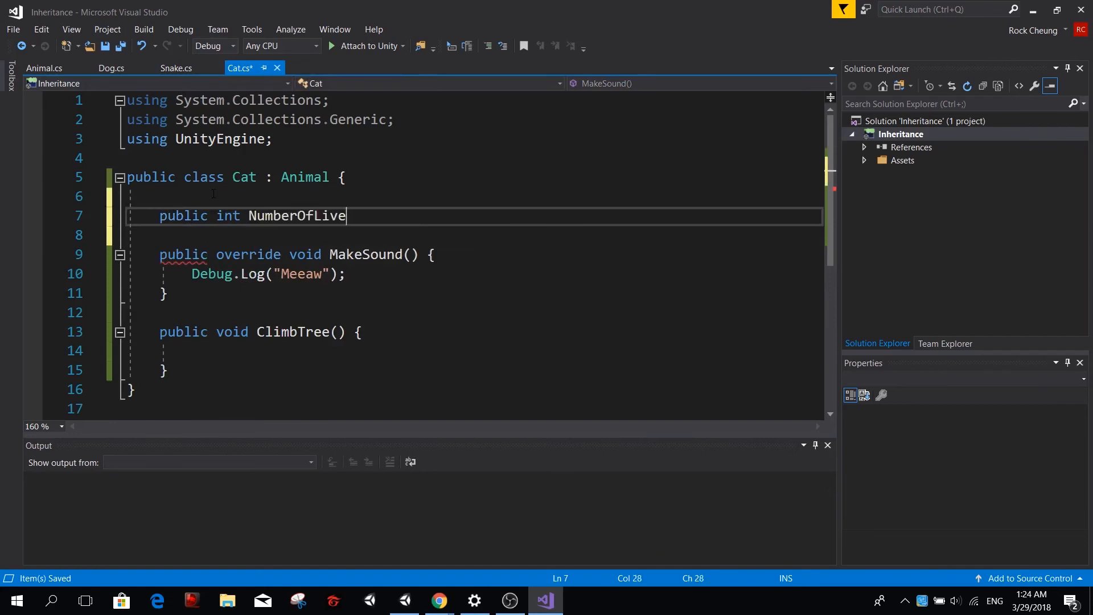
{"action": "type", "text": "s"}
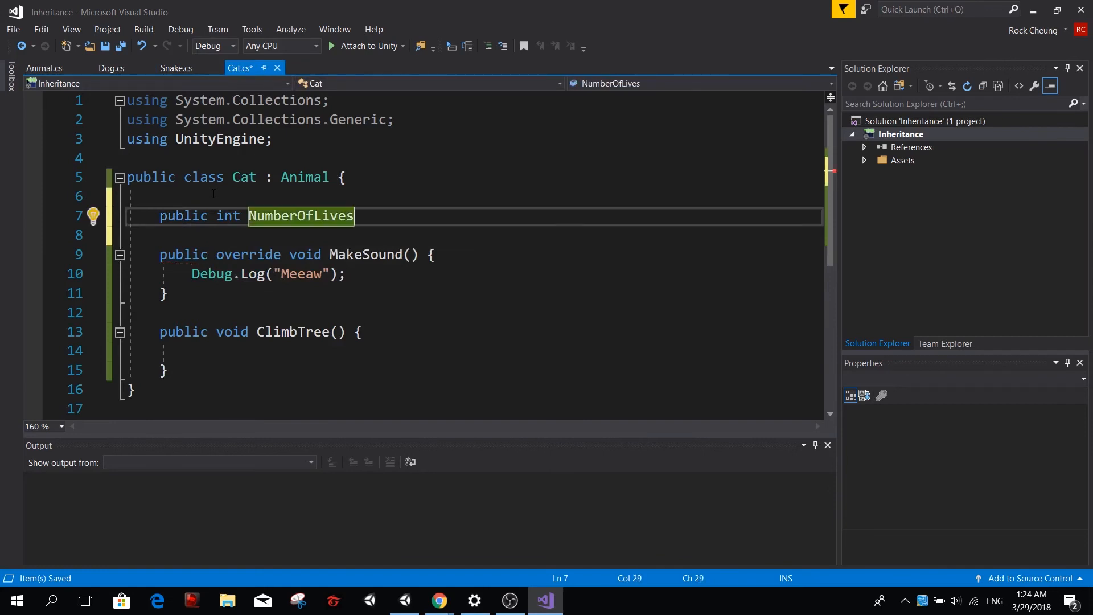
{"action": "type", "text": "= 9"}
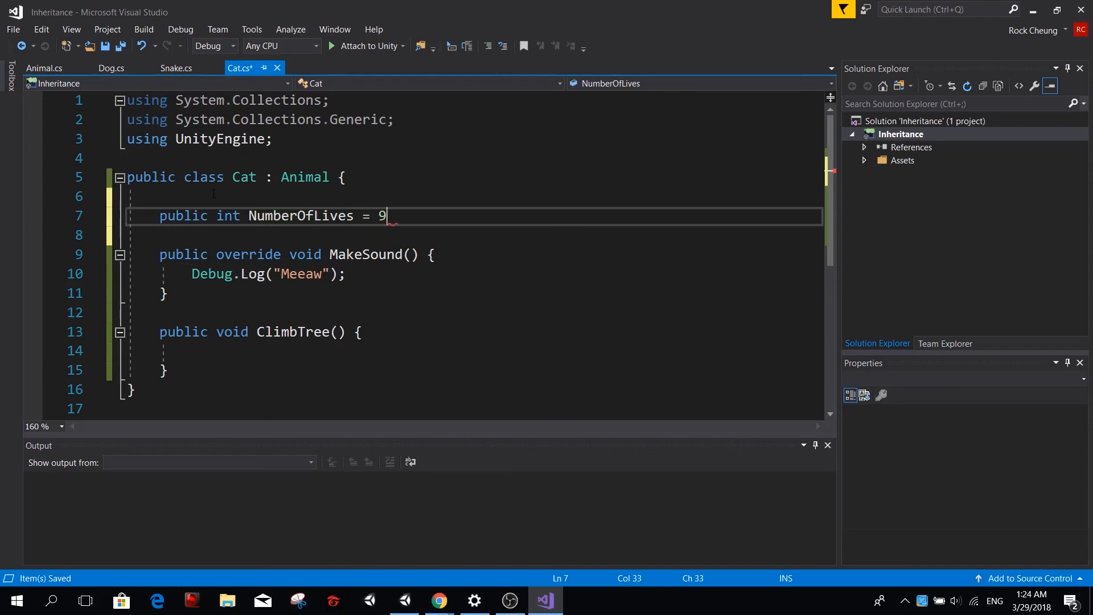
{"action": "type", "text": "0"}
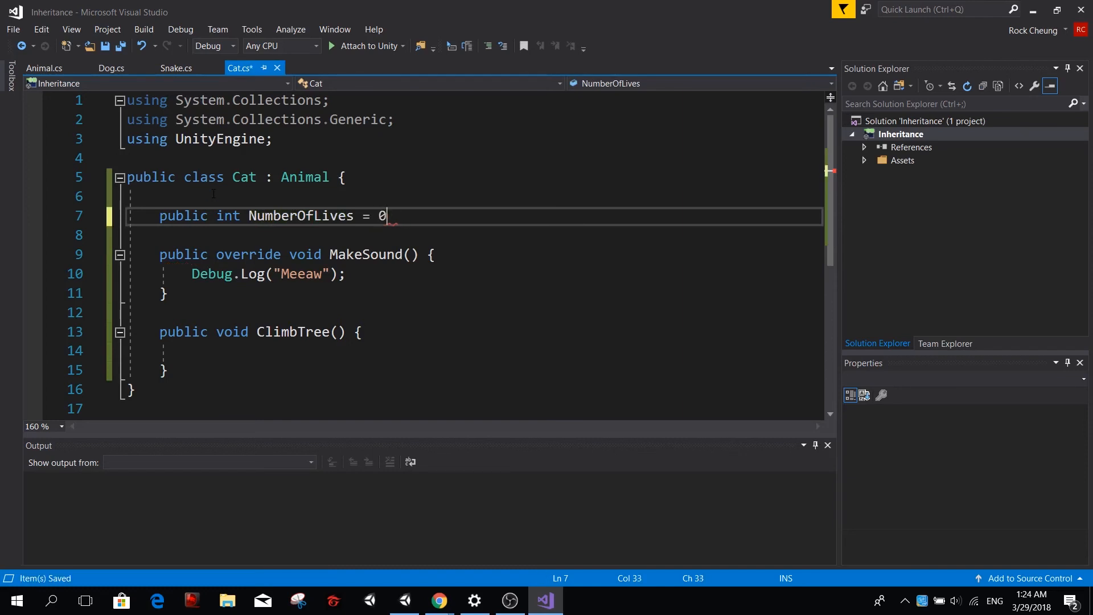
{"action": "type", "text": "9;"}
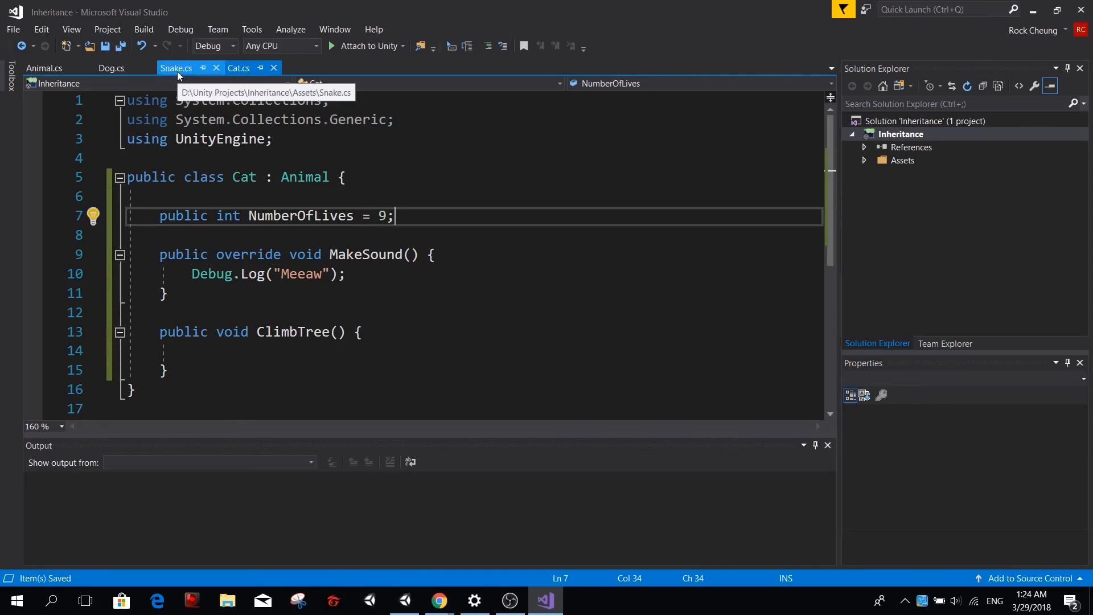
- Give Dog a public bool IsGoodBoy field set to true
{"action": "left_click", "coordinate": [176, 68]}
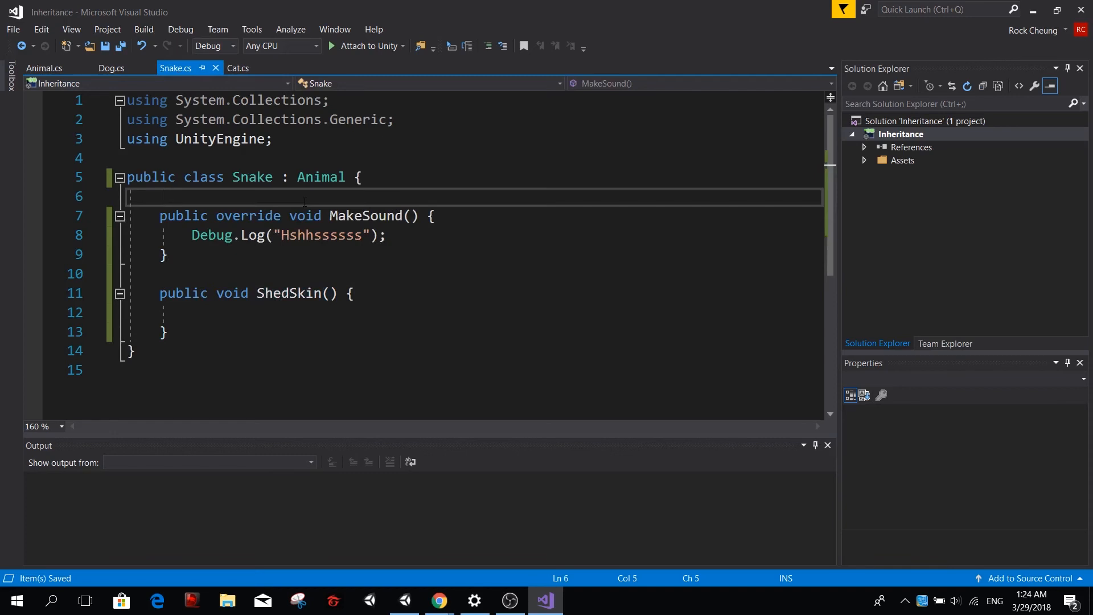
{"action": "key", "text": "enter"}
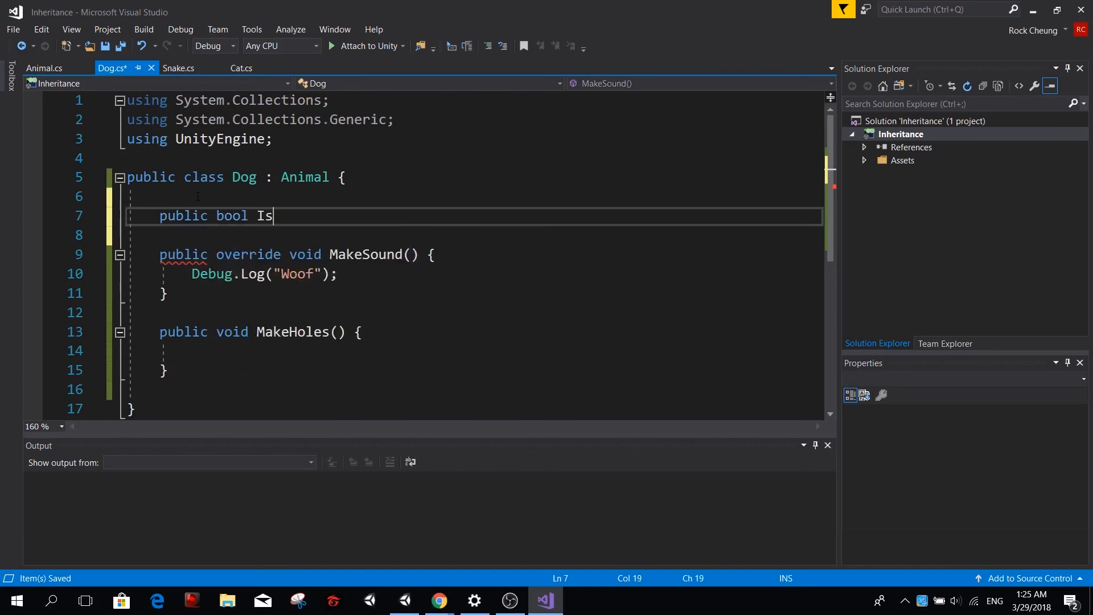
{"action": "type", "text": "GoodBoy"}
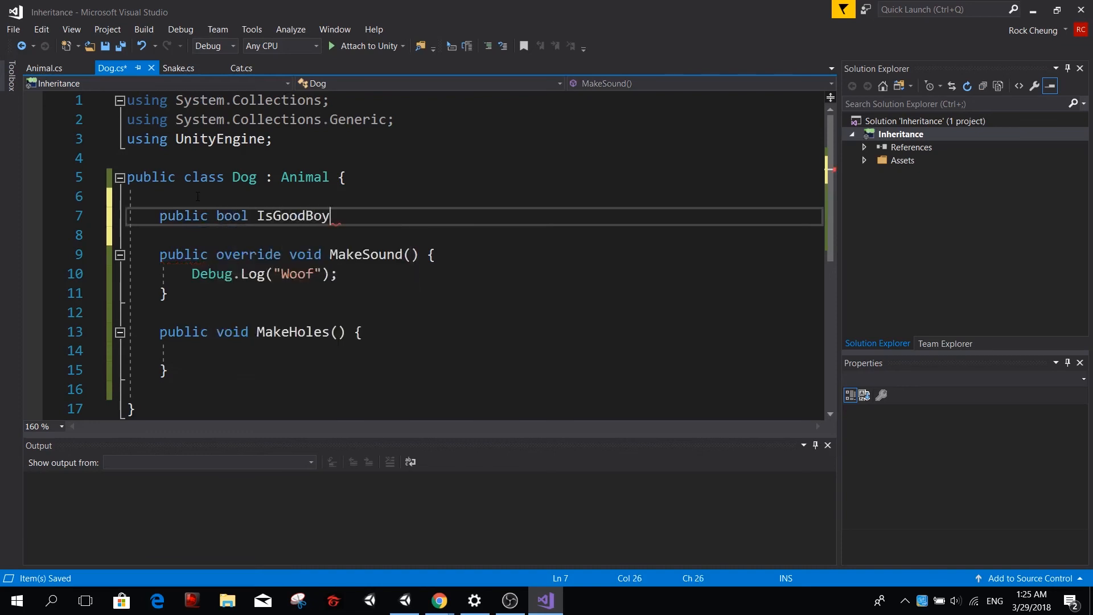
{"action": "type", "text": ";"}
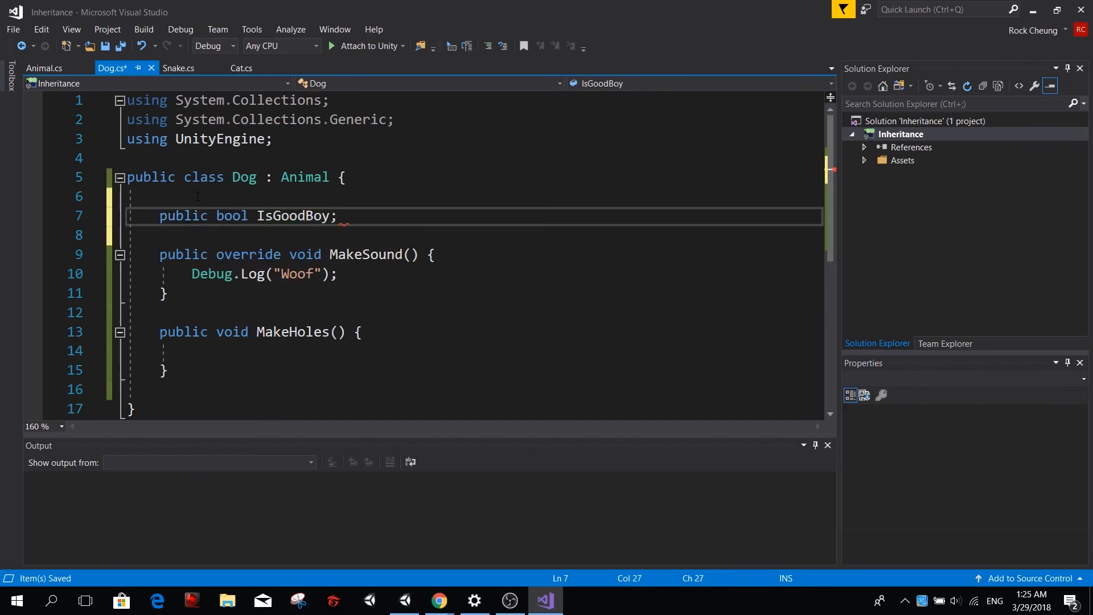
{"action": "type", "text": "= tr"}
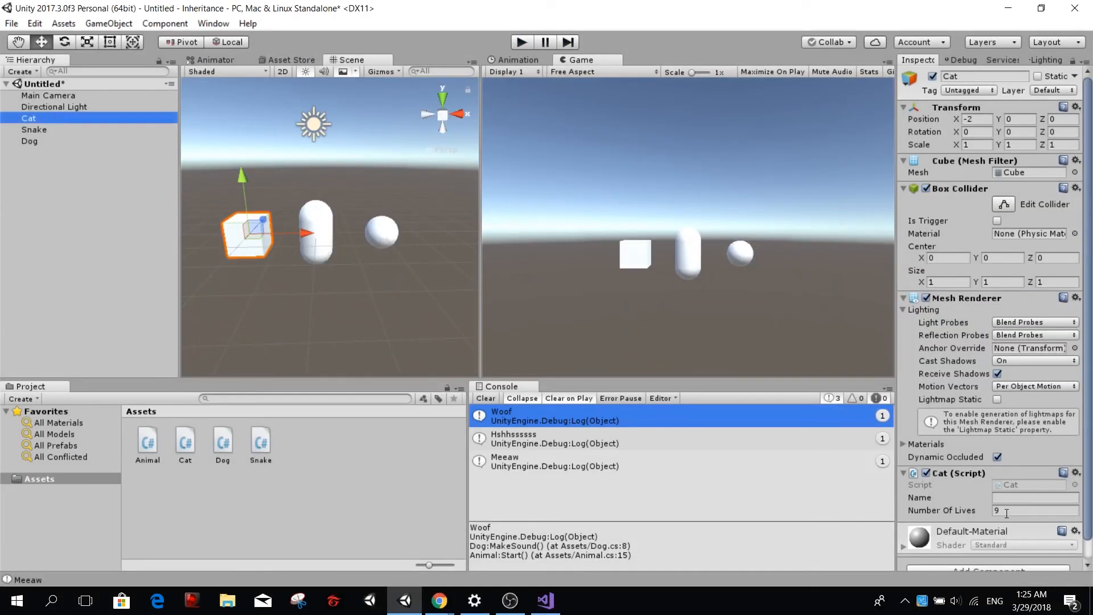
- Name the Snake Larry and set its colour to green in the Inspector
{"action": "left_click", "coordinate": [1034, 498]}
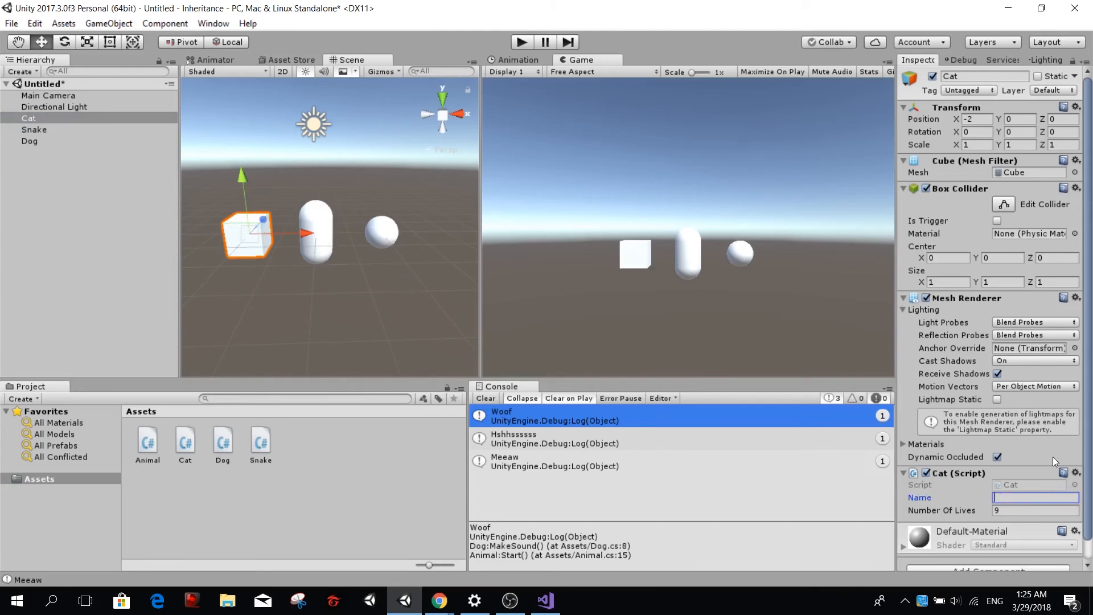
{"action": "left_click", "coordinate": [33, 129]}
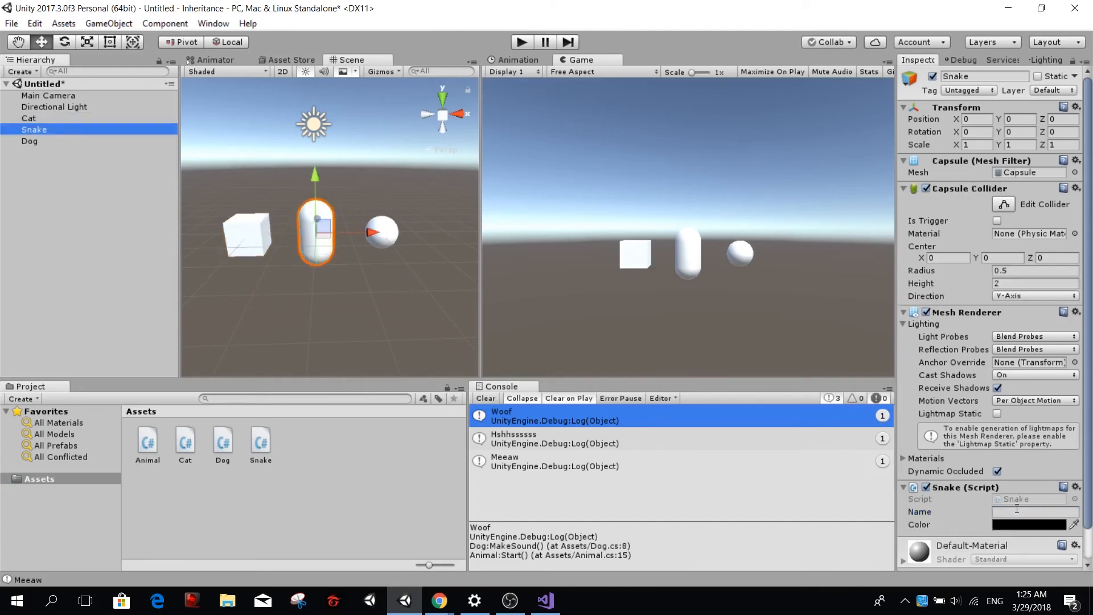
{"action": "type", "text": "Larry"}
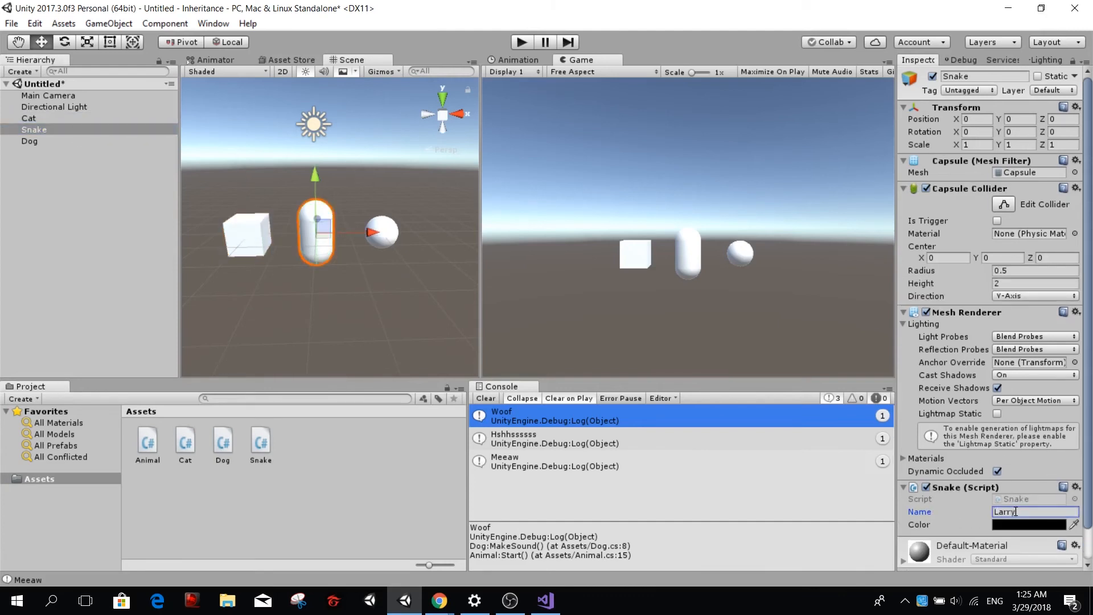
{"action": "left_click", "coordinate": [1035, 523]}
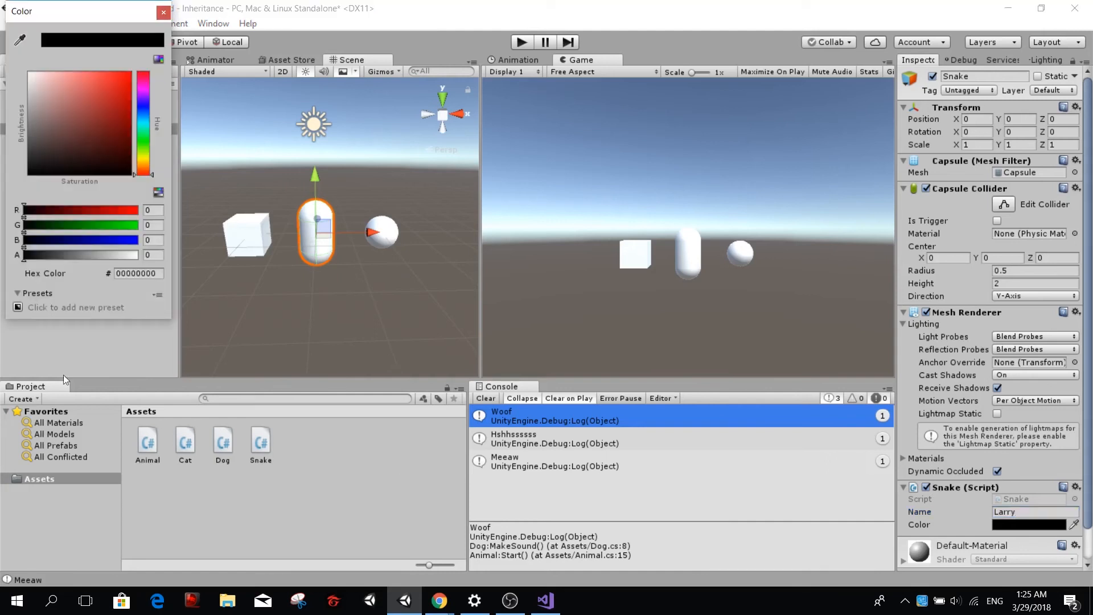
{"action": "left_click", "coordinate": [163, 11]}
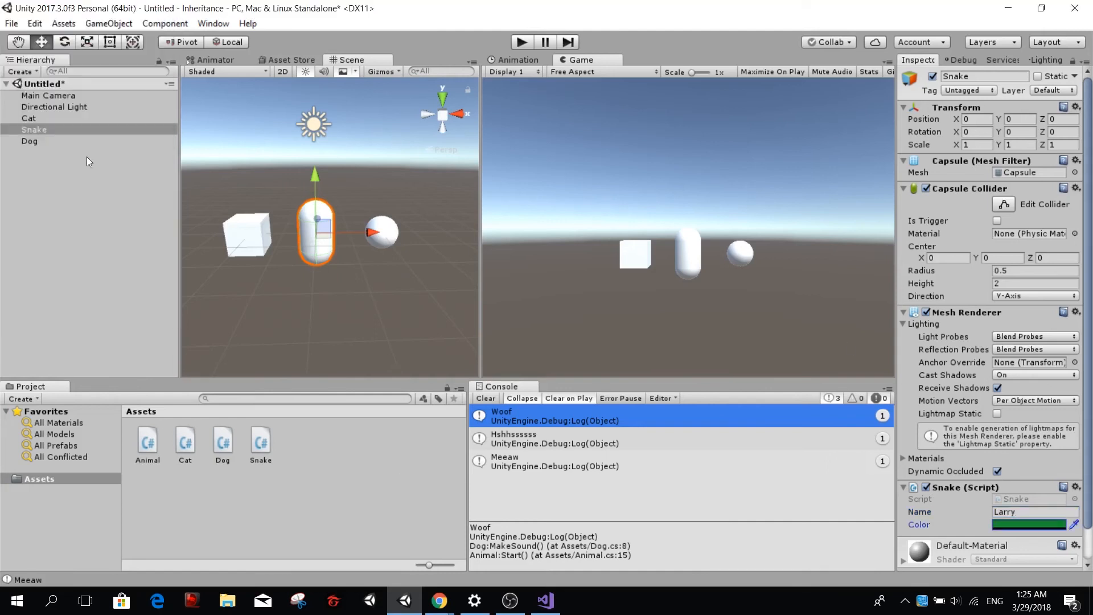
- Name the Dog Philip and check the Cat's Number Of Lives stays 9
{"action": "left_click", "coordinate": [30, 141]}
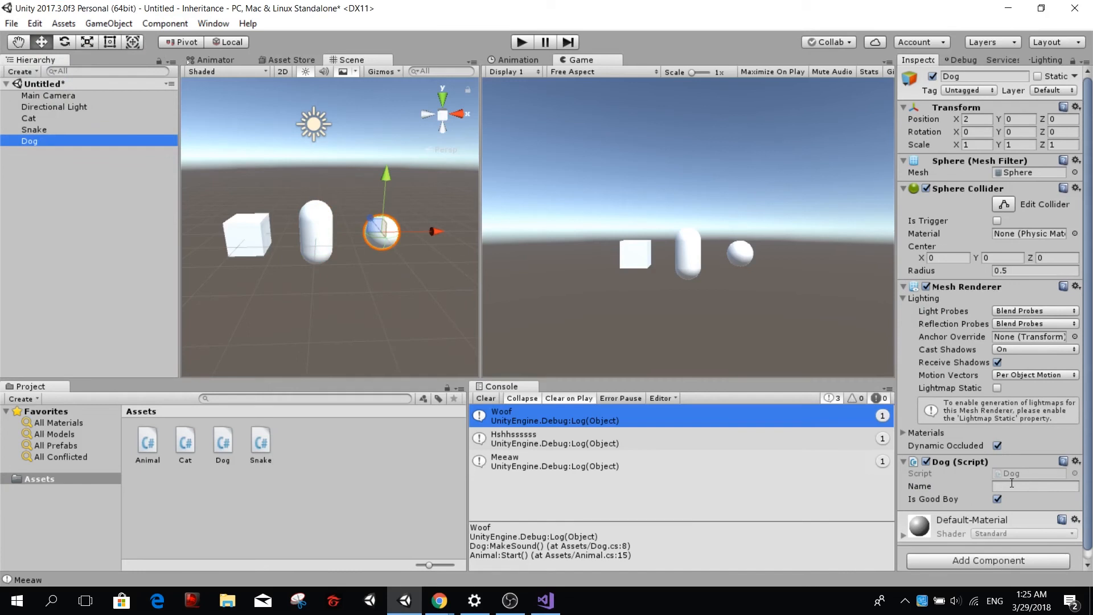
{"action": "left_click", "coordinate": [1035, 487]}
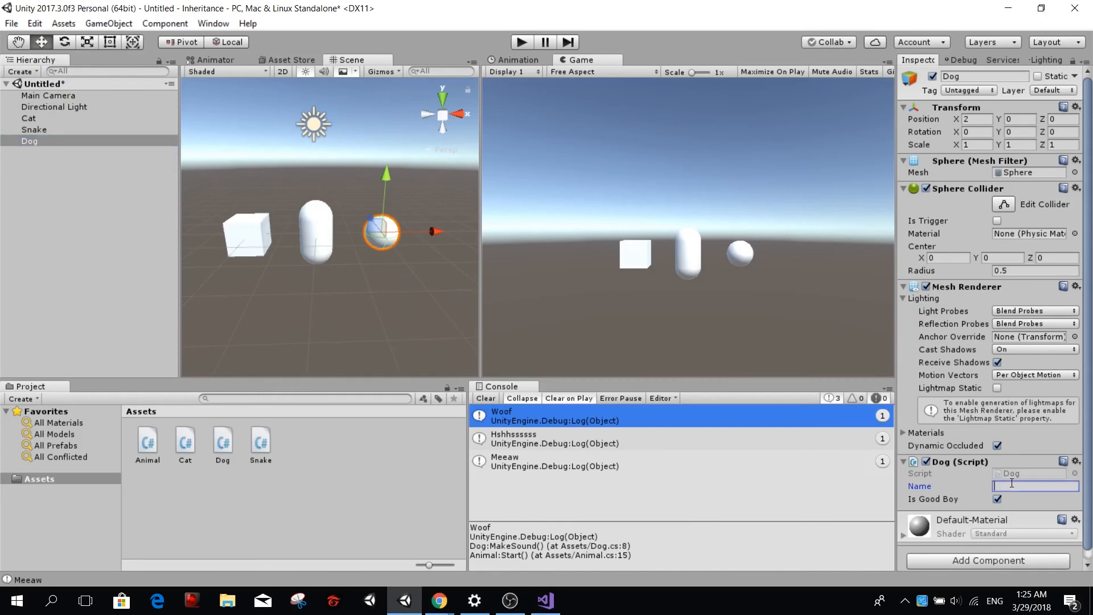
{"action": "type", "text": "Philip"}
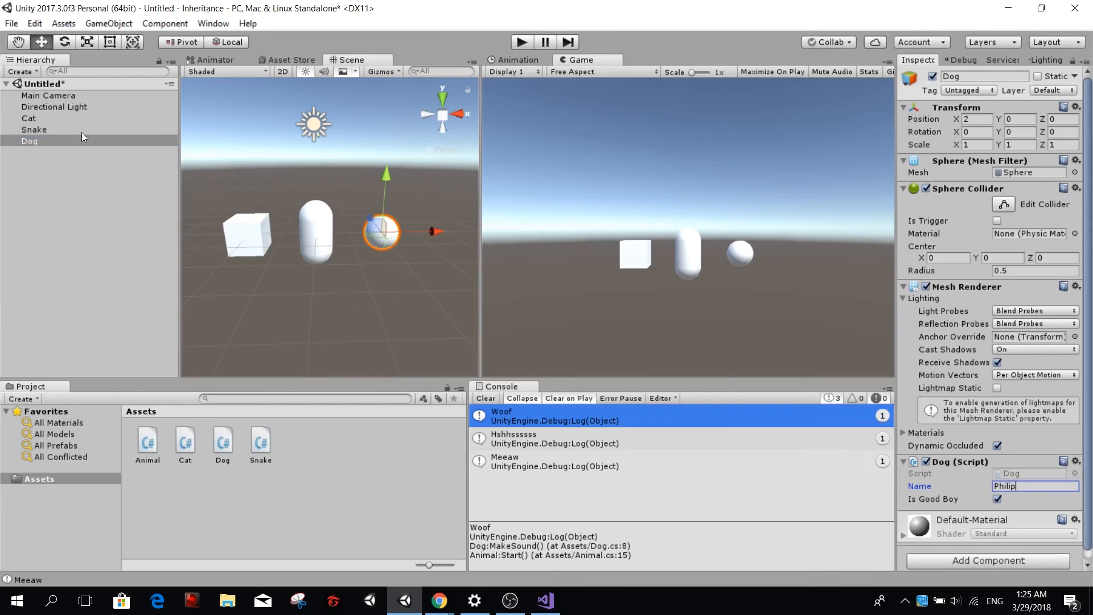
{"action": "left_click", "coordinate": [30, 117]}
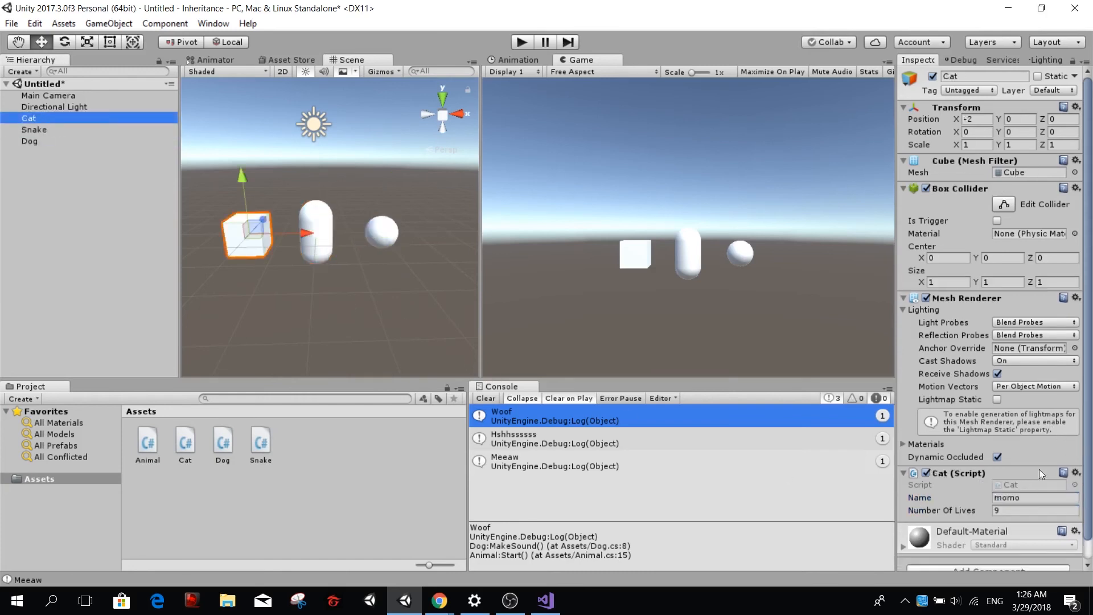
{"action": "left_click", "coordinate": [1035, 510]}
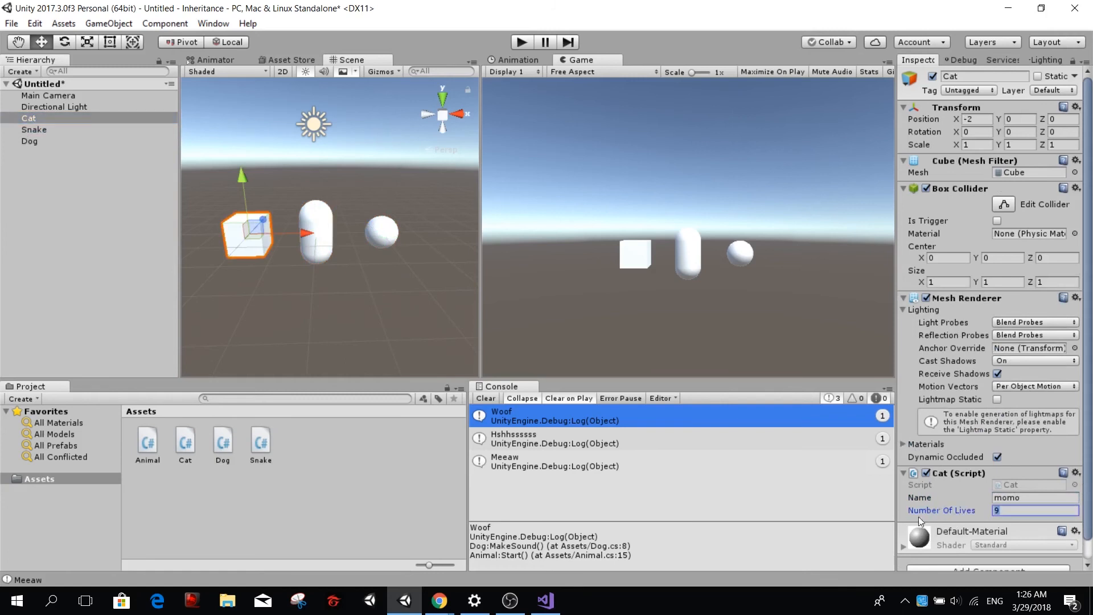
{"action": "left_click", "coordinate": [30, 141]}
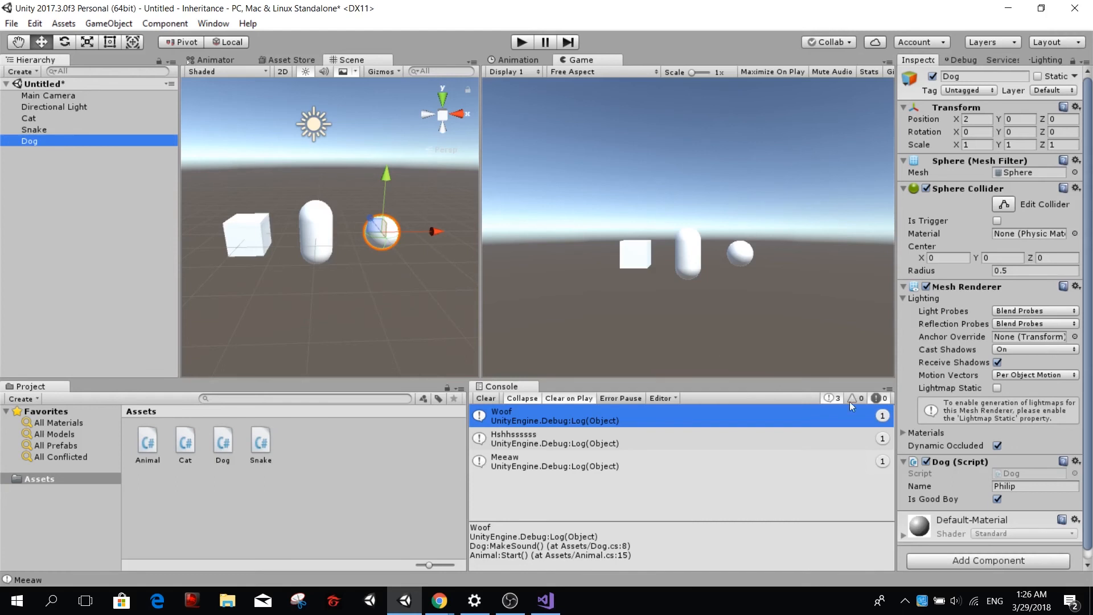
{"action": "mouse_move", "coordinate": [825, 309]}
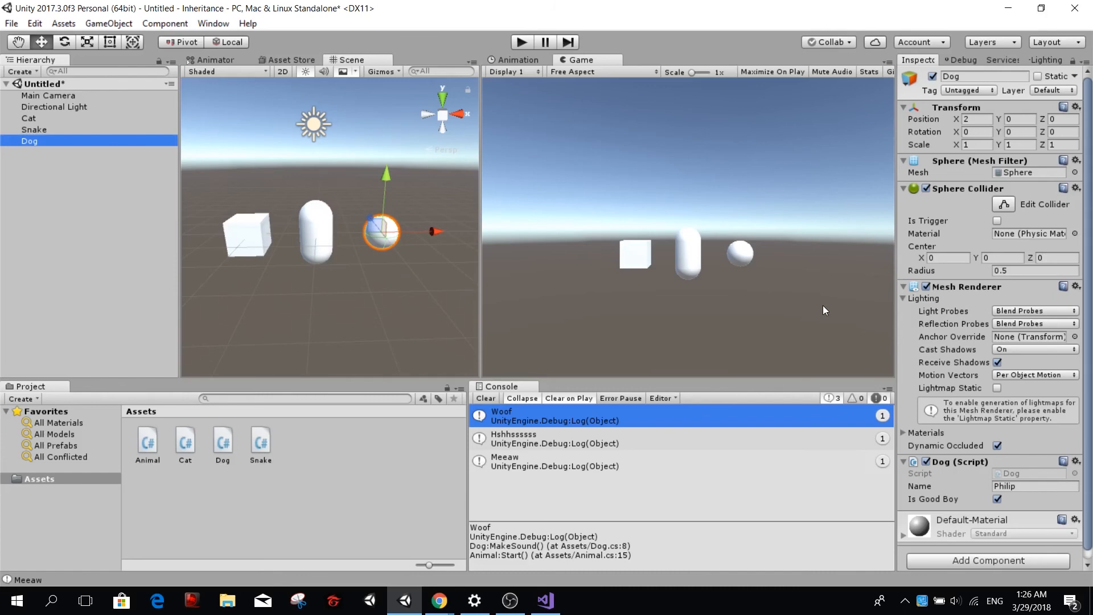
{"action": "mouse_move", "coordinate": [454, 410]}
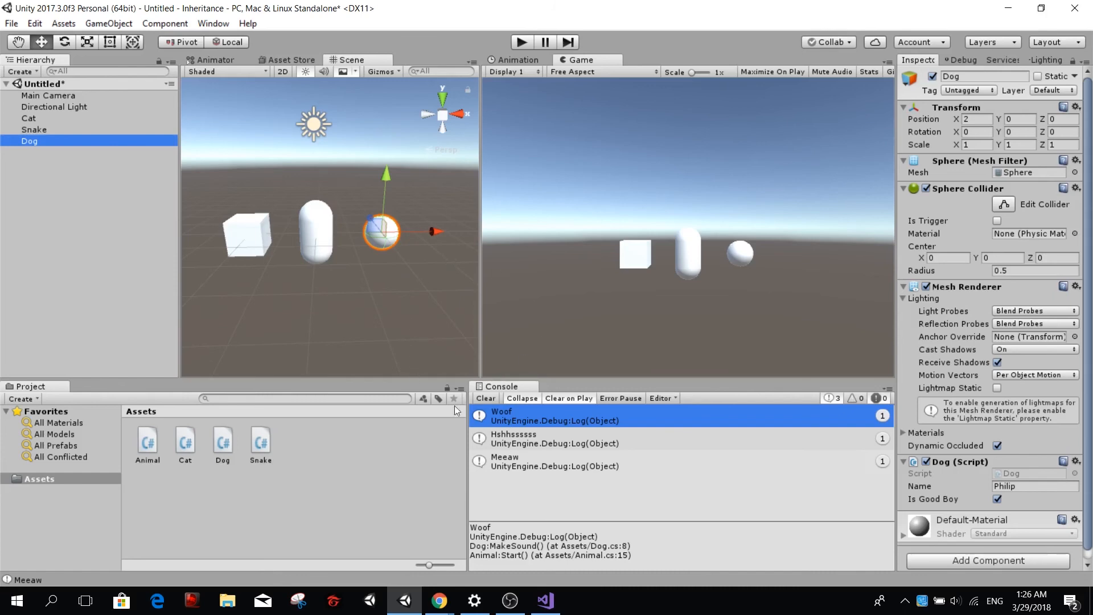
- Change Cat's base class from Animal to Mammal, then look at Dog's class declaration
{"action": "left_click", "coordinate": [545, 600]}
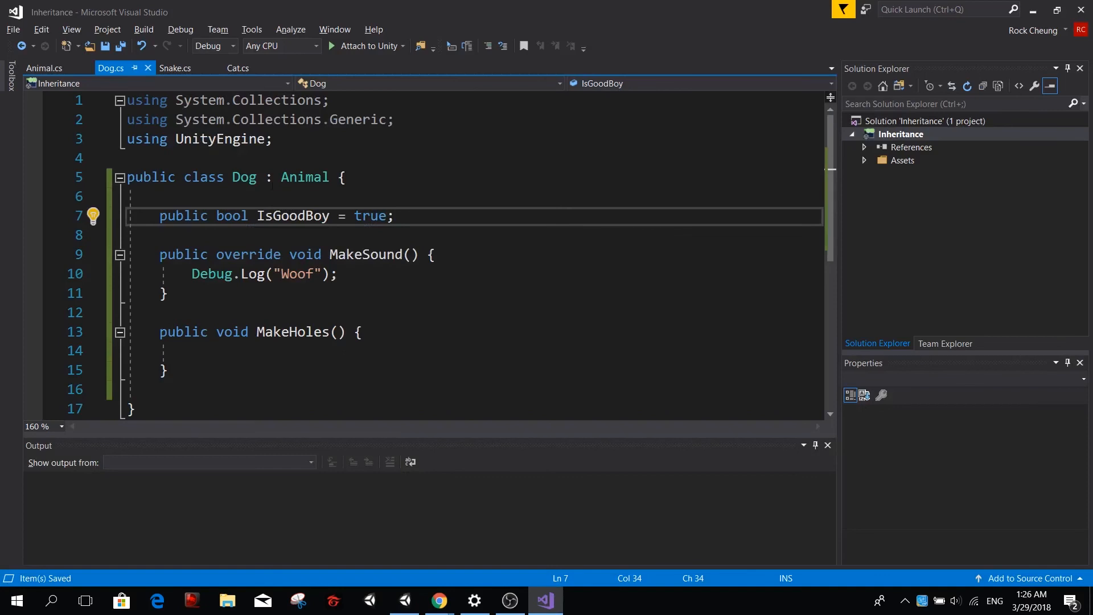
{"action": "left_click", "coordinate": [238, 67]}
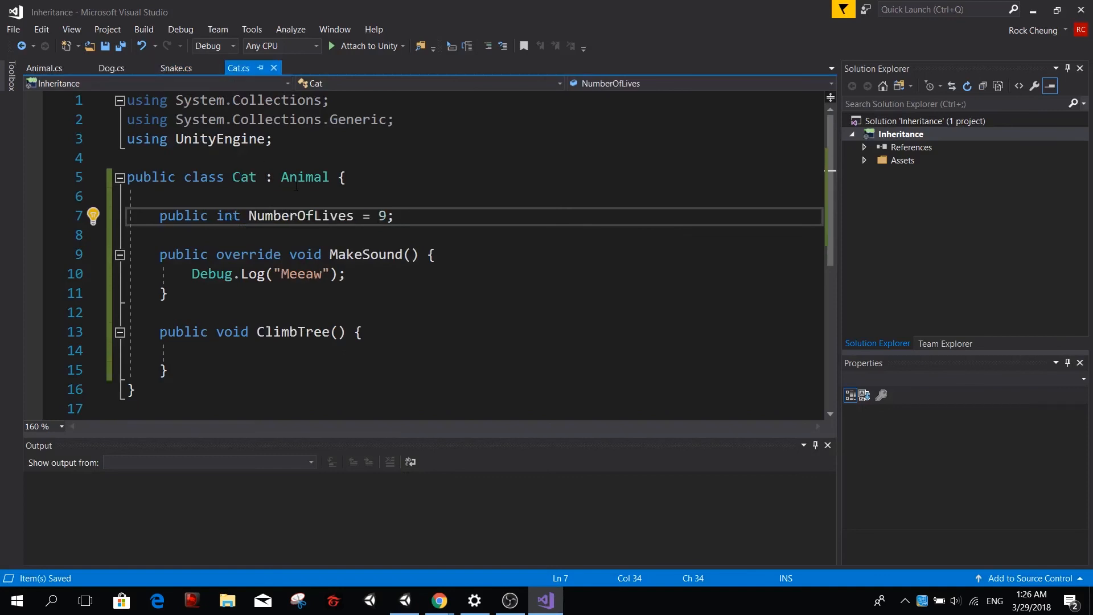
{"action": "type", "text": "Mam"}
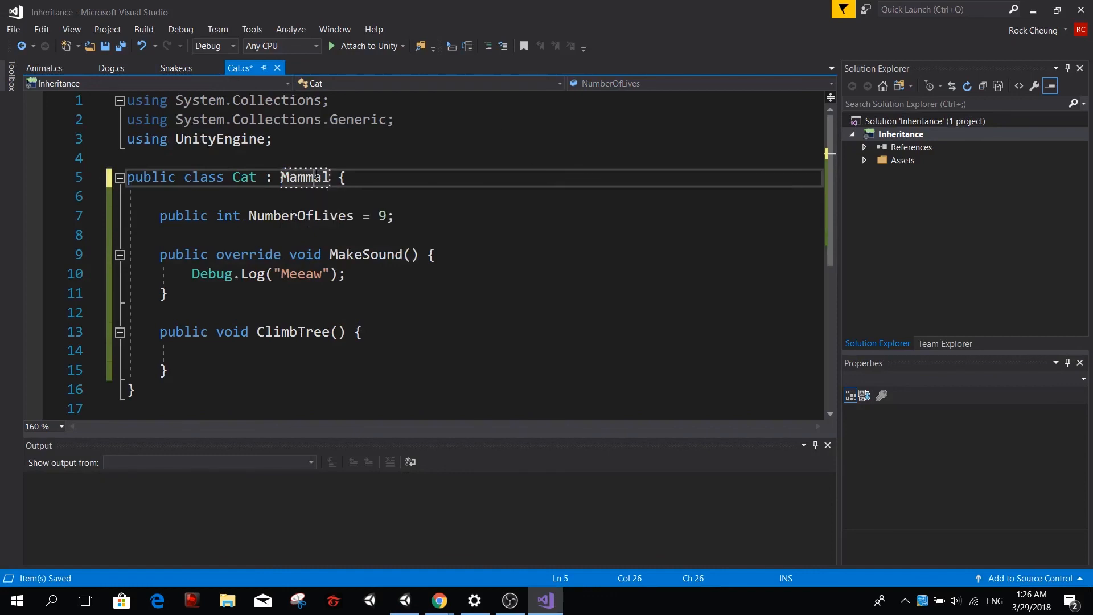
{"action": "double_click", "coordinate": [305, 177]}
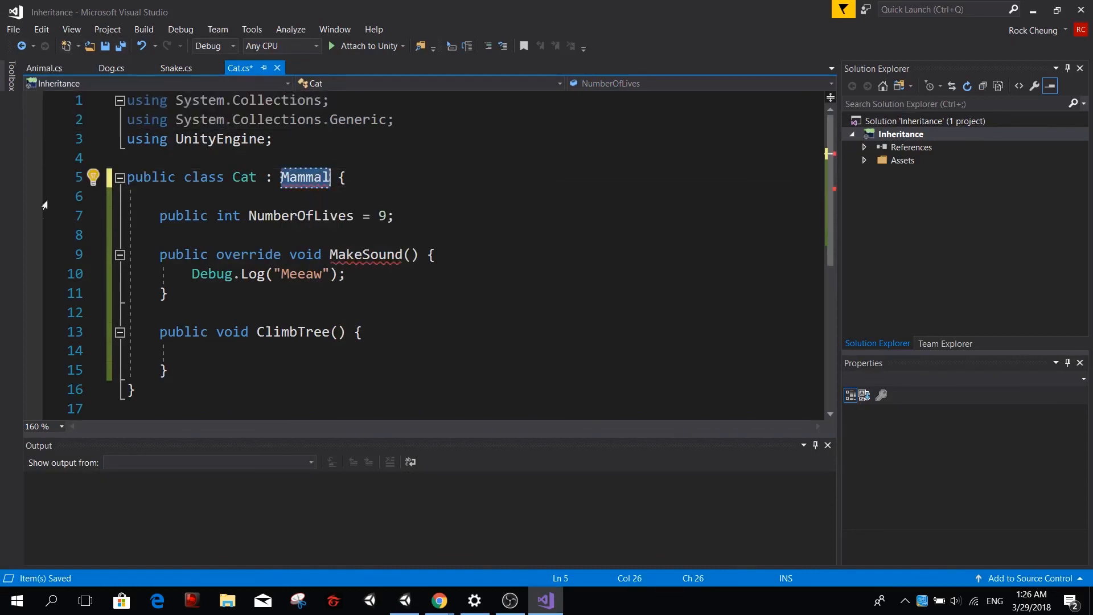
{"action": "left_click", "coordinate": [111, 67]}
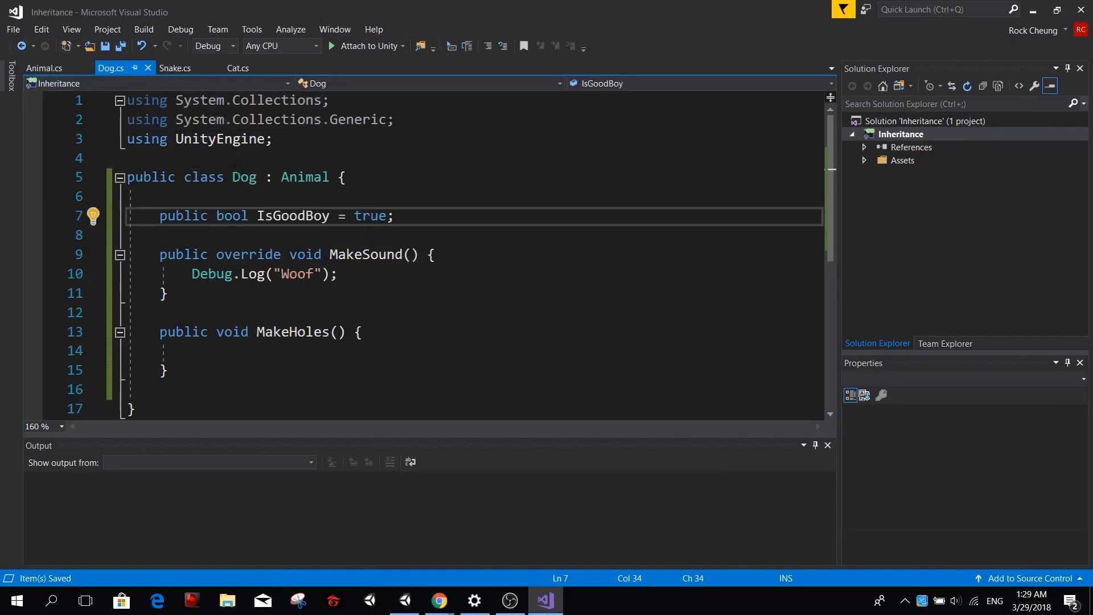
{"action": "double_click", "coordinate": [292, 215]}
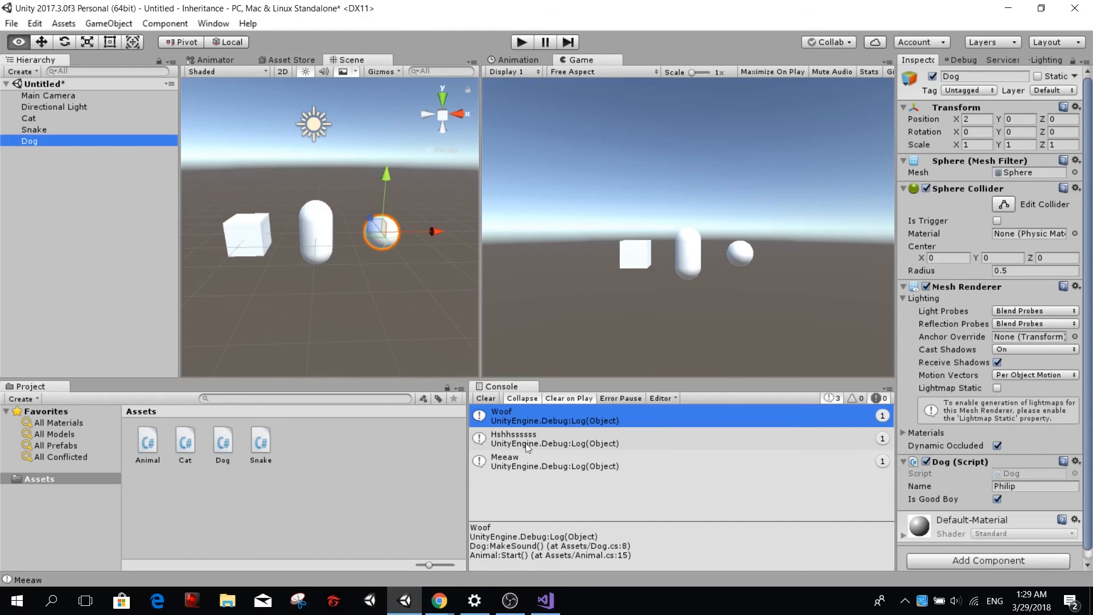
{"action": "mouse_move", "coordinate": [355, 445]}
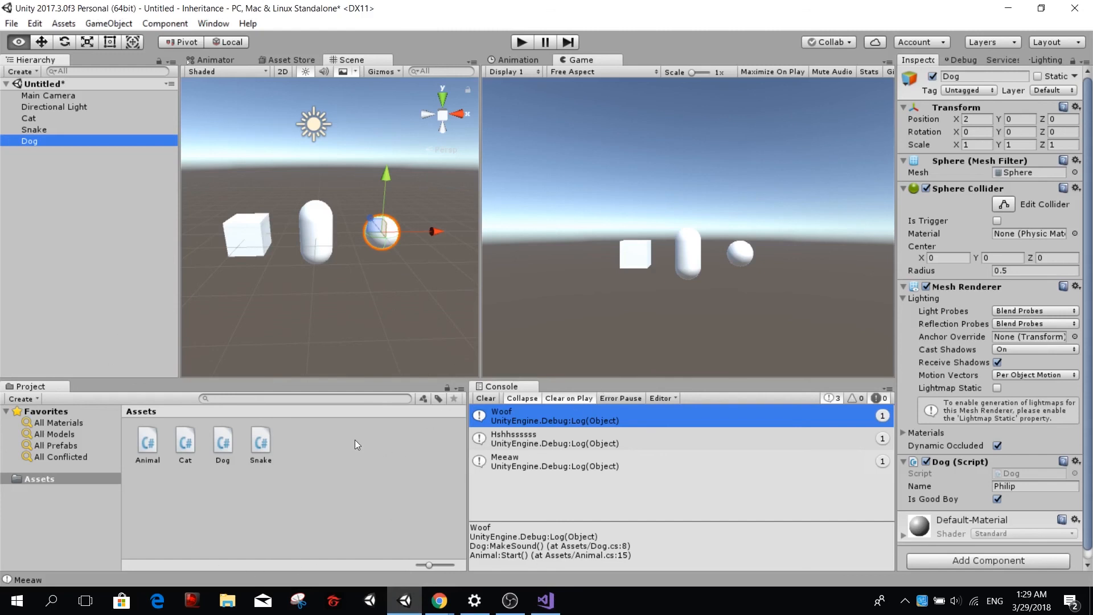